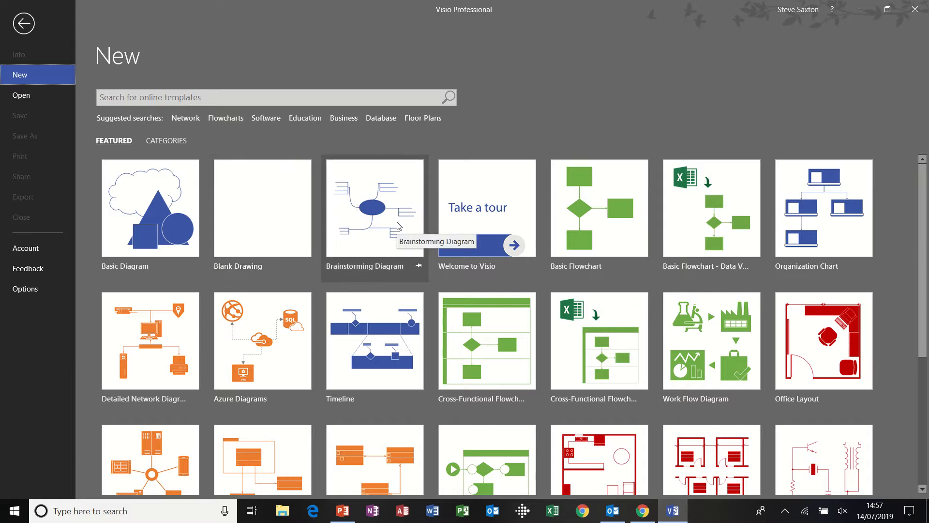
mouse_move(368, 219)
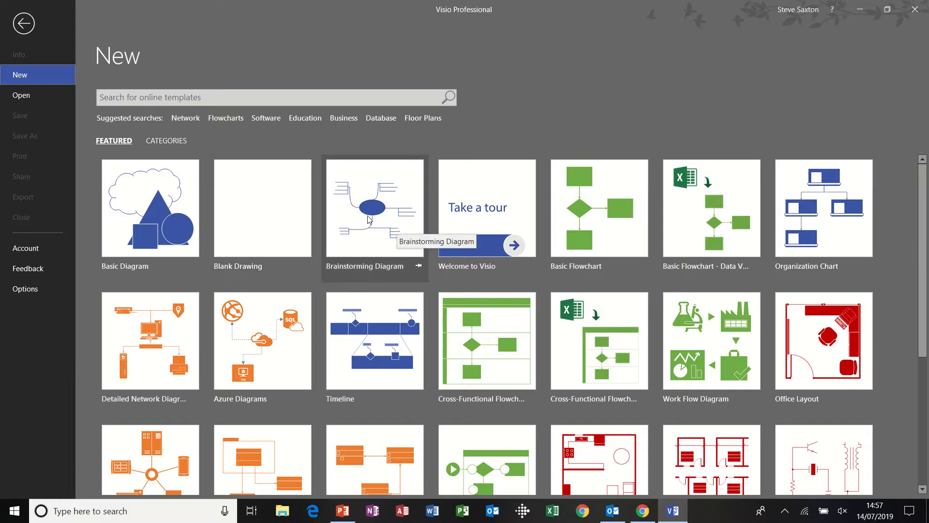
Create a new drawing from the Brainstorming Diagram template.
click(262, 208)
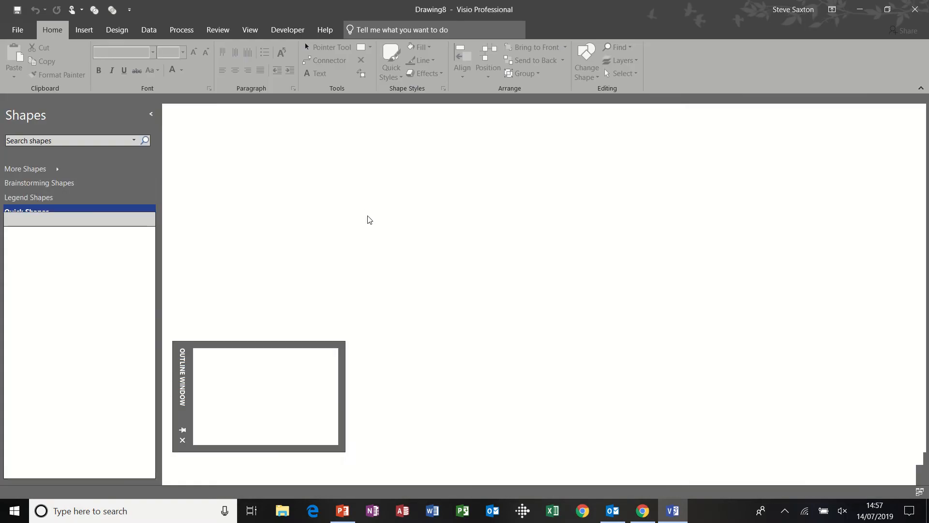
Place a main topic ellipse labelled 'Training Type' on the page.
click(39, 182)
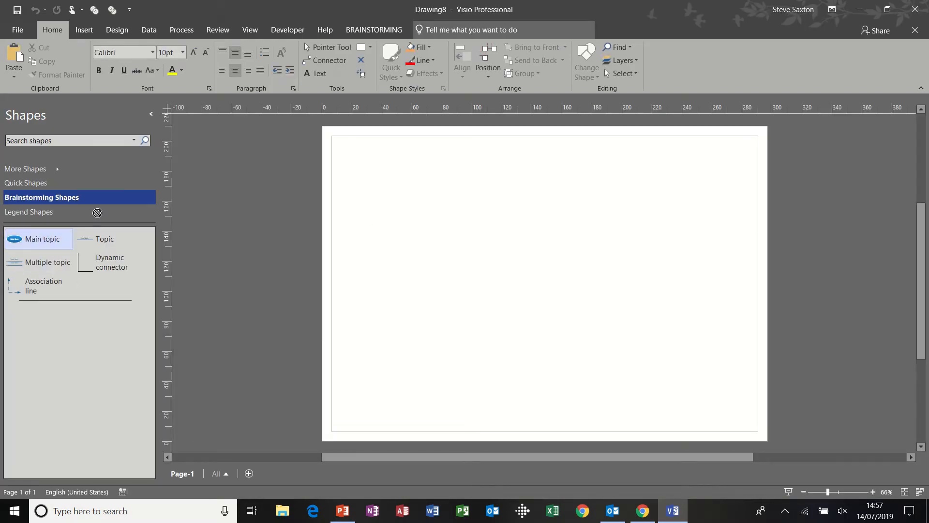
drag(39, 239, 527, 237)
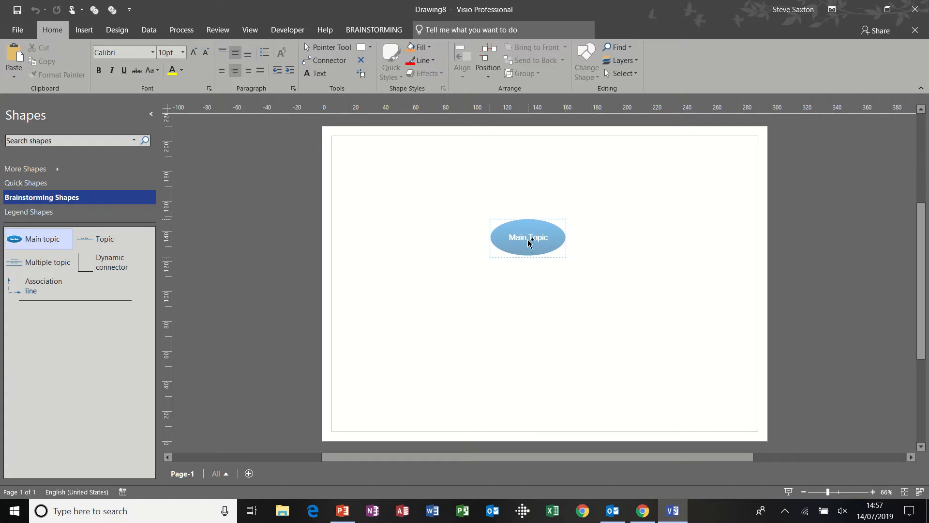
click(528, 242)
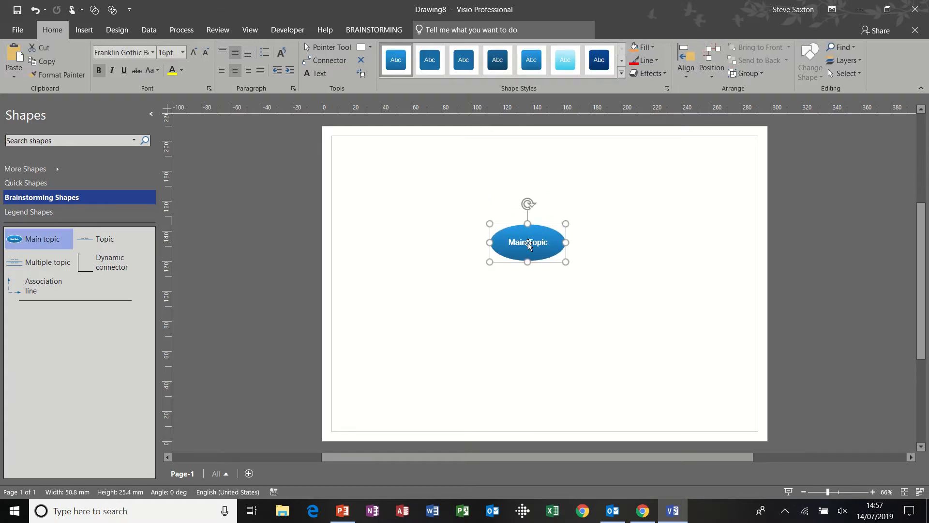
text(Training)
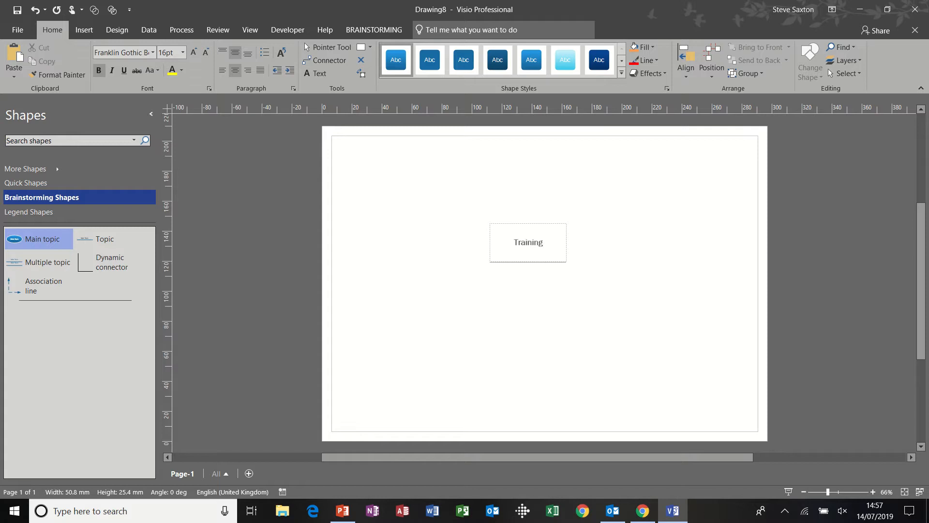
text(Type)
text(q)
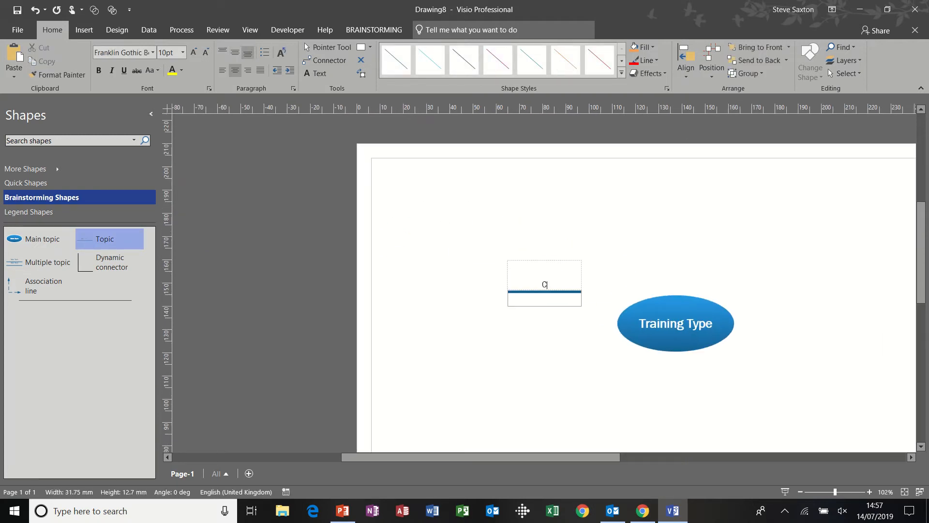
Add topics labelled 'Classroom Base', 'Online Based' and 'Postal' around Training Type.
text(Classroom Base)
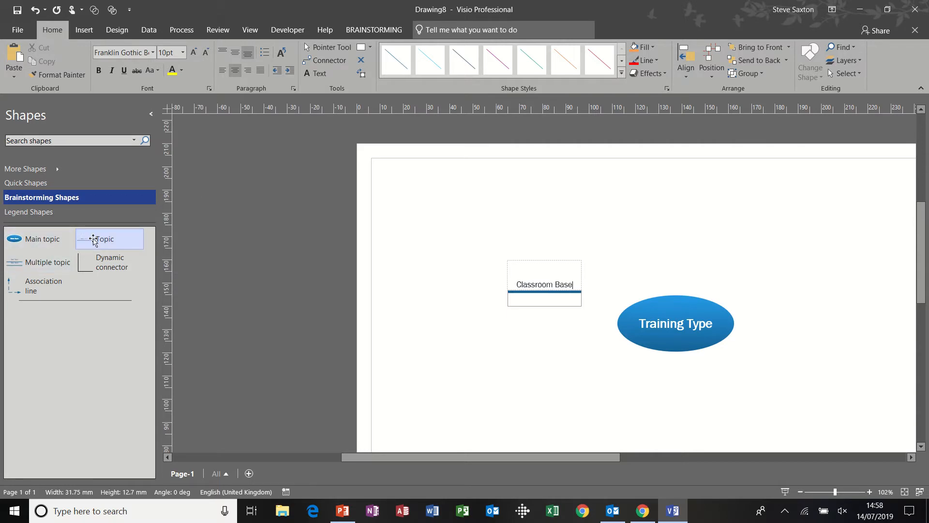
drag(109, 239, 663, 239)
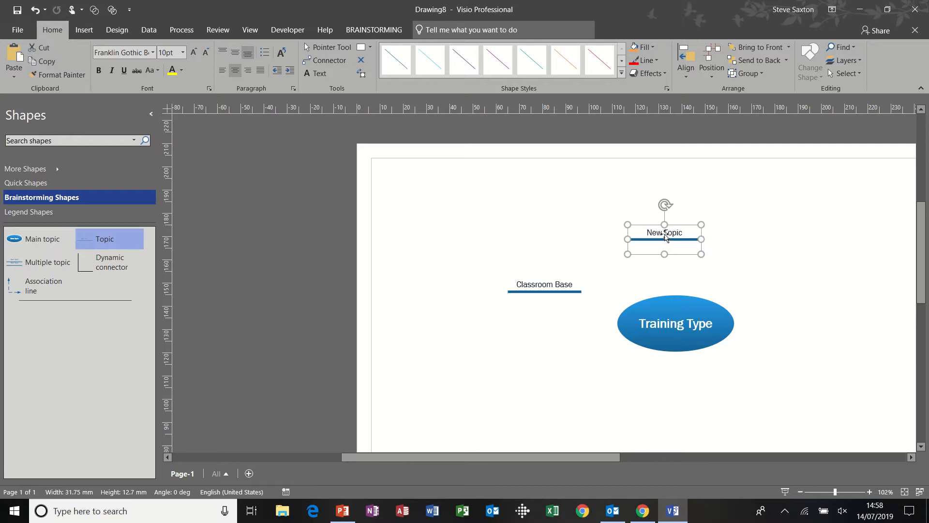
text(Online Based)
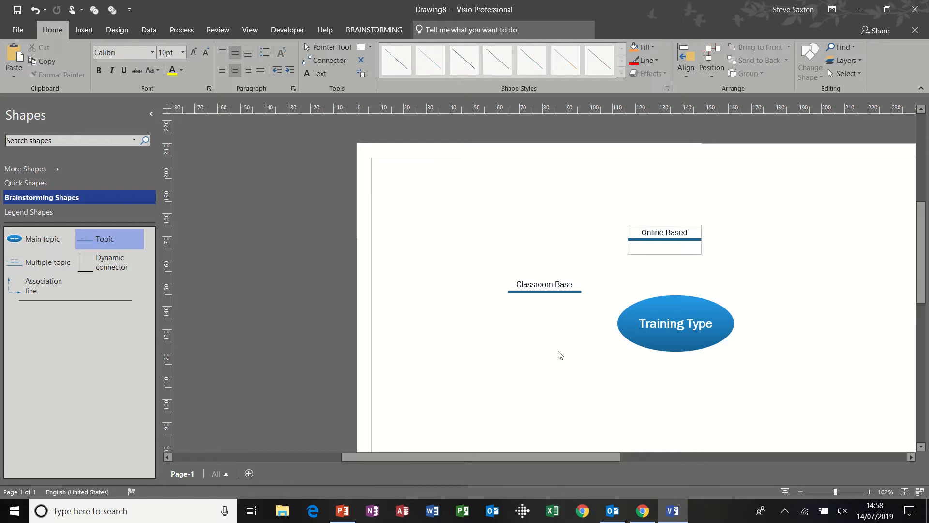
drag(109, 238, 342, 300)
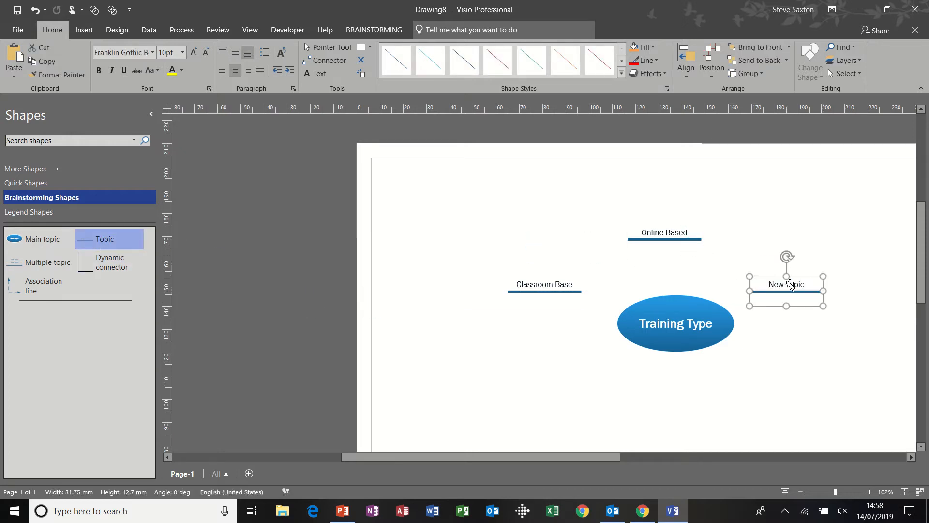
text(Po)
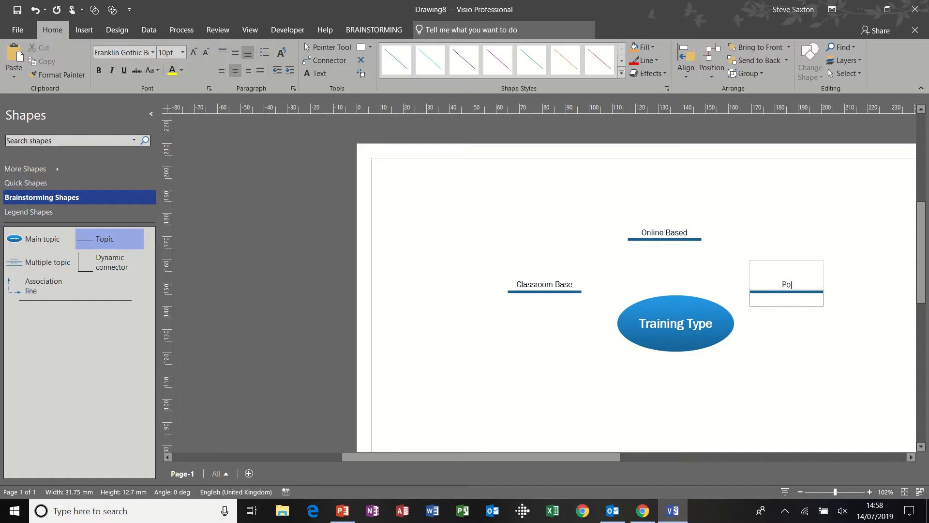
text(stal)
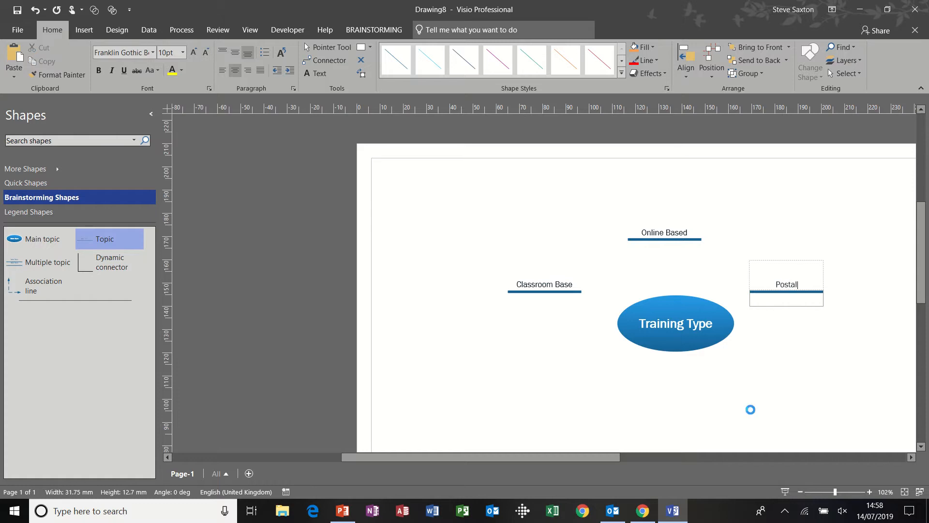
click(585, 256)
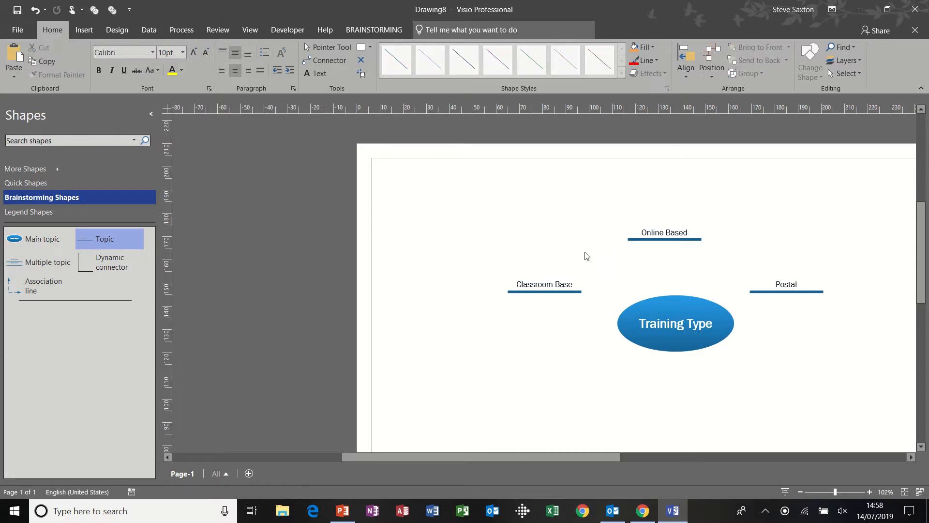
Link Training Type to Classroom Base, Online Based and Postal with curved connectors.
click(111, 261)
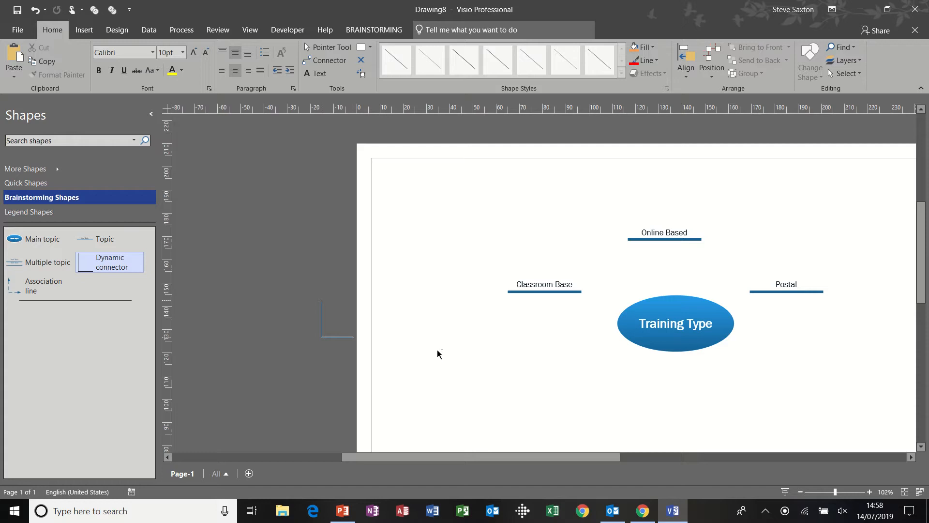
drag(581, 291, 616, 324)
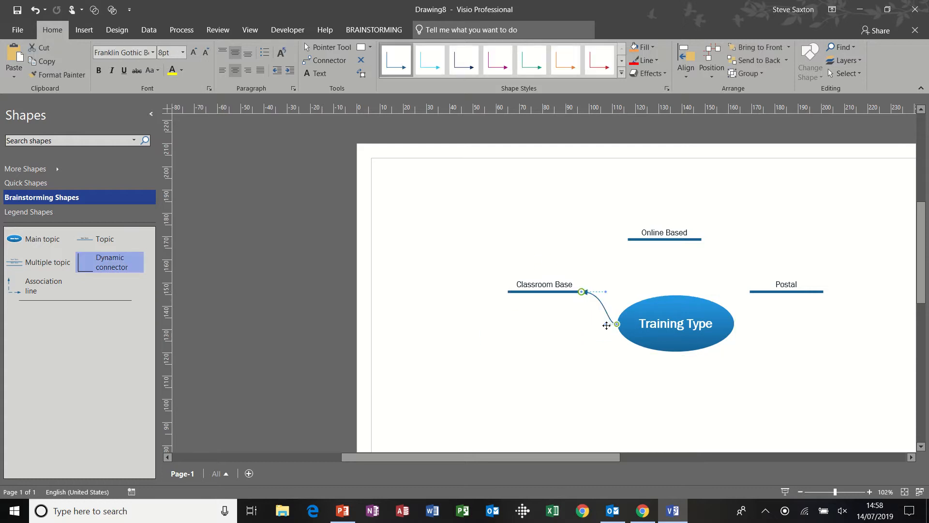
mouse_move(598, 329)
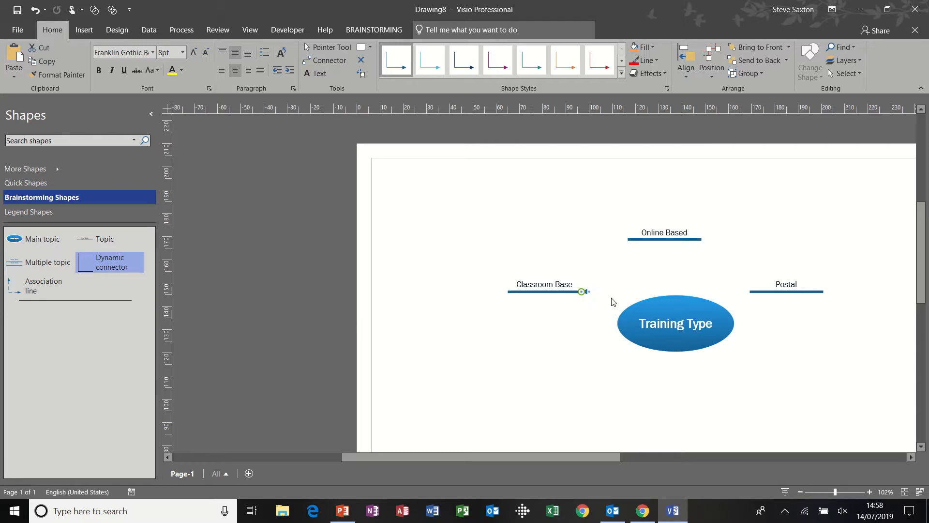
drag(587, 290, 616, 321)
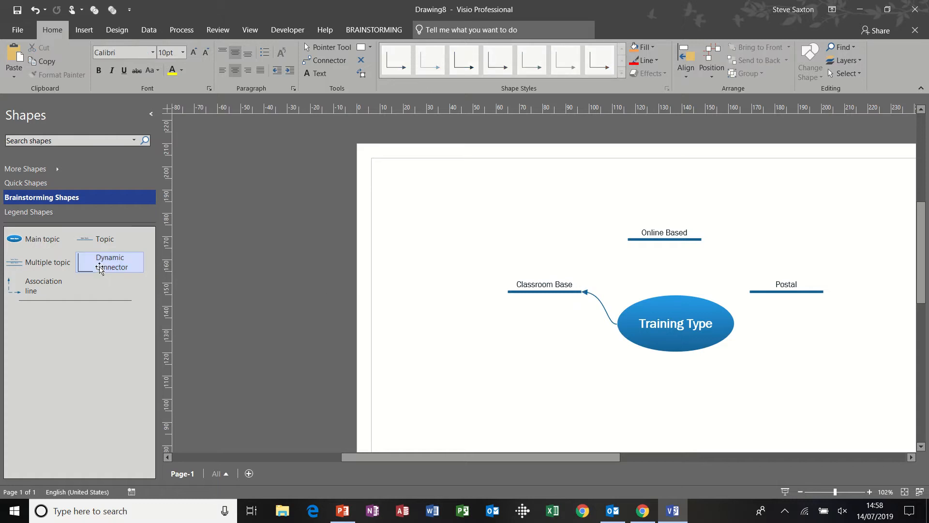
drag(675, 290, 663, 246)
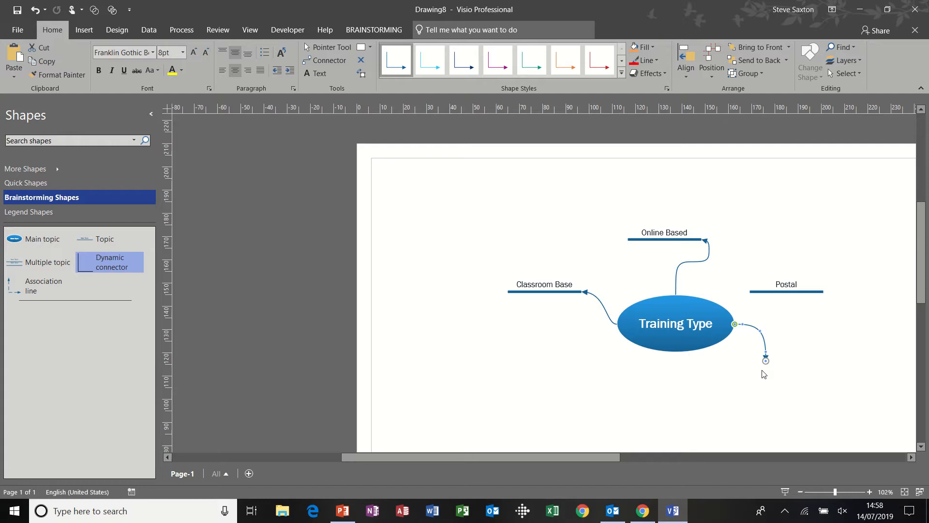
click(786, 292)
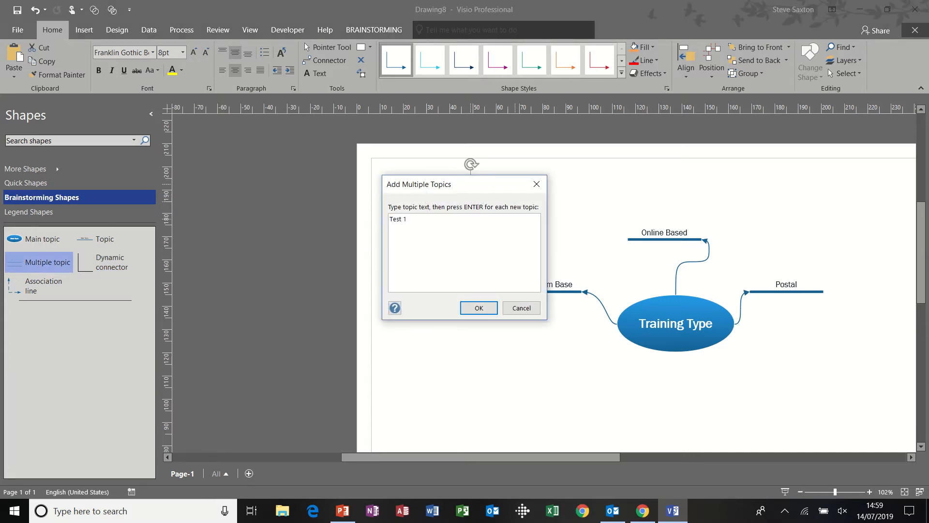
Add the Test 2 and Test 3 topics and connect Test 3 to Training Type.
text(Test 2)
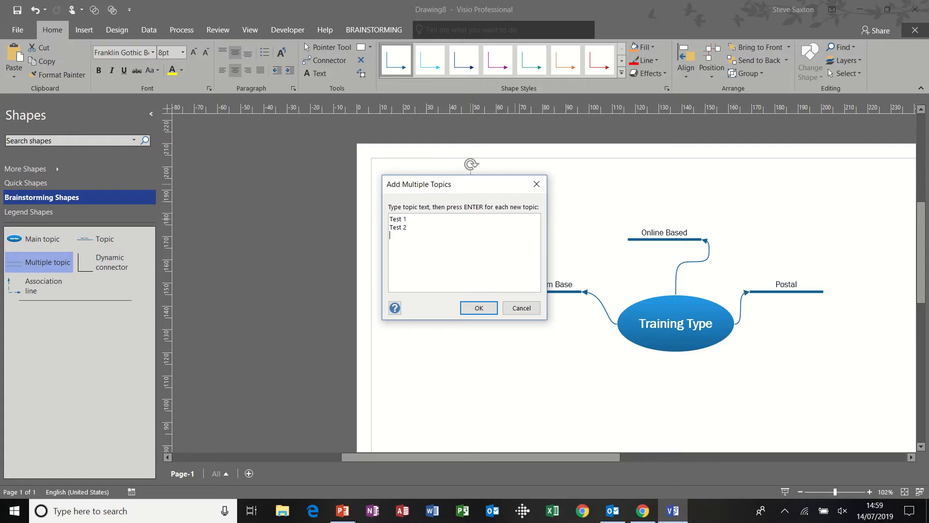
text(Test)
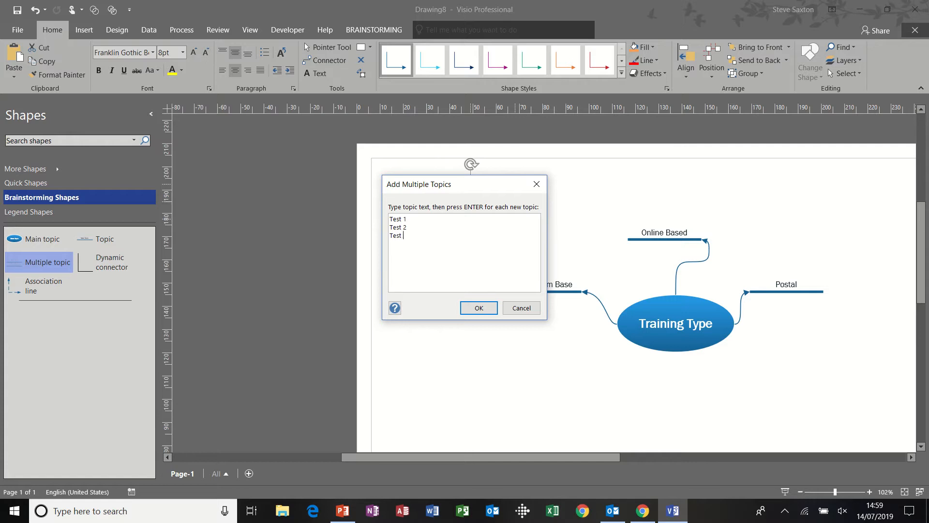
click(478, 308)
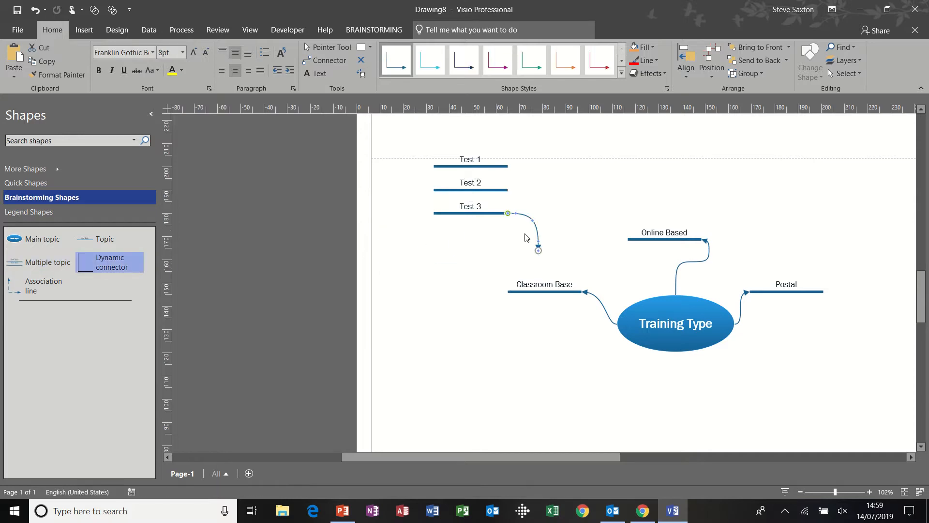
drag(538, 250, 573, 255)
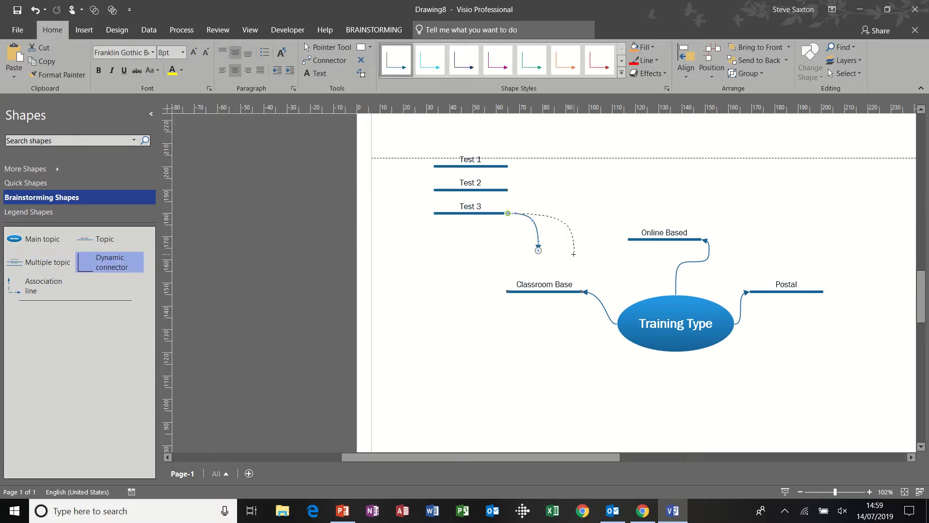
drag(538, 248, 640, 300)
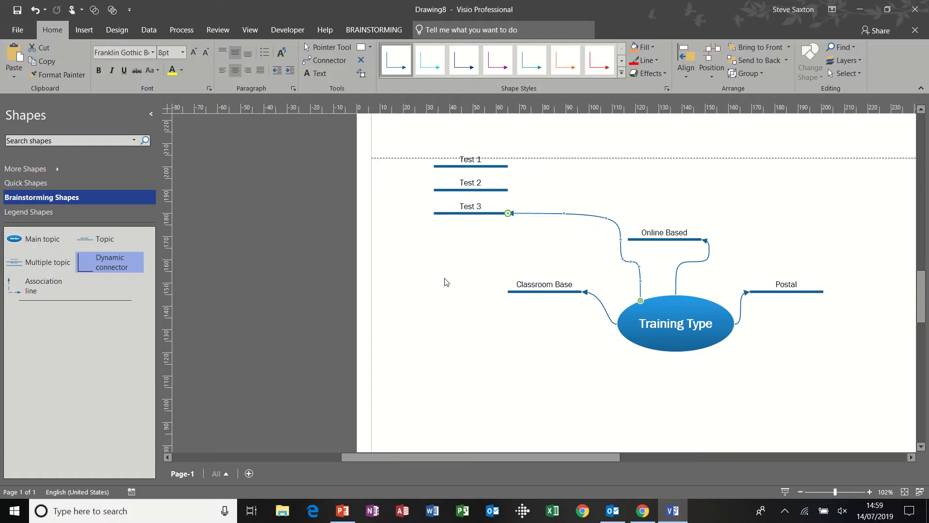
click(485, 333)
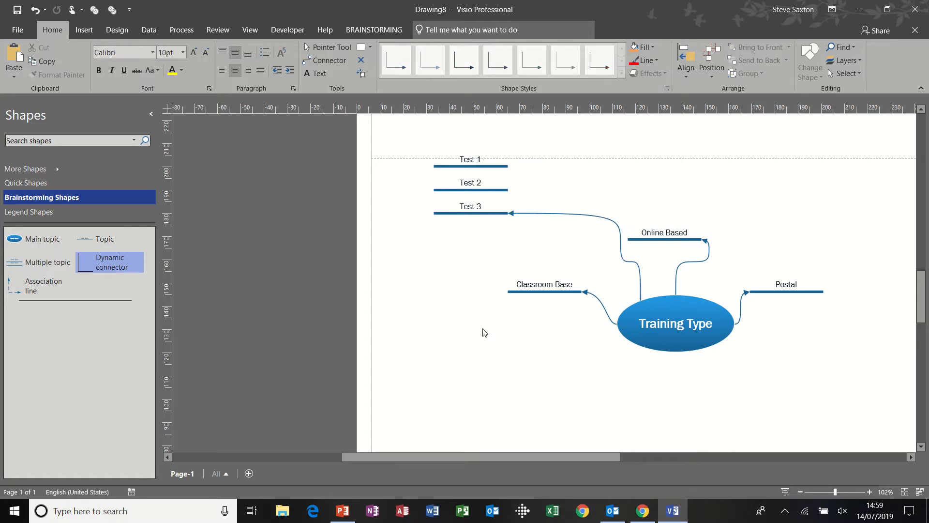
mouse_move(531, 368)
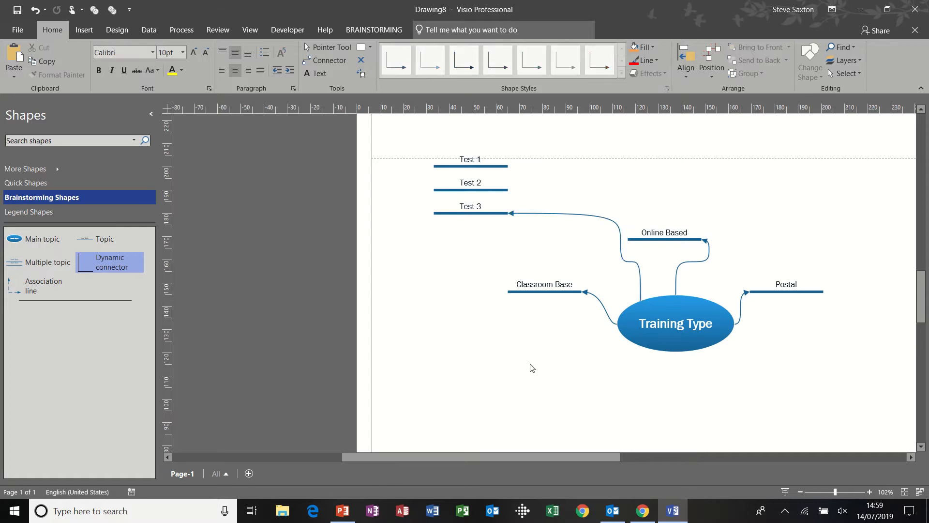
Insert a legend and mark Classroom Base with the Priority 1 symbol.
click(28, 212)
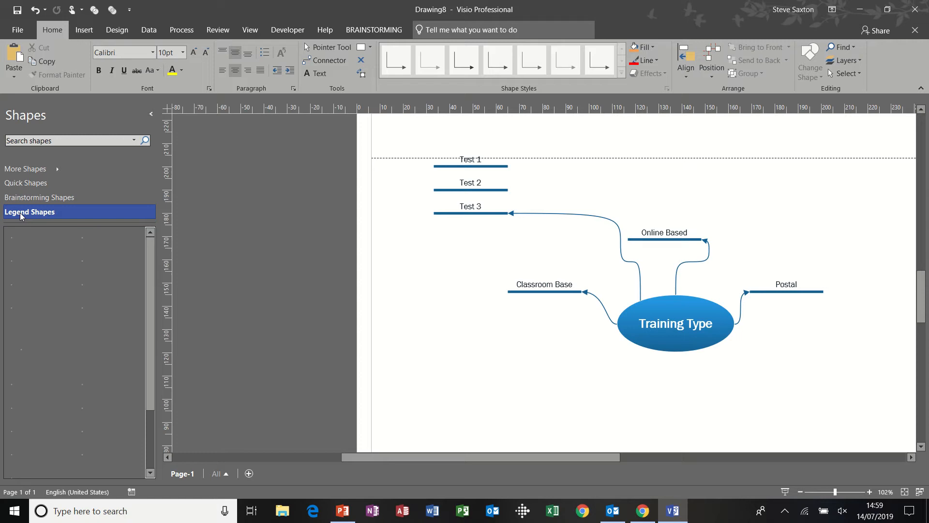
click(30, 212)
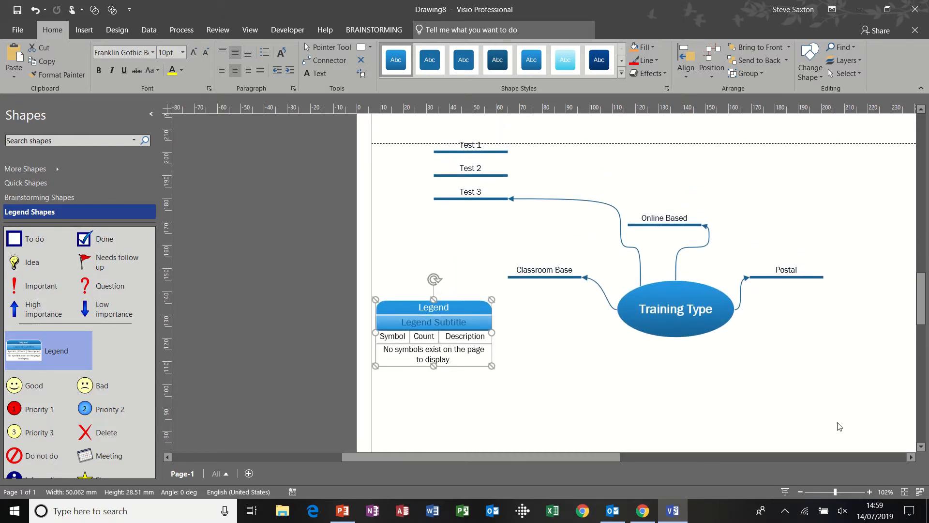
click(824, 491)
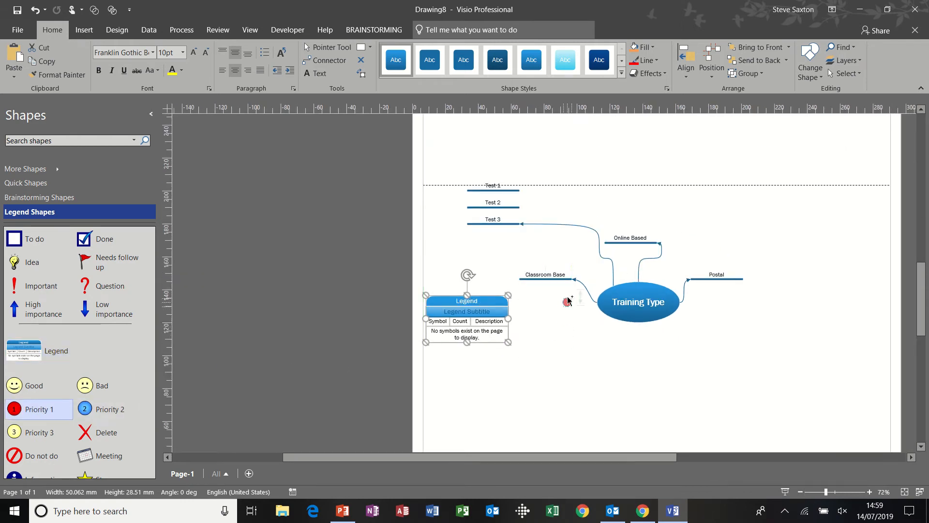
drag(37, 409, 523, 273)
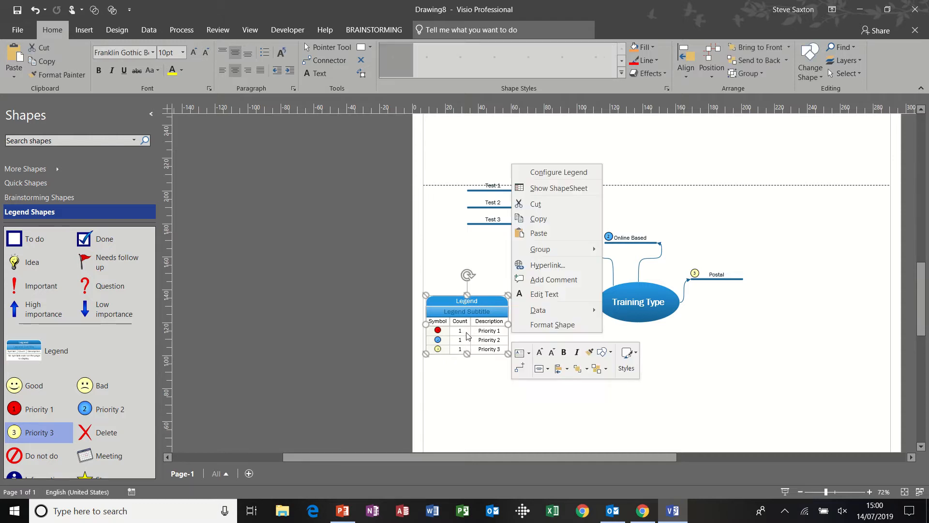
mouse_move(555, 171)
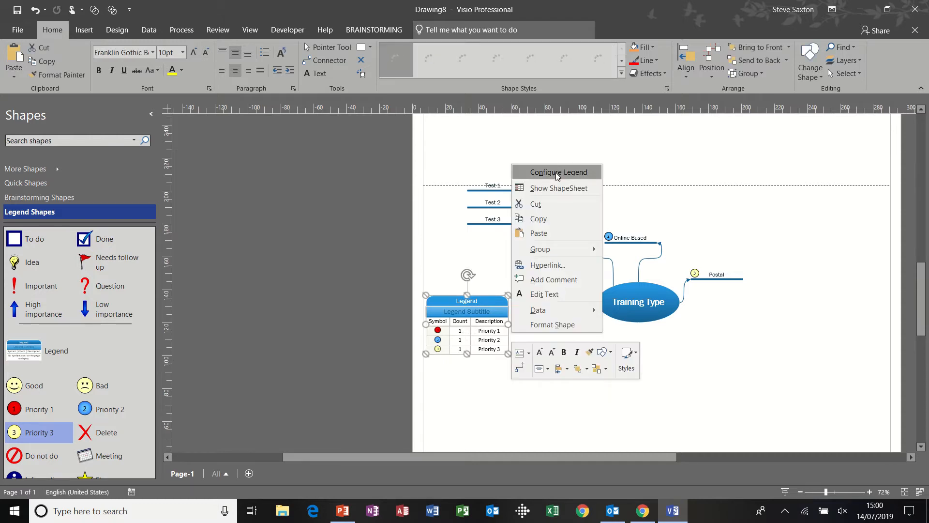
Turn off Show count in the legend's Configure Legend settings.
click(556, 172)
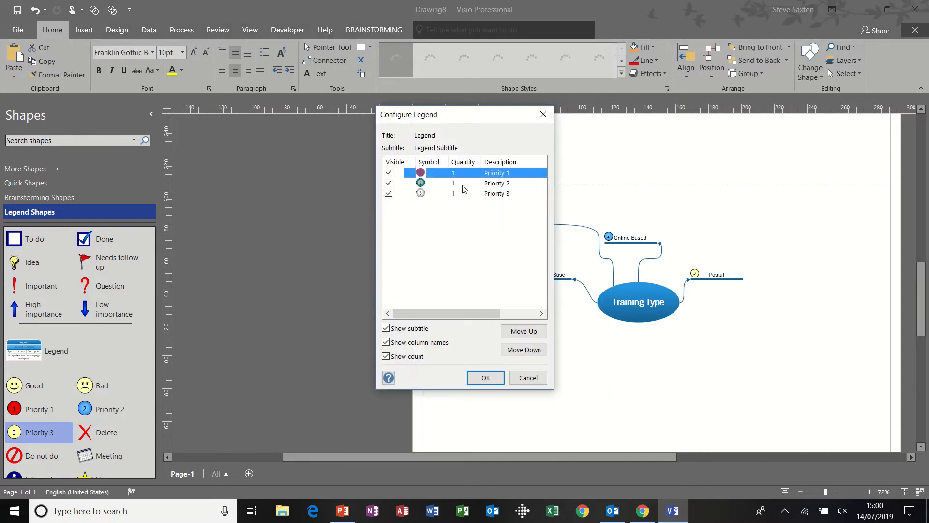
click(386, 356)
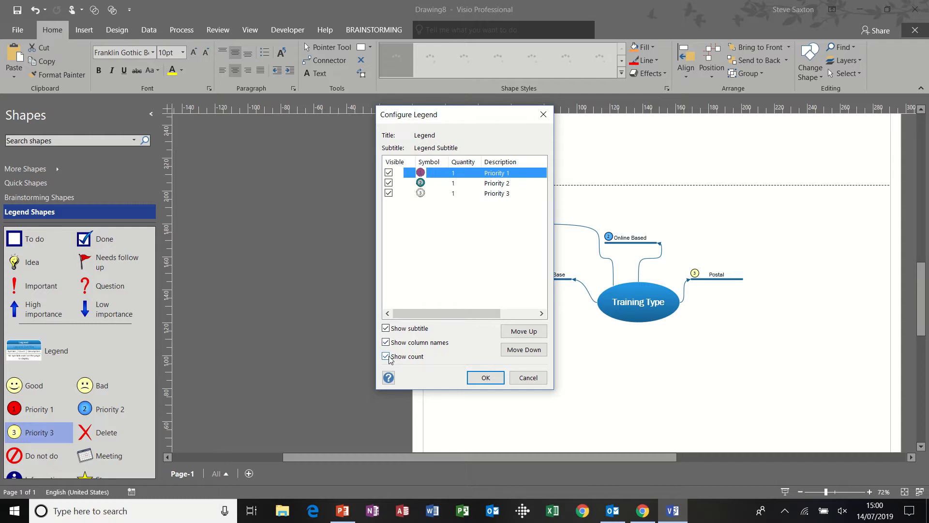
click(385, 356)
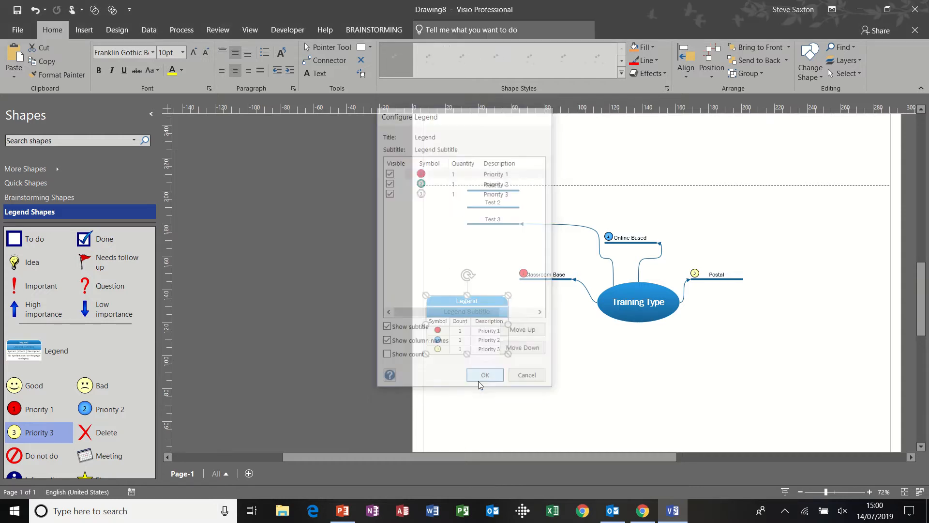
click(485, 374)
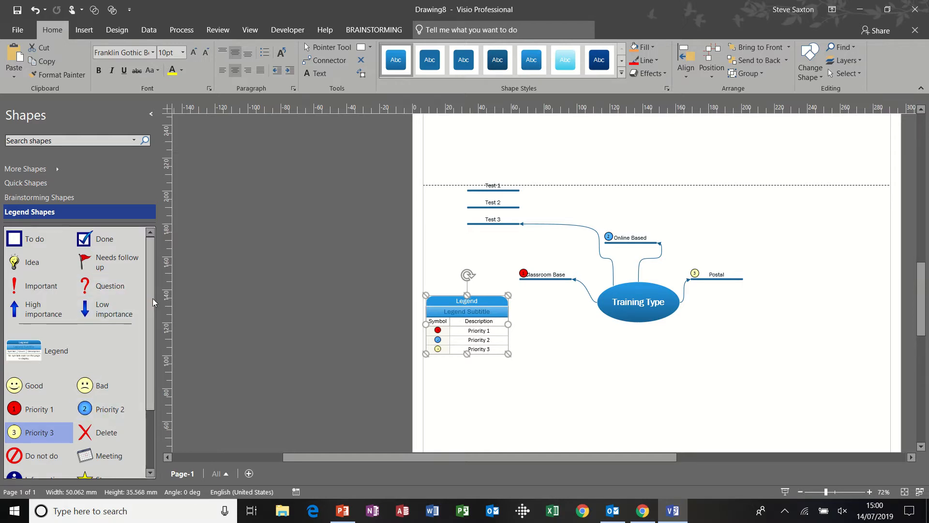
Mark Test 1 with the Do not do symbol and Online Based with Good.
scroll(down, 3)
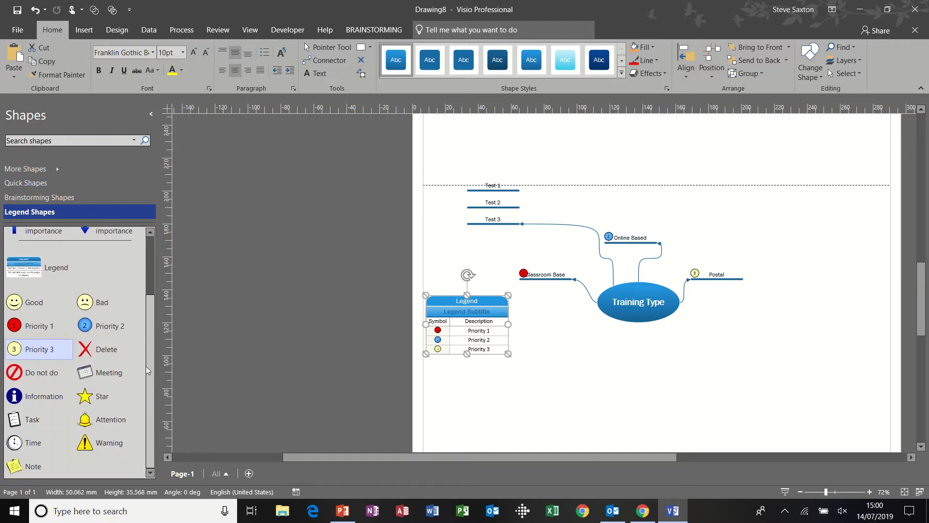
click(42, 372)
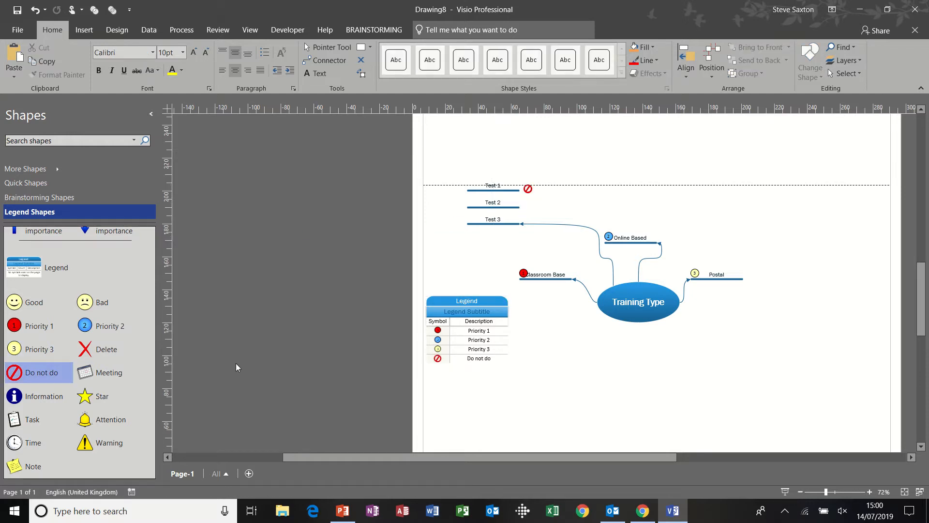
drag(13, 301, 440, 265)
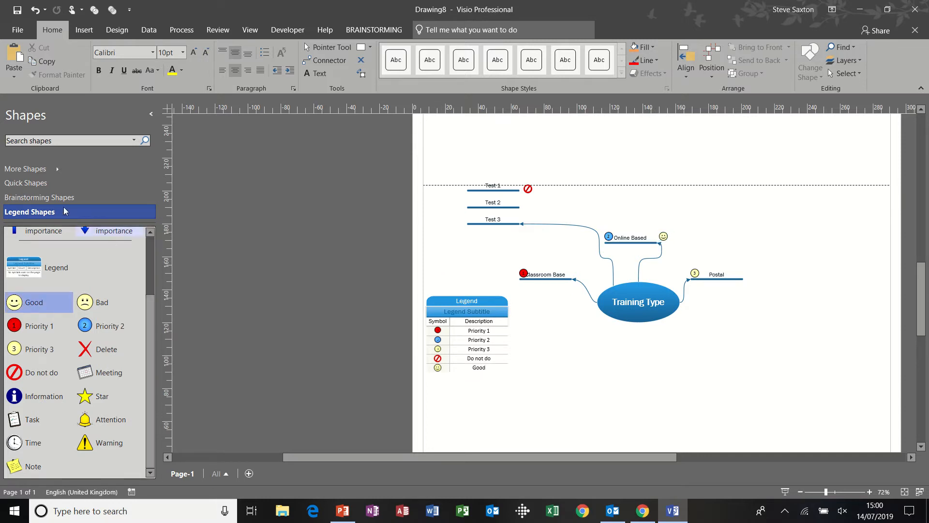
click(42, 197)
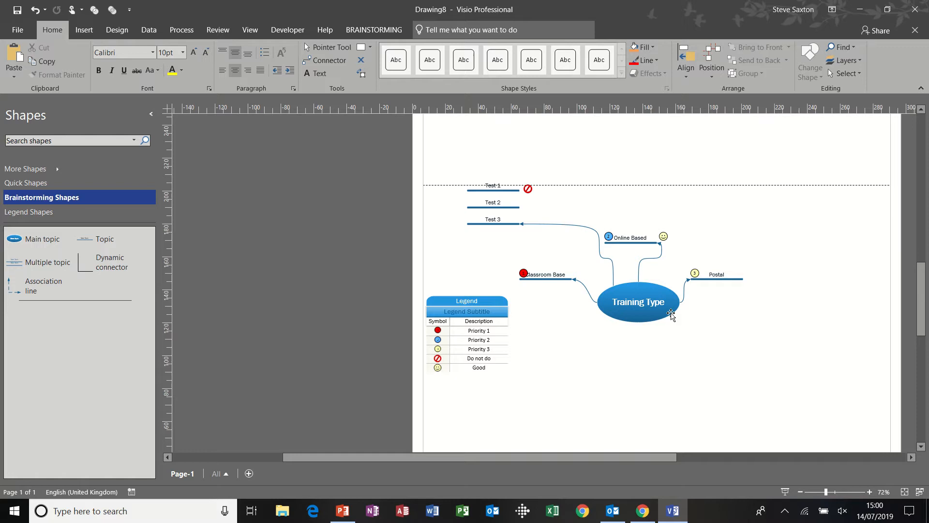
mouse_move(619, 369)
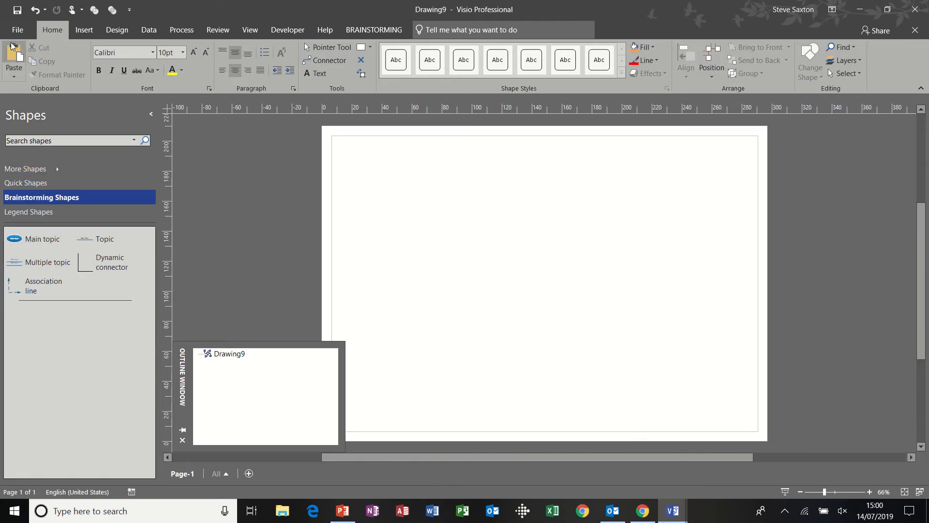
Start a new drawing and browse the Business templates for Charts and Graphs.
click(18, 29)
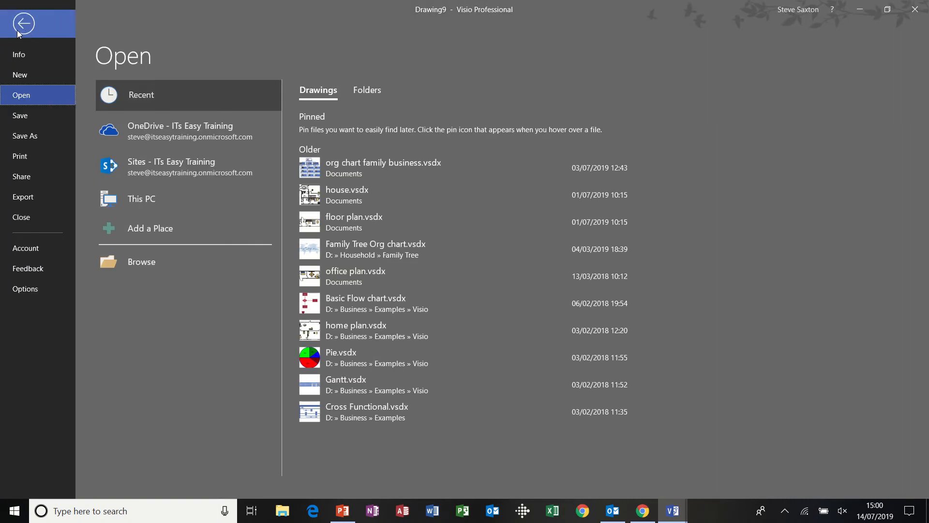
click(20, 74)
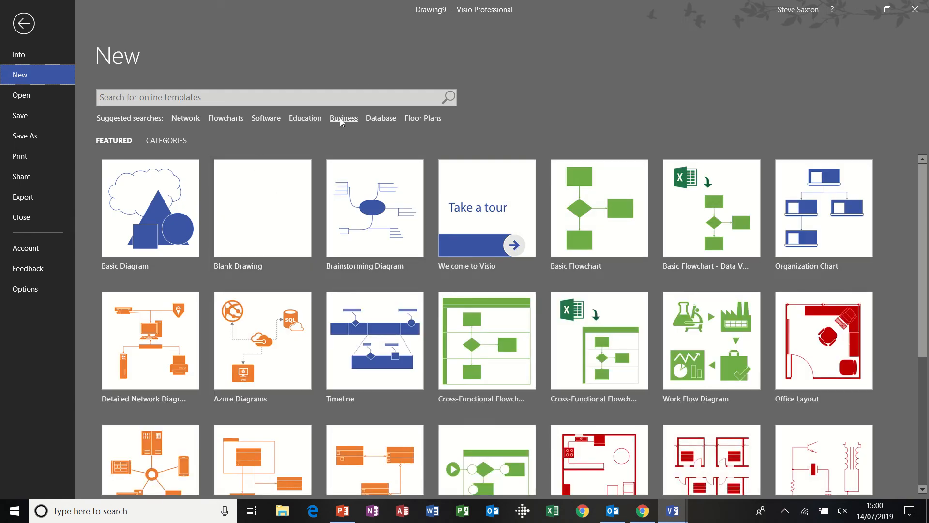
click(343, 118)
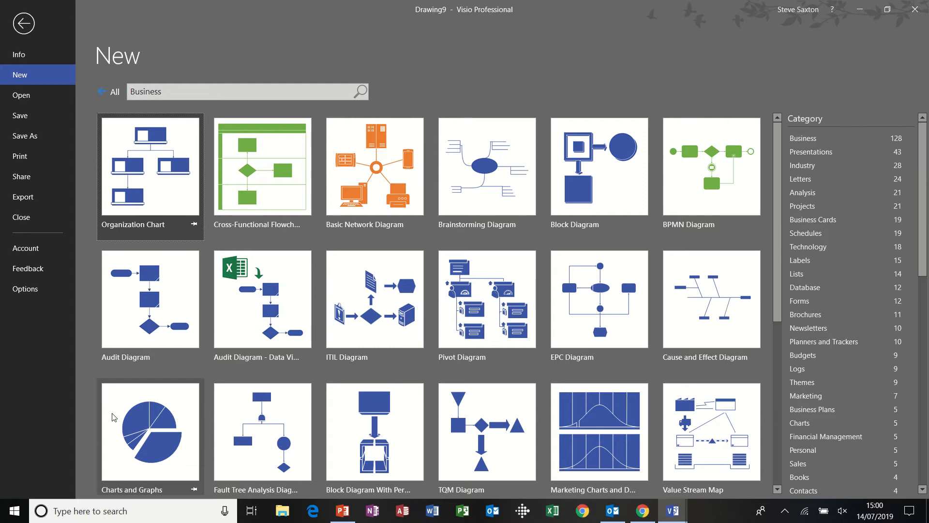
mouse_move(152, 443)
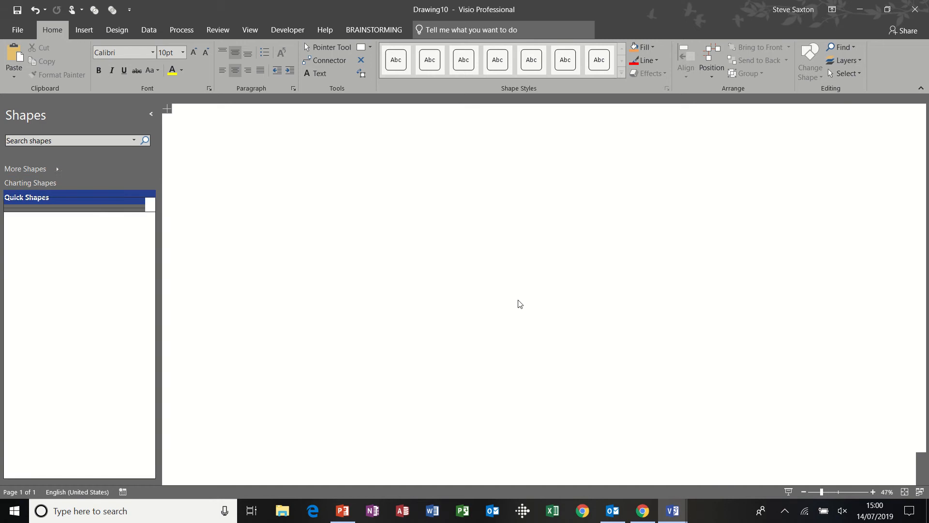
Add a five-bar graph labelled 'Test 1' with bar values 34, 23, 21, 70, 60.
click(30, 182)
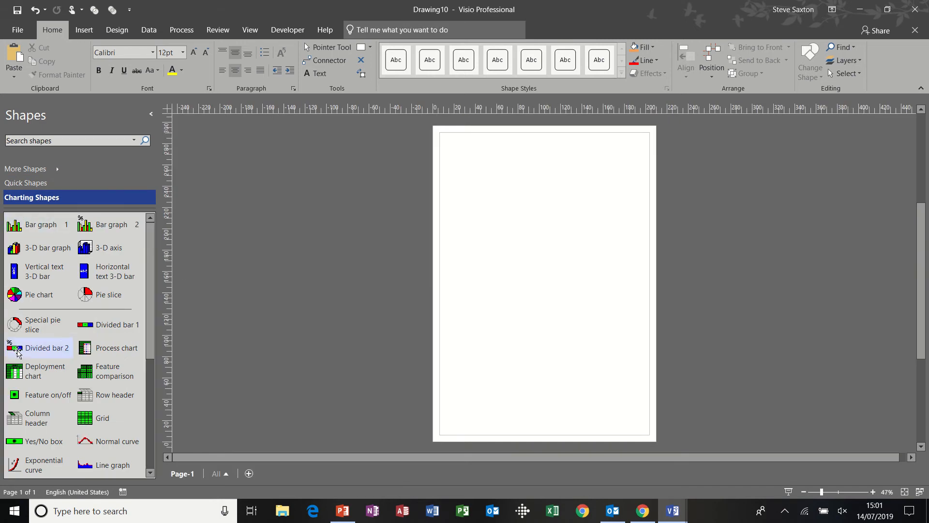
mouse_move(48, 248)
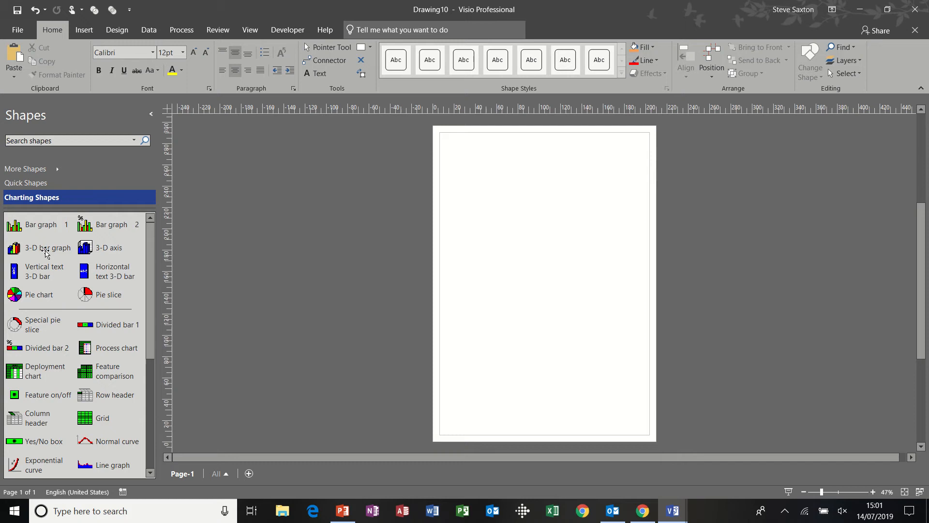
drag(39, 224, 447, 160)
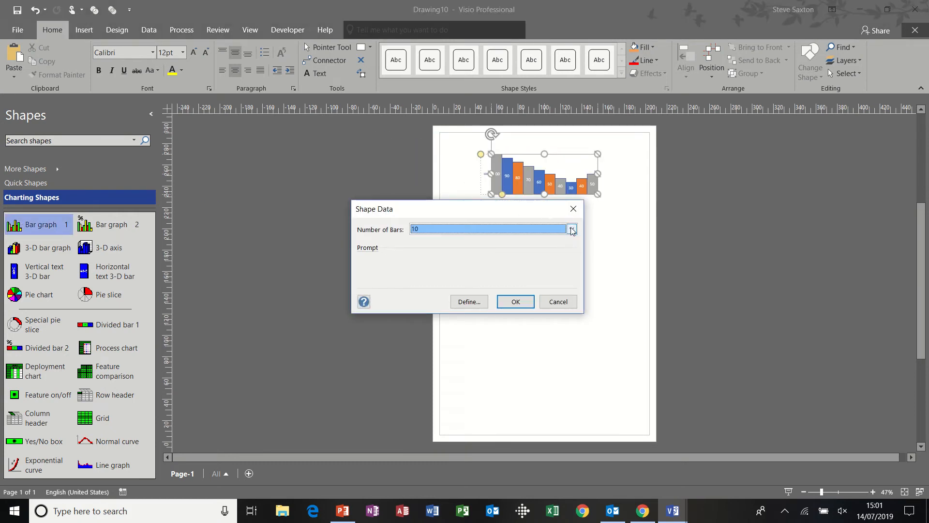
click(570, 230)
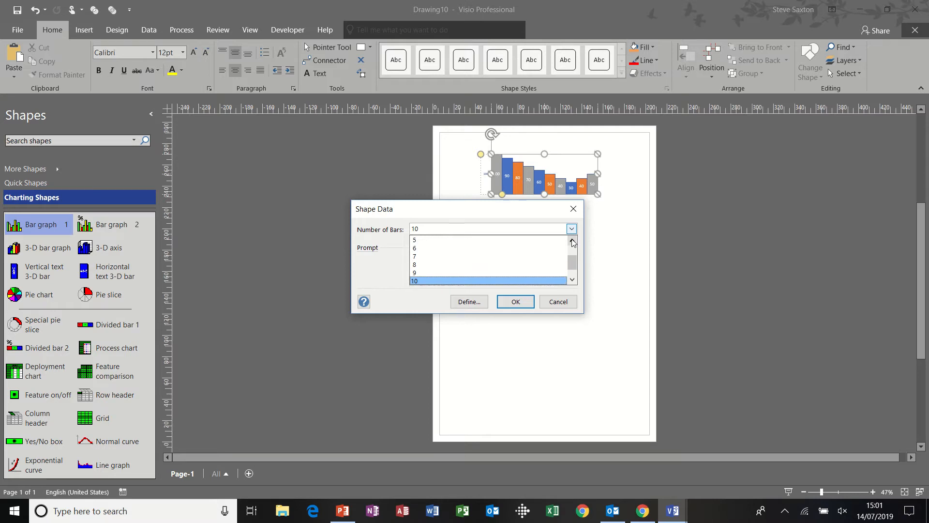
click(414, 240)
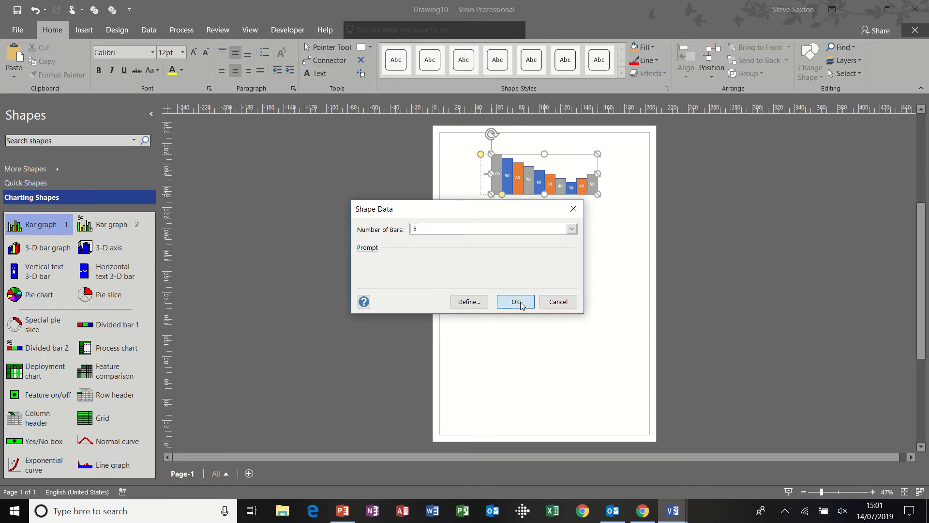
click(515, 300)
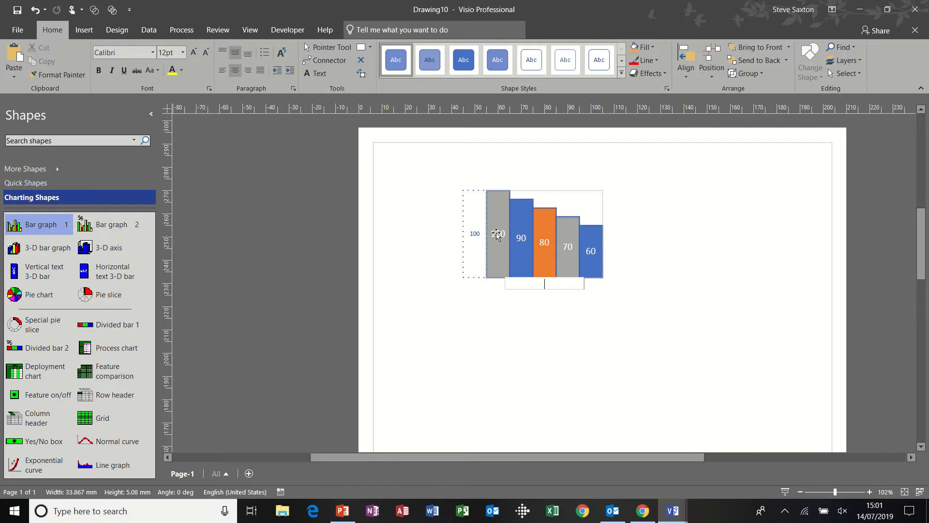
text(Test 1)
click(497, 234)
text(34)
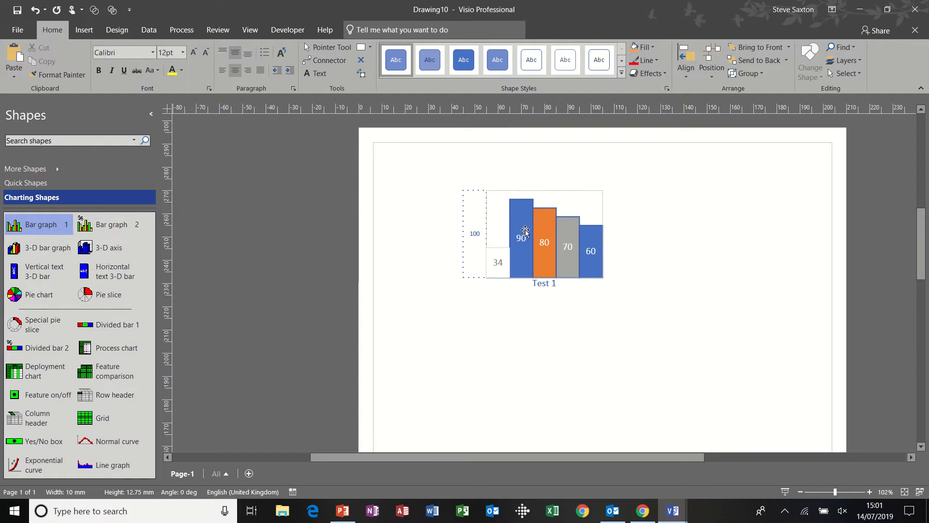
text(23)
click(544, 242)
text(21)
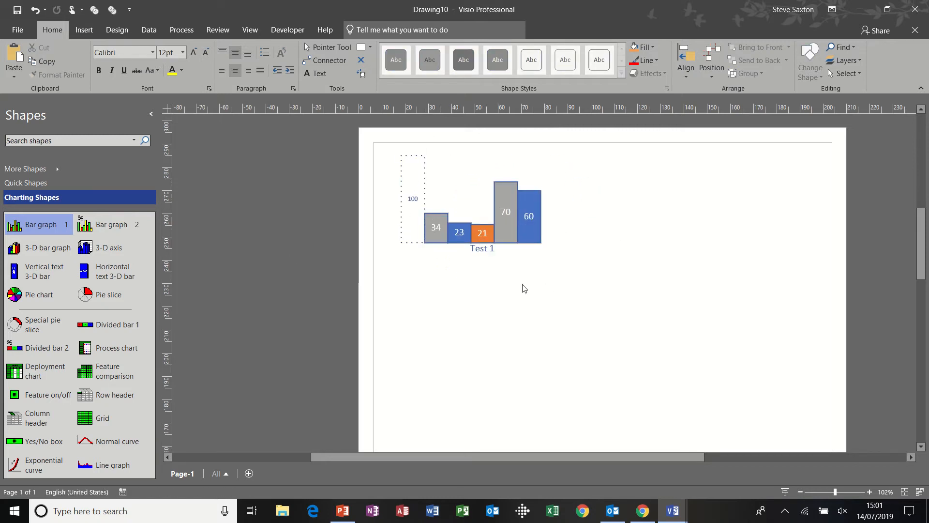
mouse_move(98, 230)
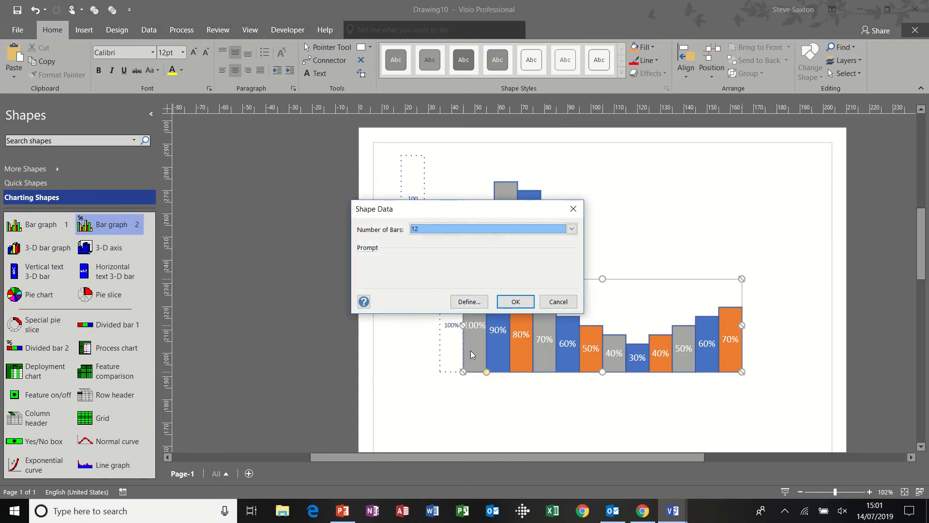
Reduce the second bar graph to five bars and select its 90% bar to lower it.
click(571, 229)
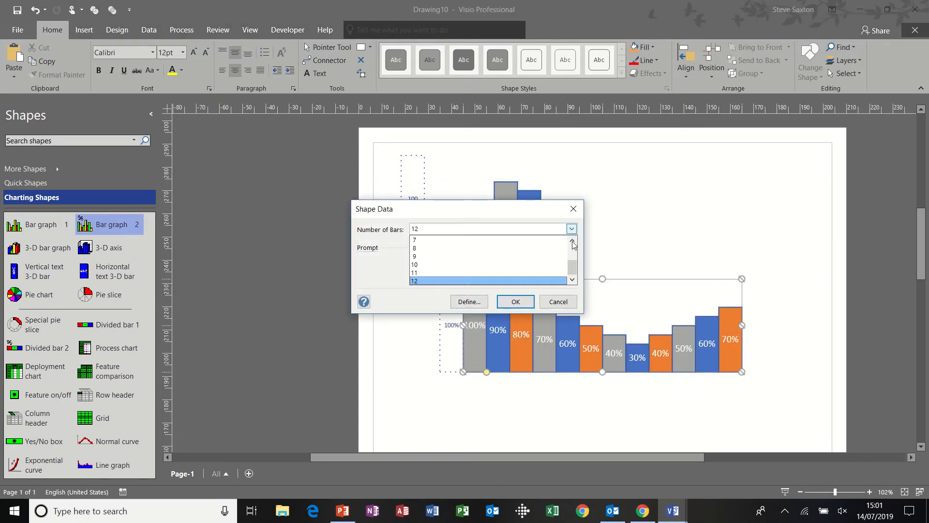
click(571, 241)
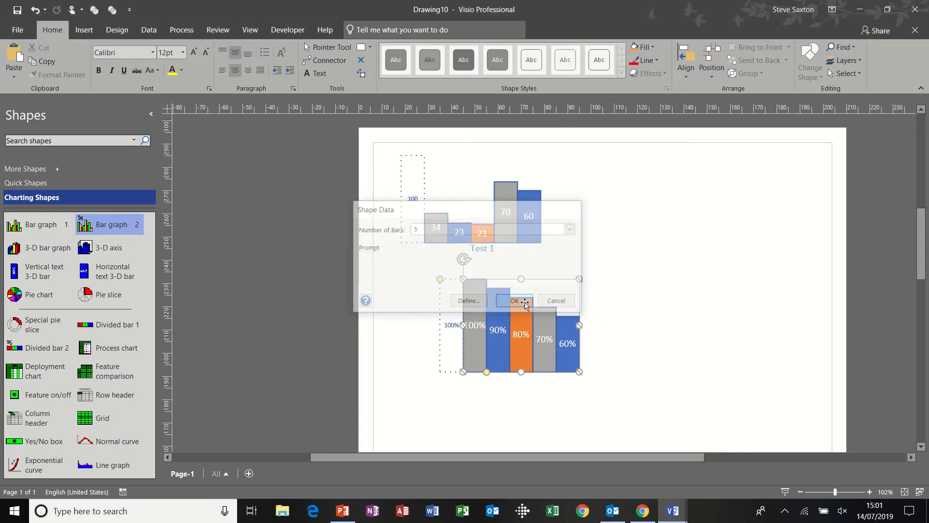
click(514, 301)
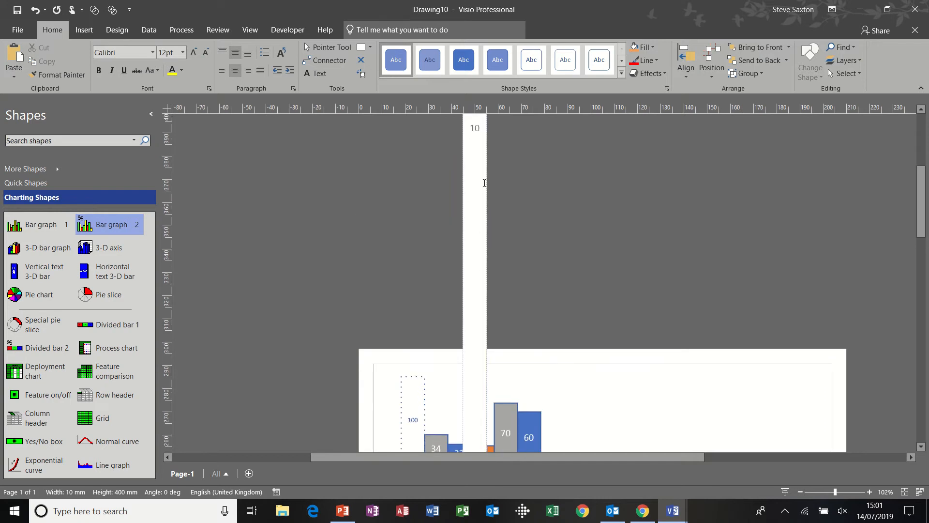
mouse_move(470, 195)
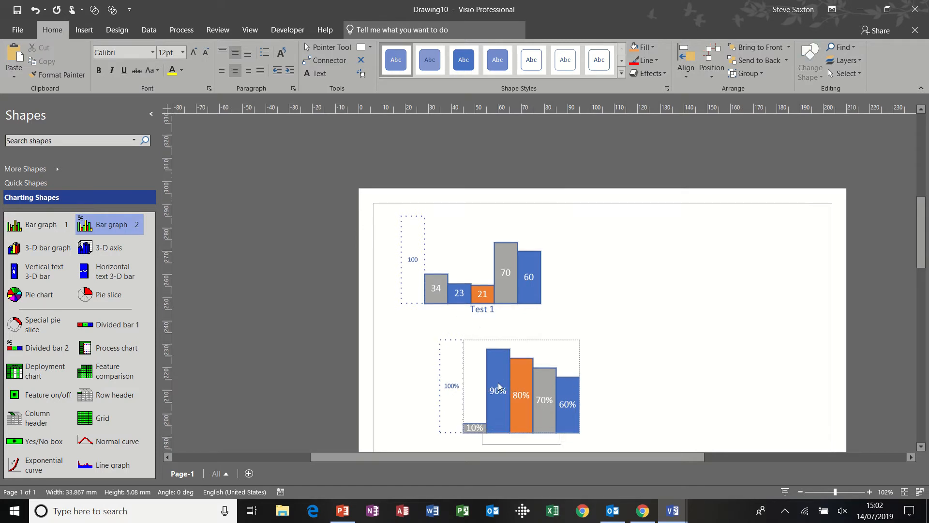
click(495, 388)
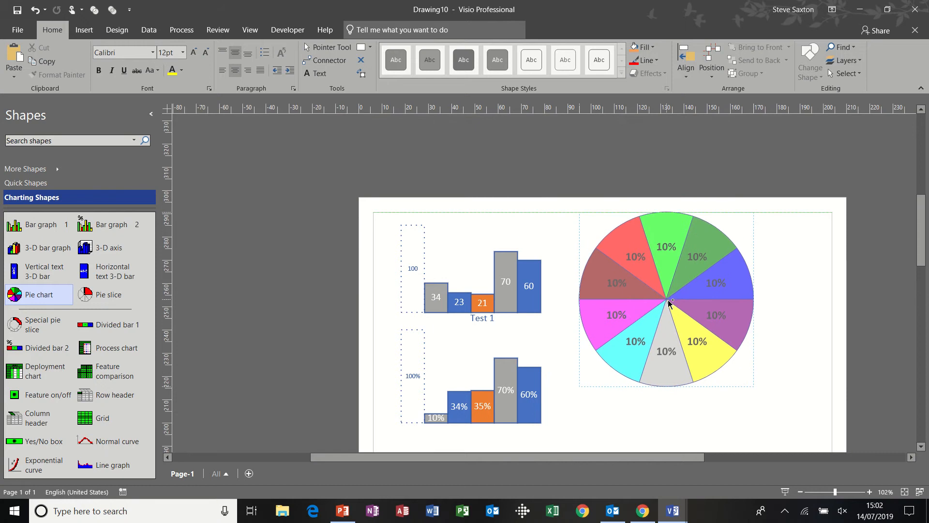
Set the pie chart to 5 slices with sizes 10, 30, 10, 30 and 20.
double_click(665, 299)
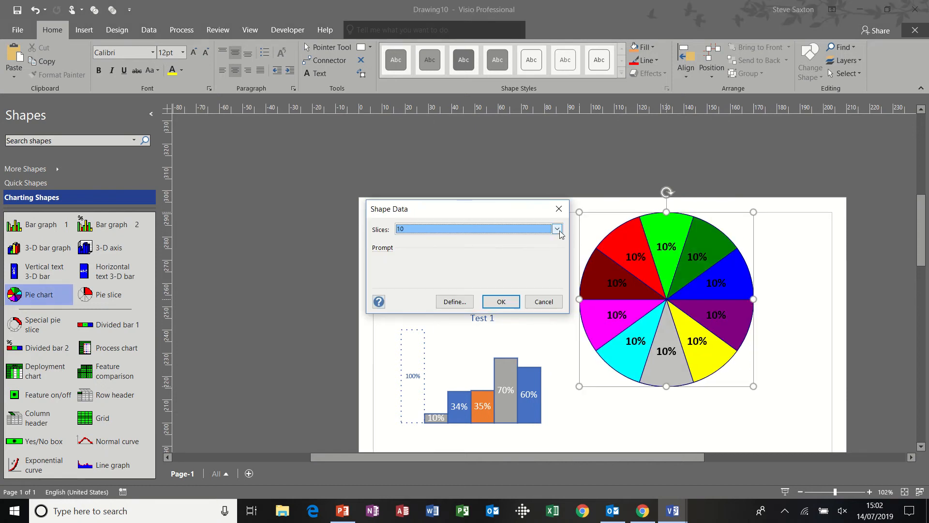
click(556, 229)
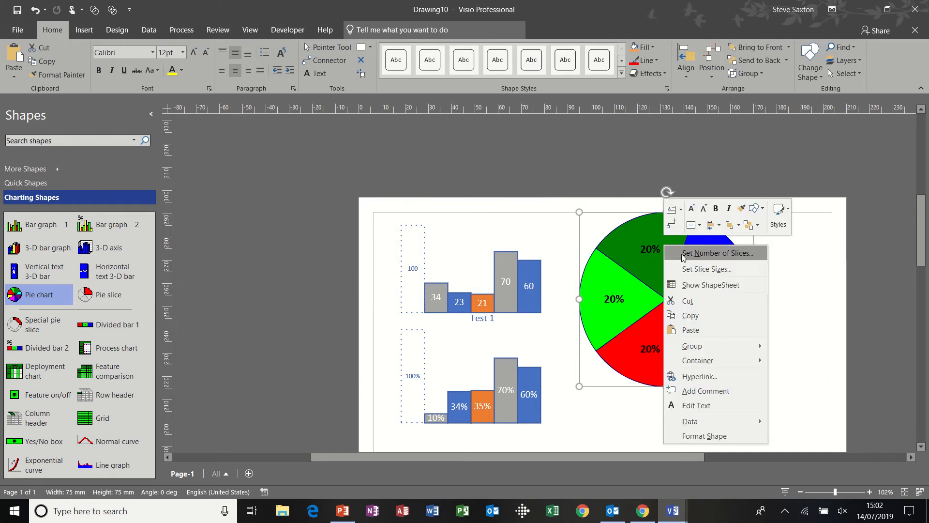
mouse_move(707, 268)
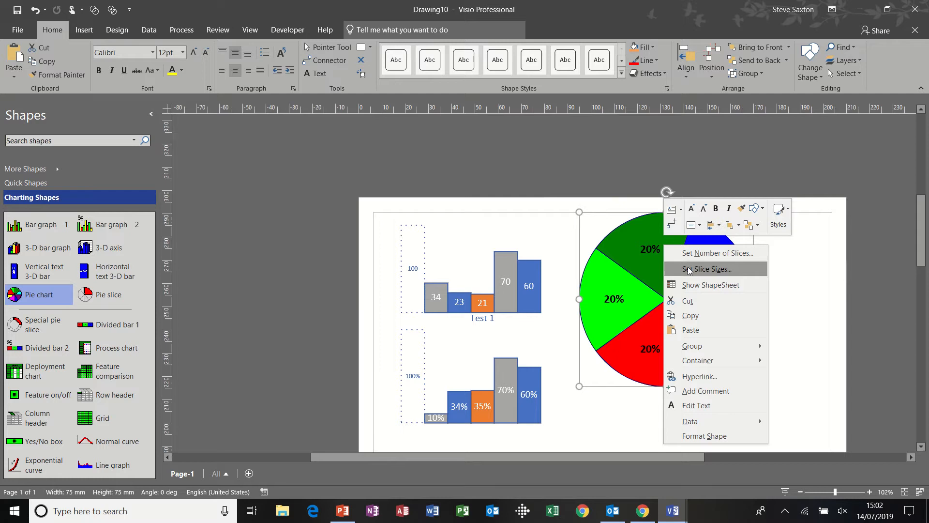
mouse_move(727, 273)
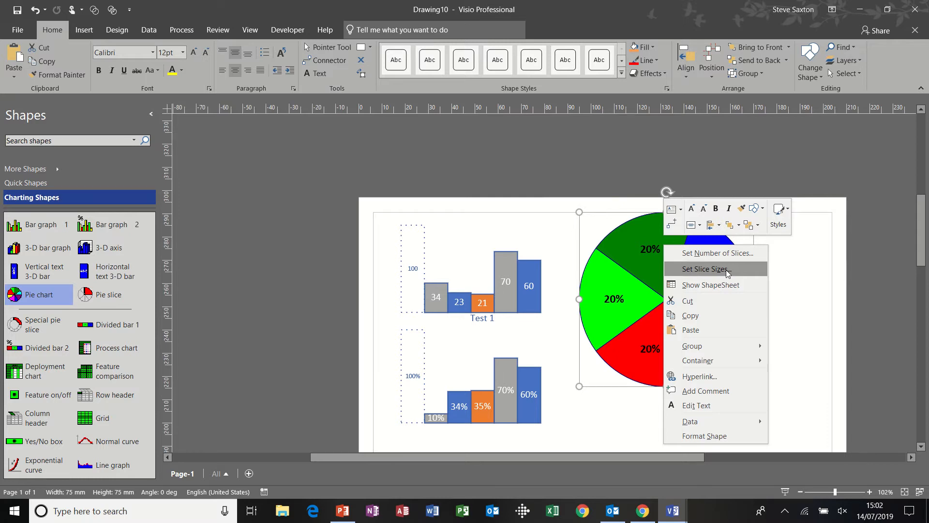
click(708, 268)
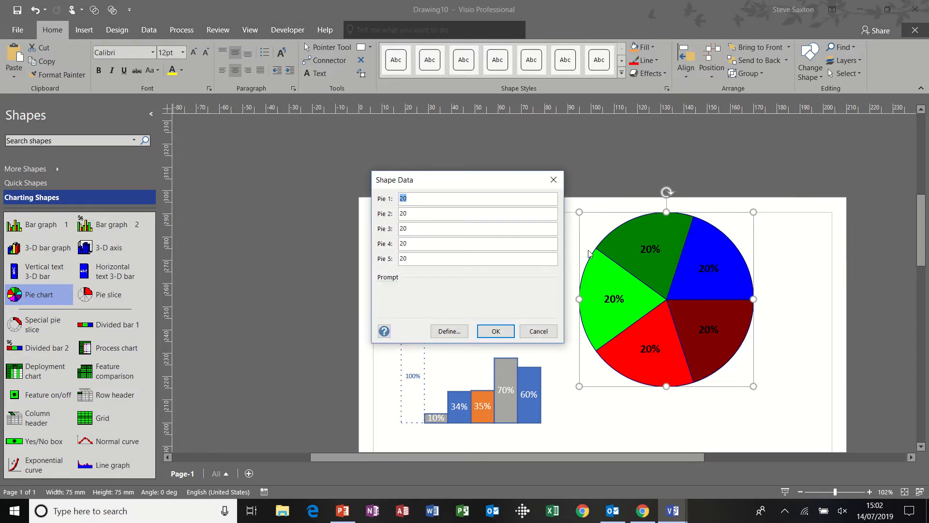
text(10)
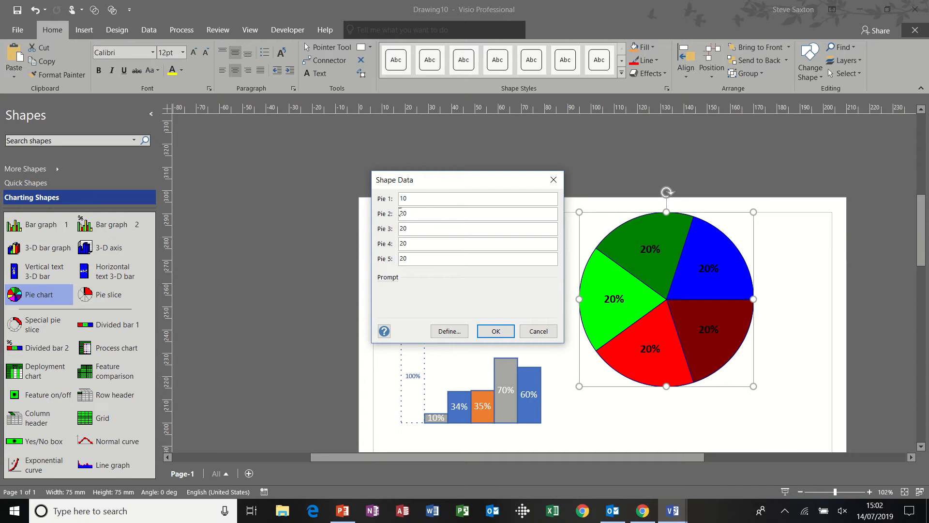
text(3)
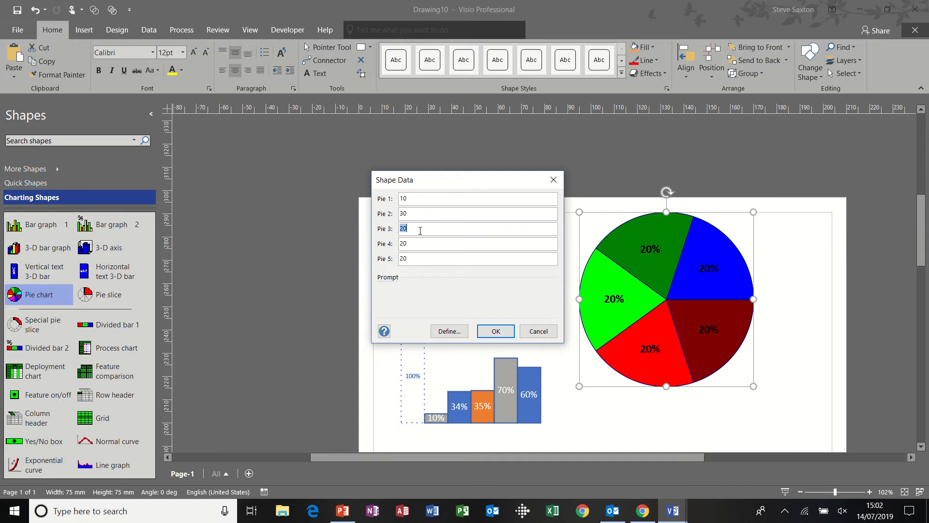
text(10)
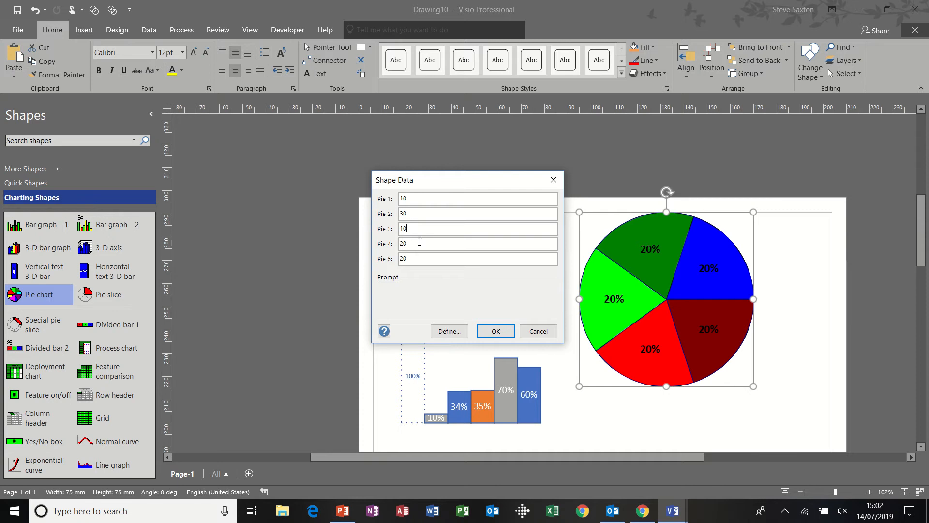
click(477, 243)
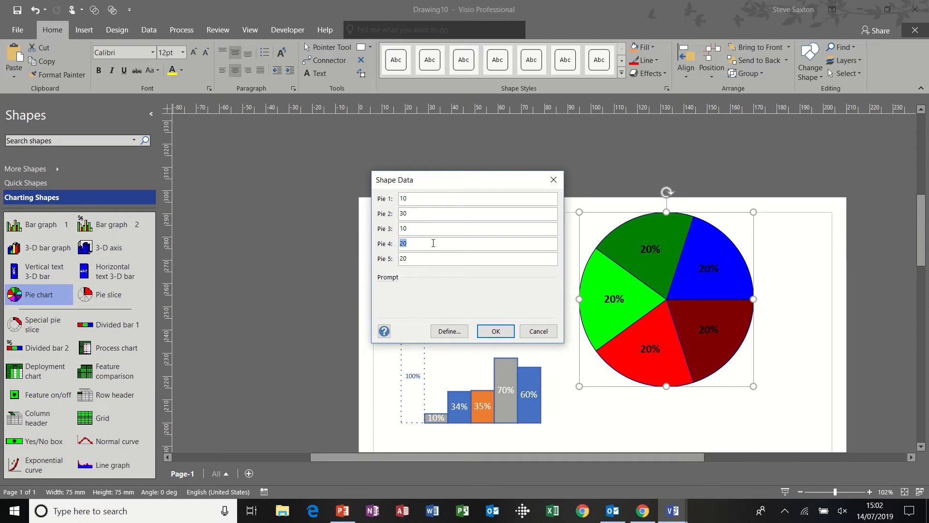
text(30)
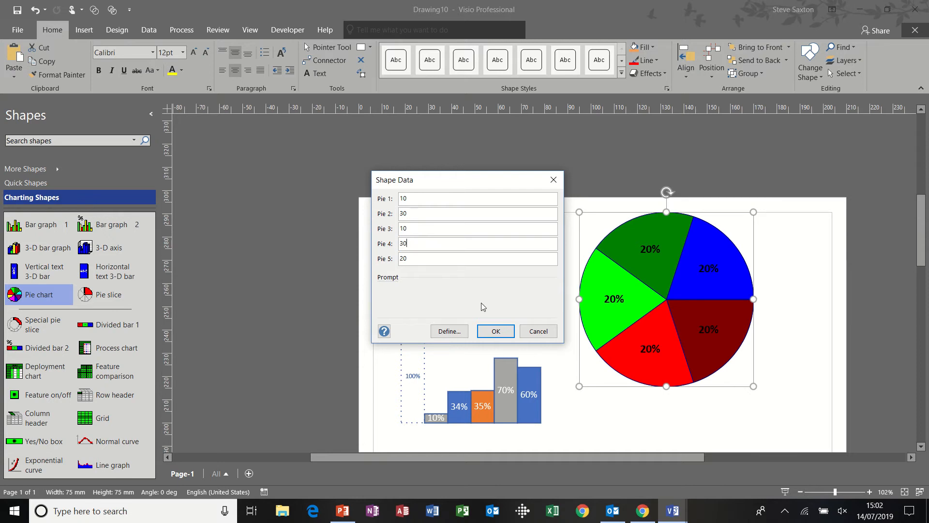
click(495, 331)
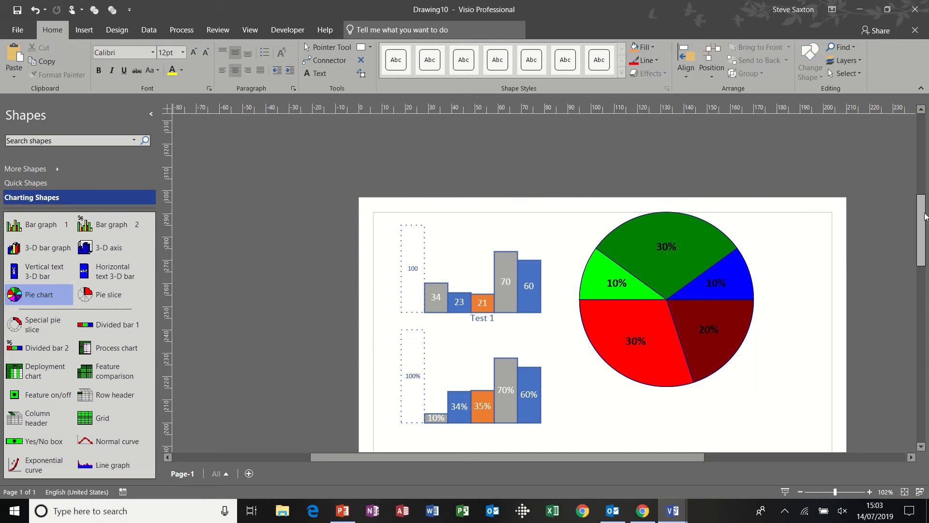
Add a 3-step process chart, rename step 1 'Test 1' and the PROCESS header 'testing'.
scroll(down, 3)
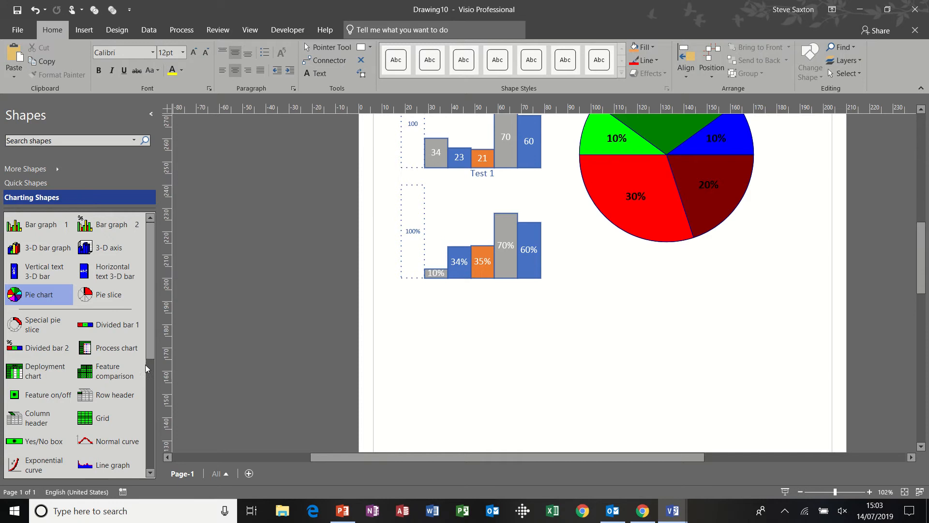
scroll(down, 3)
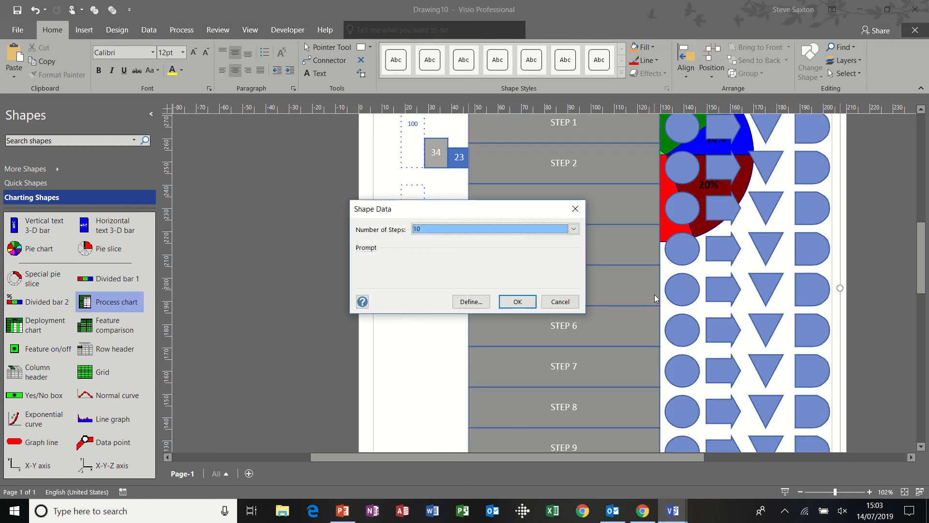
click(572, 230)
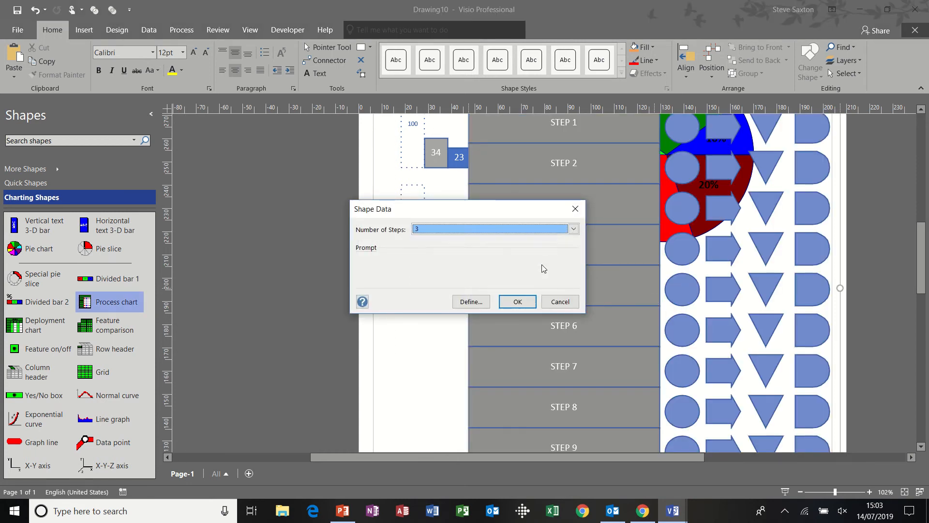
click(516, 301)
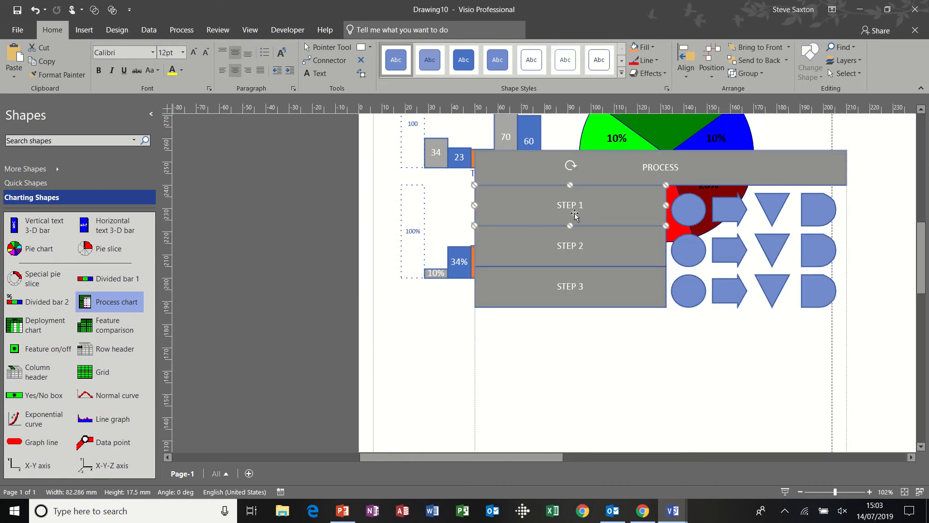
mouse_move(572, 213)
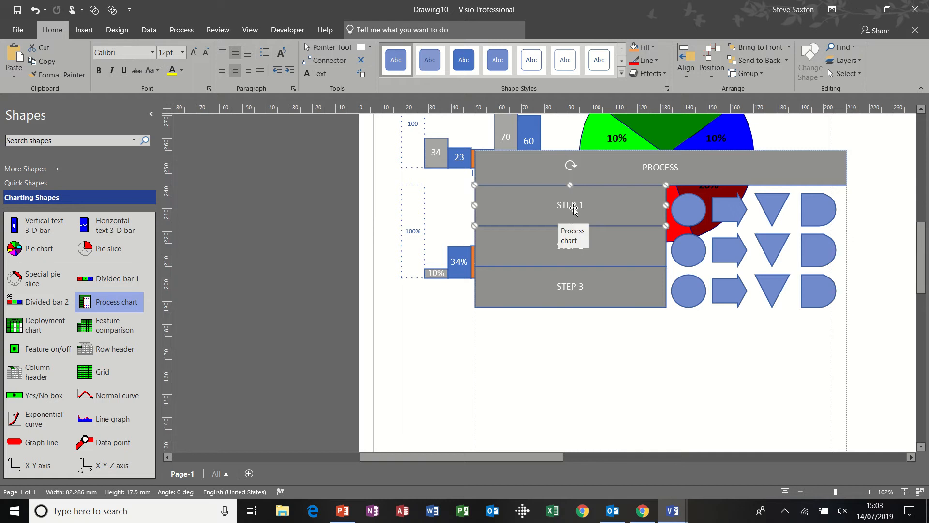
text(Test 1)
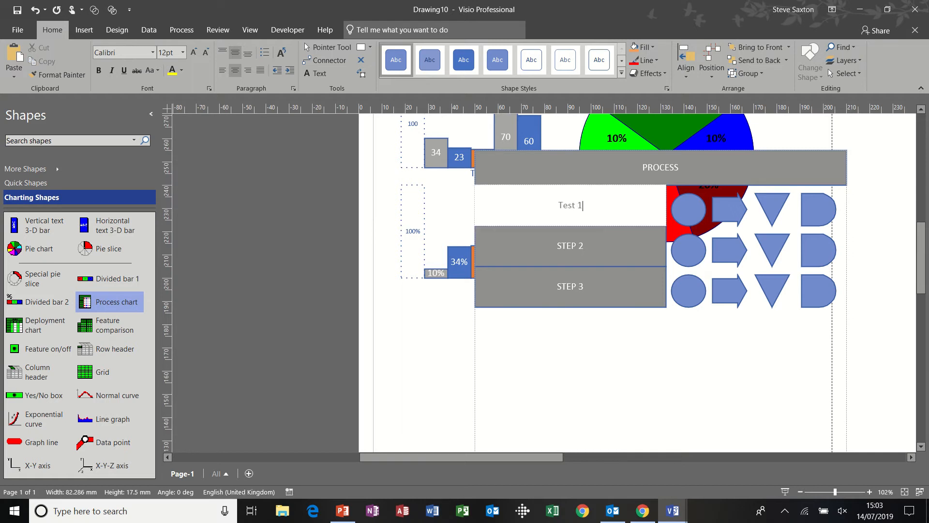
click(659, 167)
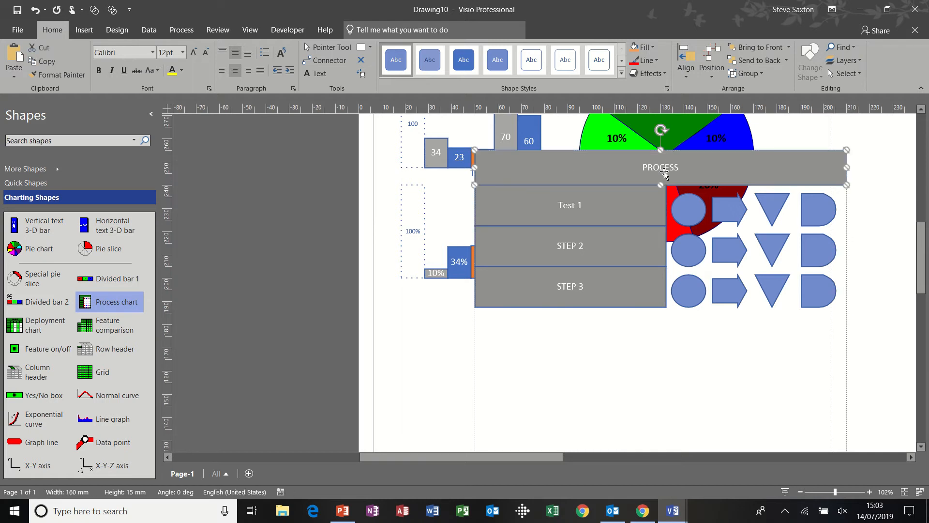
text(testing)
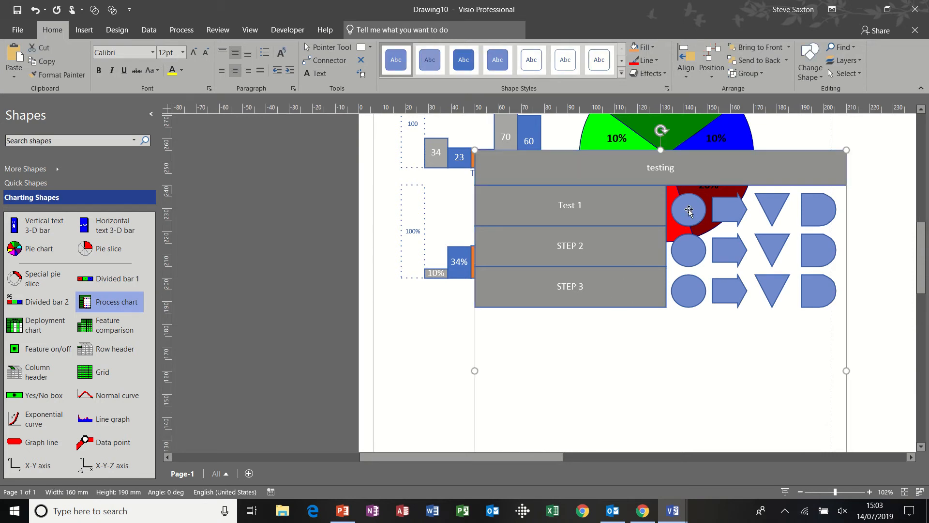
double_click(688, 209)
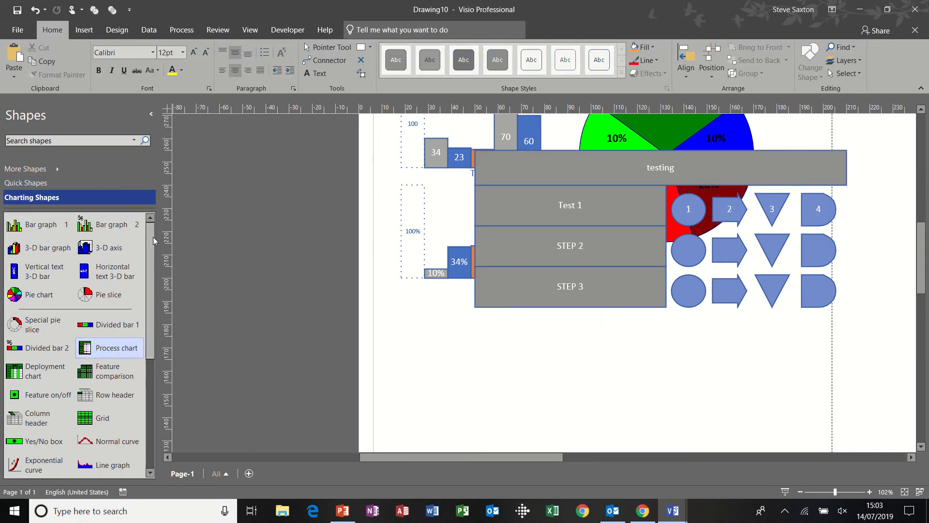
Add the Marketing Diagrams stencil from More Shapes > Business > Charts and Graphs.
click(26, 169)
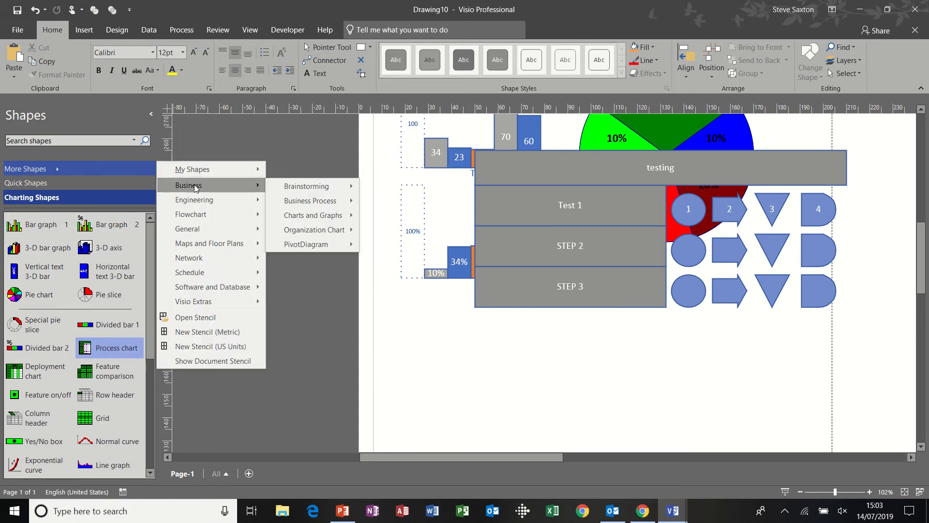
mouse_move(313, 215)
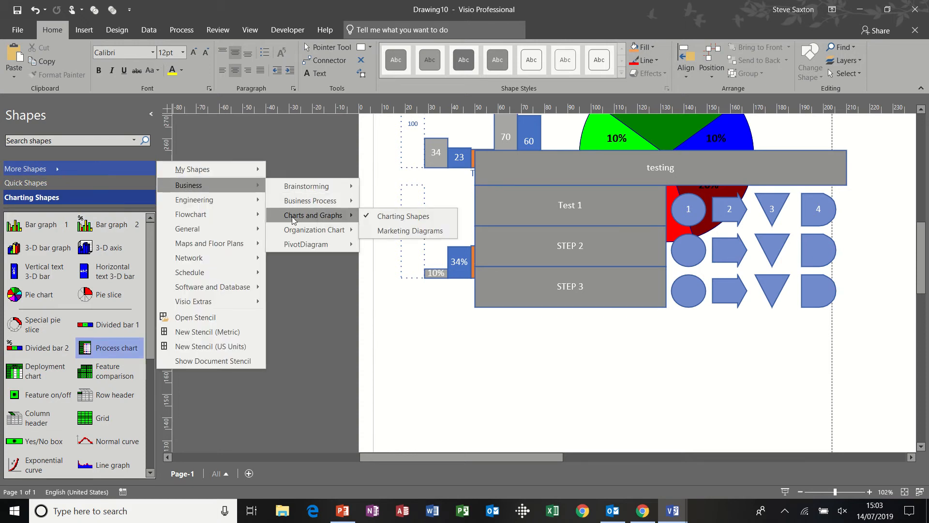
mouse_move(403, 216)
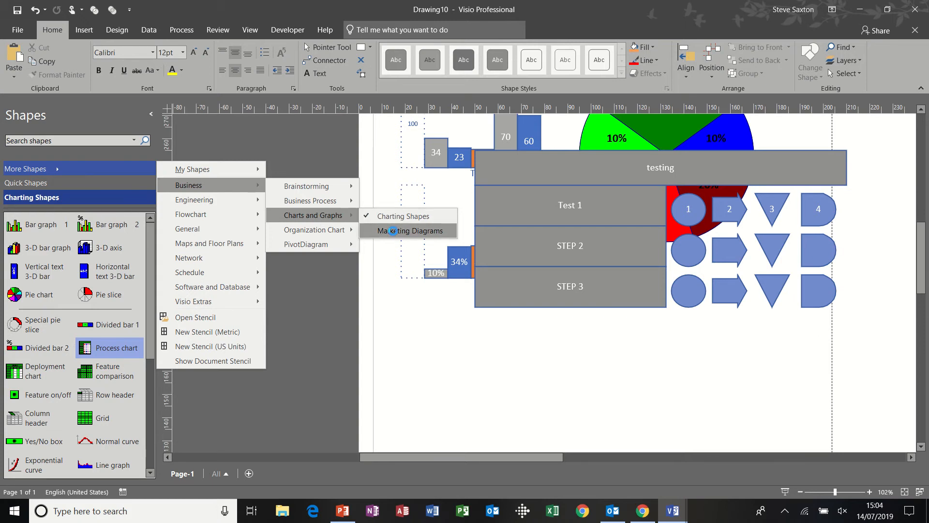
click(409, 231)
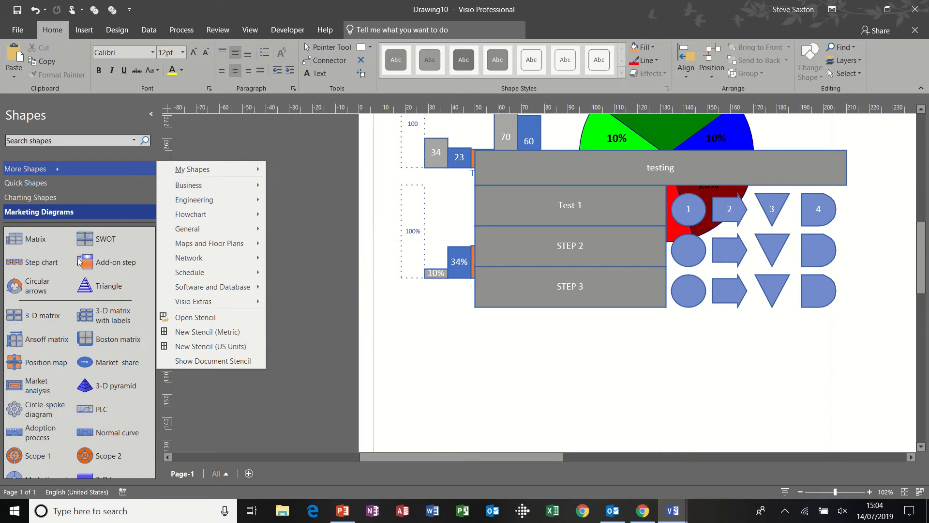
mouse_move(94, 242)
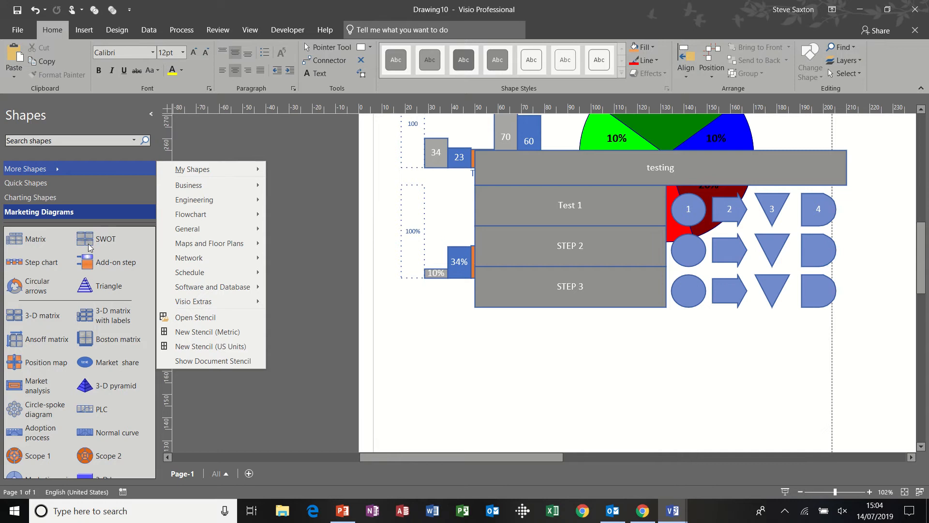
mouse_move(89, 246)
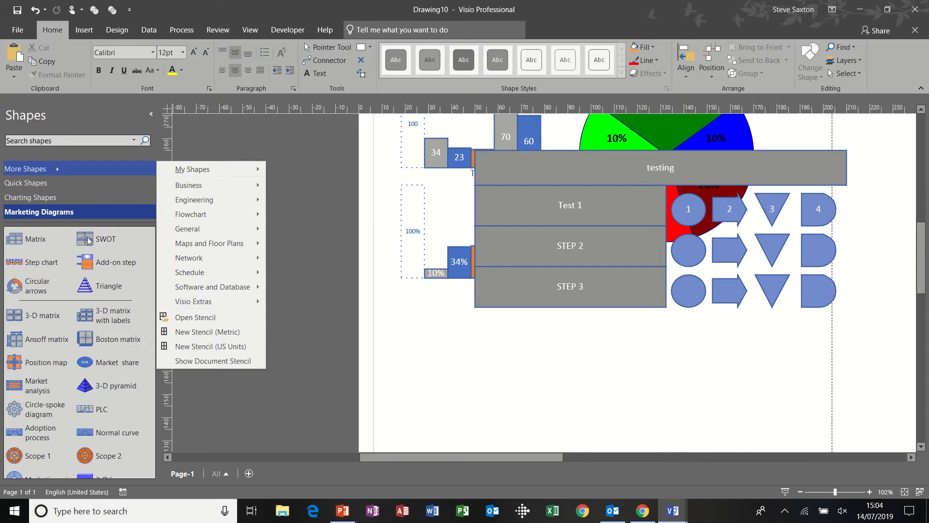
click(310, 291)
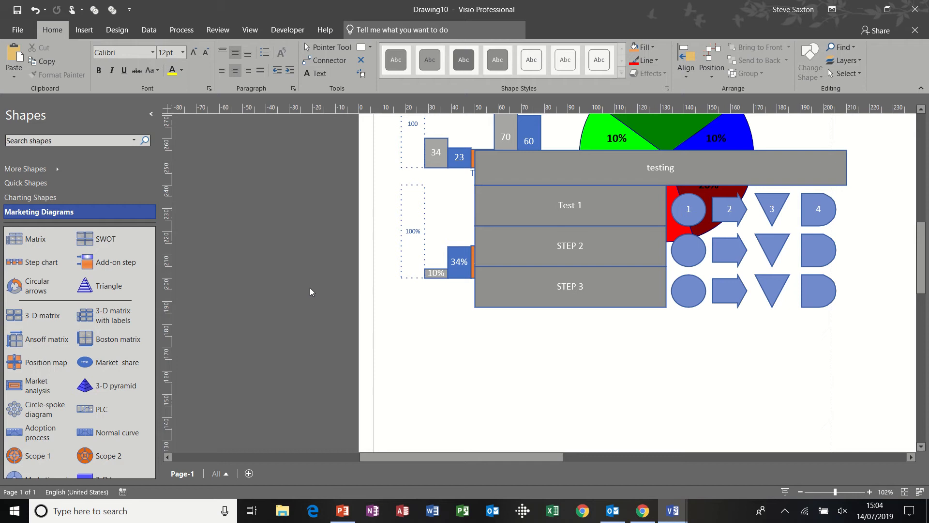
Place a SWOT diagram and list Test 1 and Test 2 as bullets under Strengths.
drag(105, 238, 293, 311)
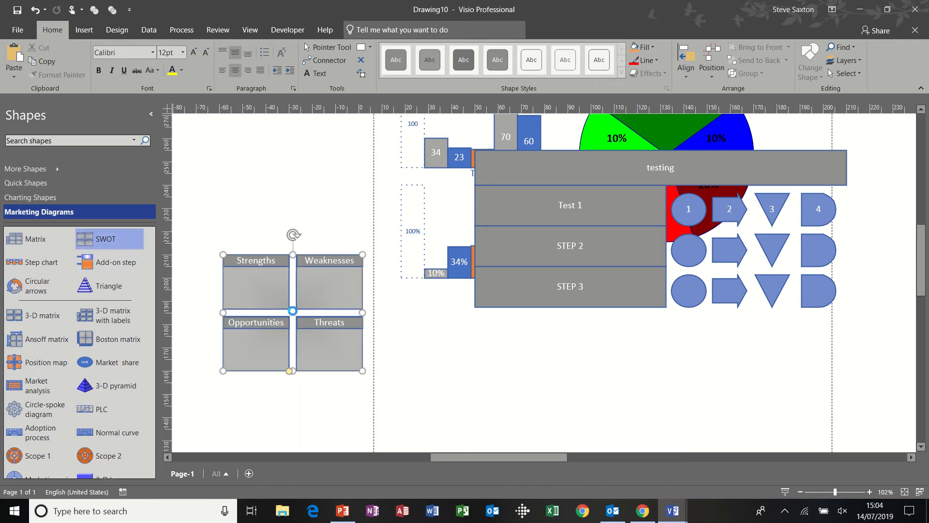
click(256, 281)
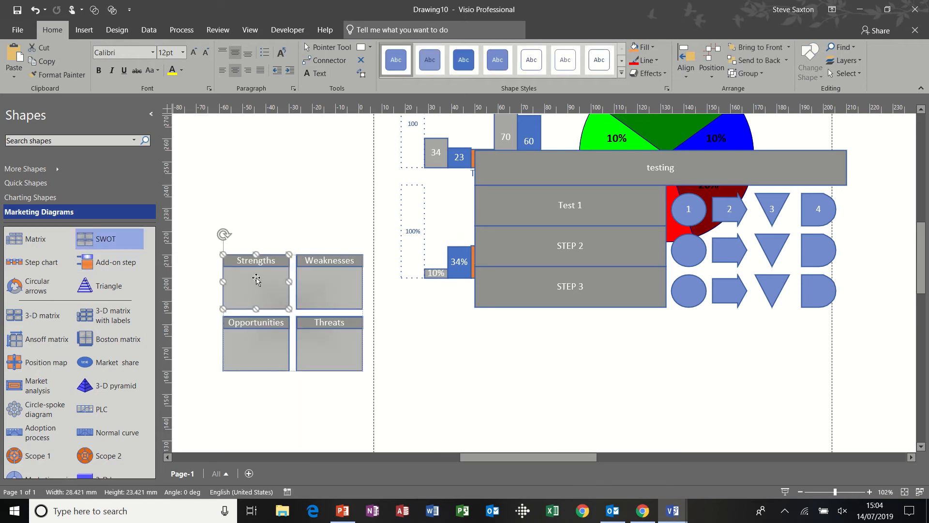
double_click(256, 285)
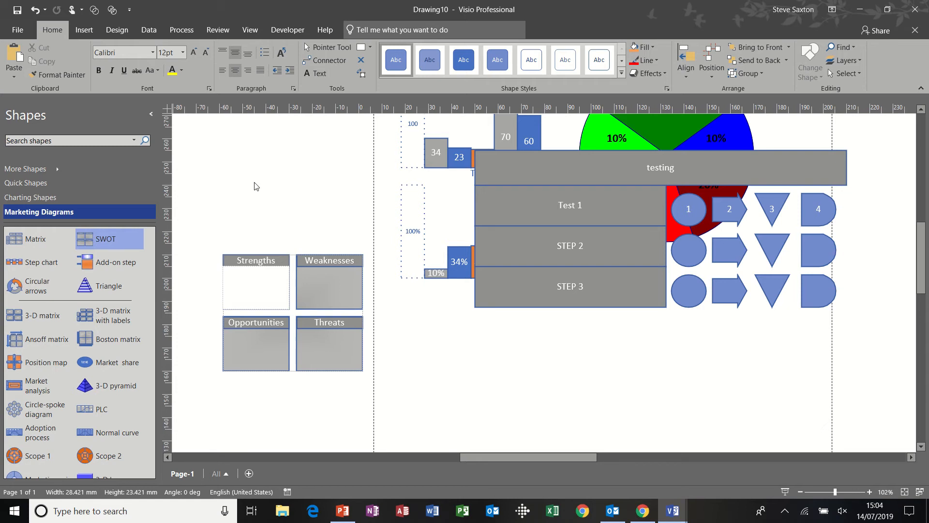
click(222, 70)
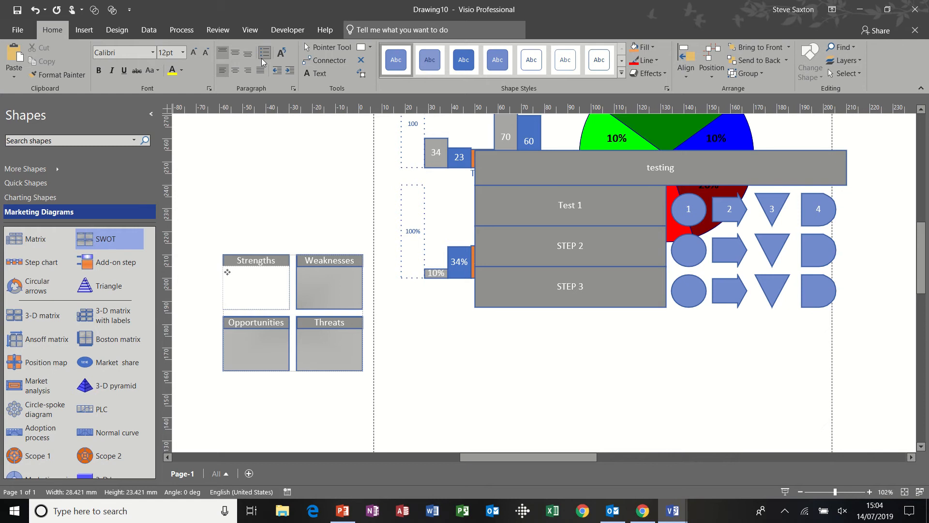
text(Test 1)
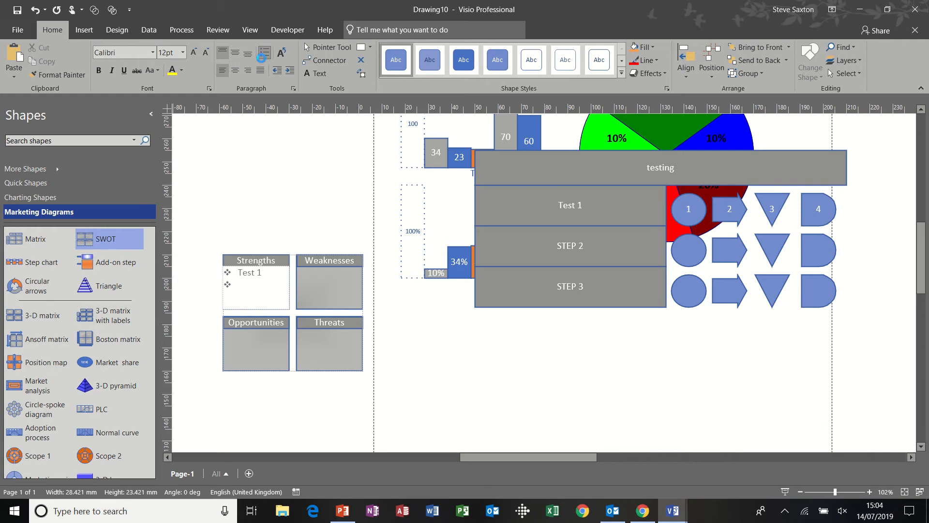
text(Test 2)
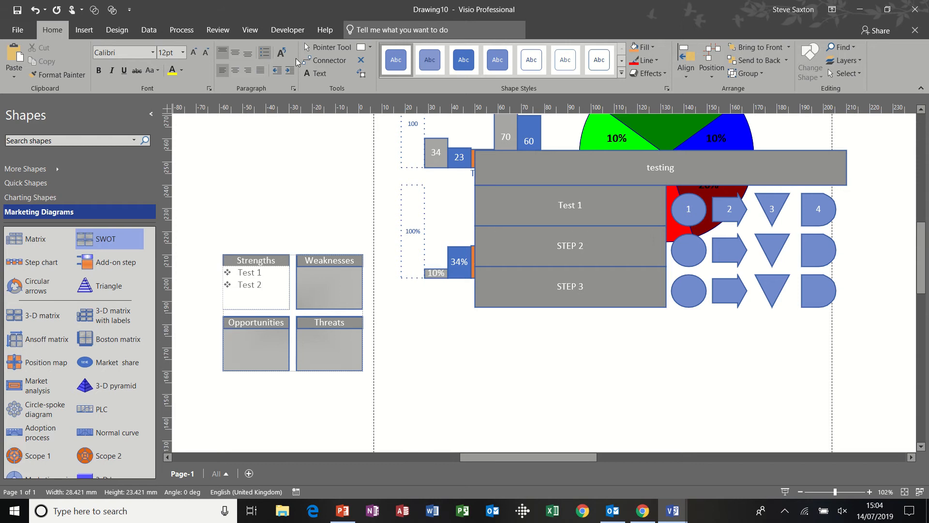
Add Test 3 and Test 4 as items under Weaknesses.
click(329, 282)
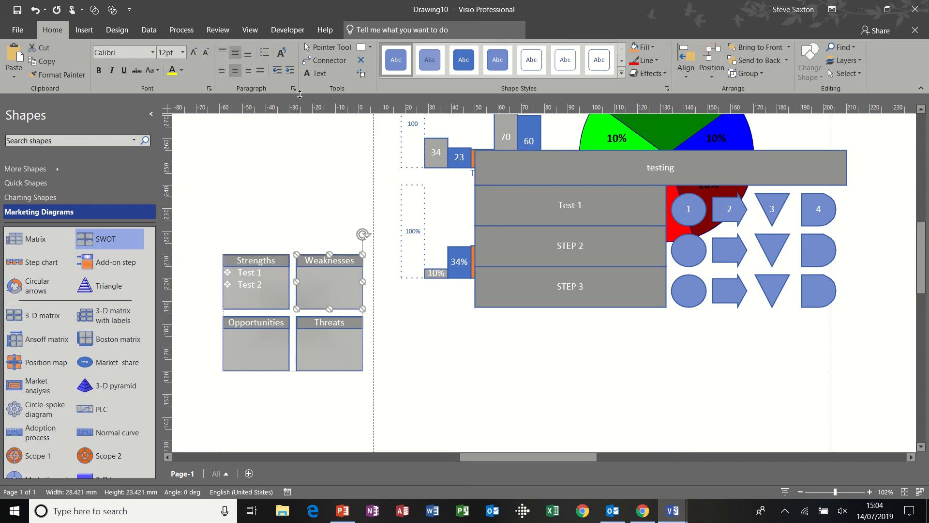
mouse_move(264, 49)
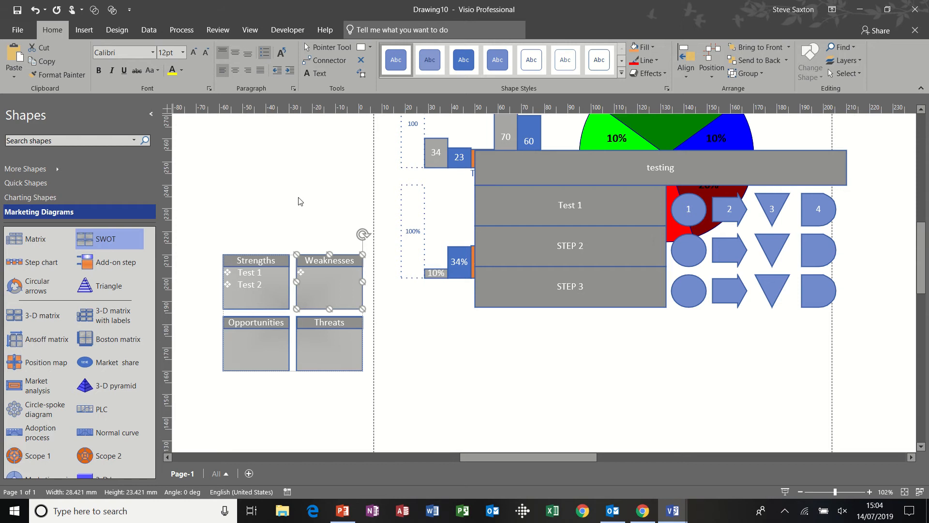
text(tes)
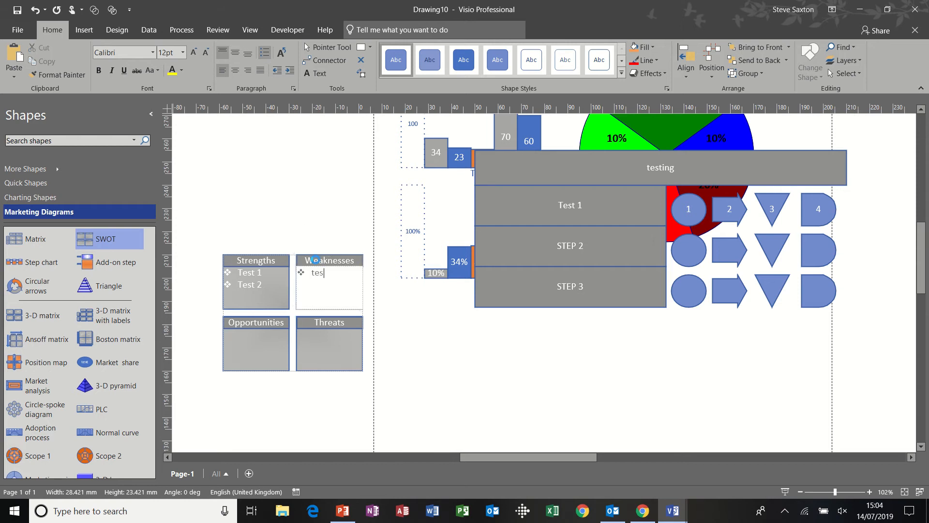
text(Test 3)
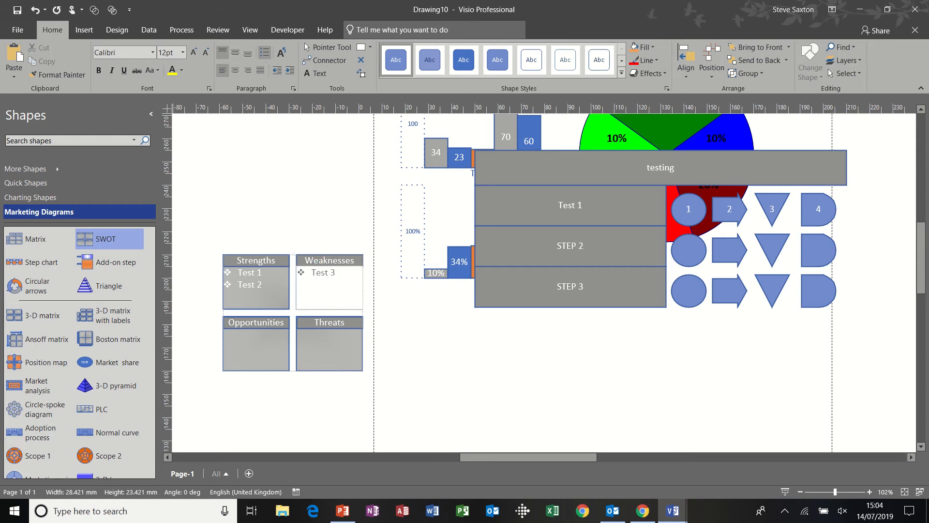
text(Test 4)
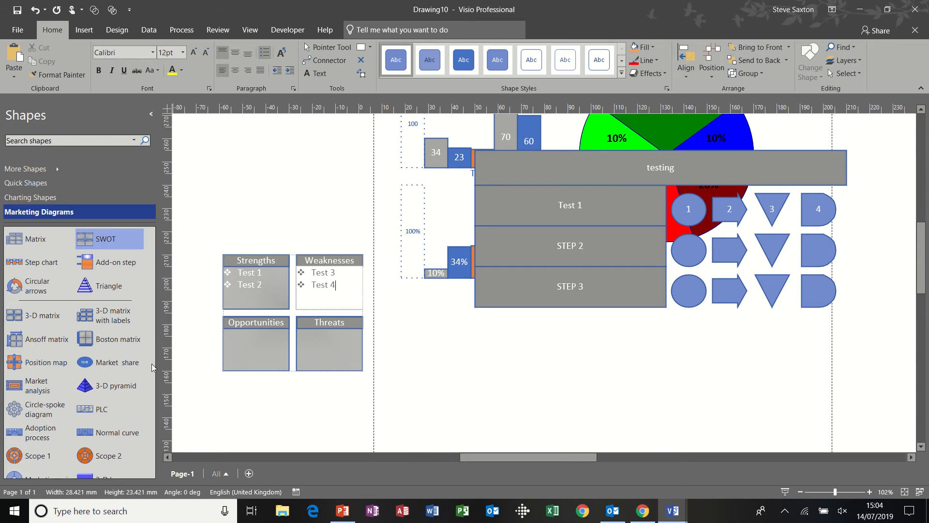
Place a four-level blue 3-D pyramid below the SWOT diagram.
drag(110, 386, 452, 373)
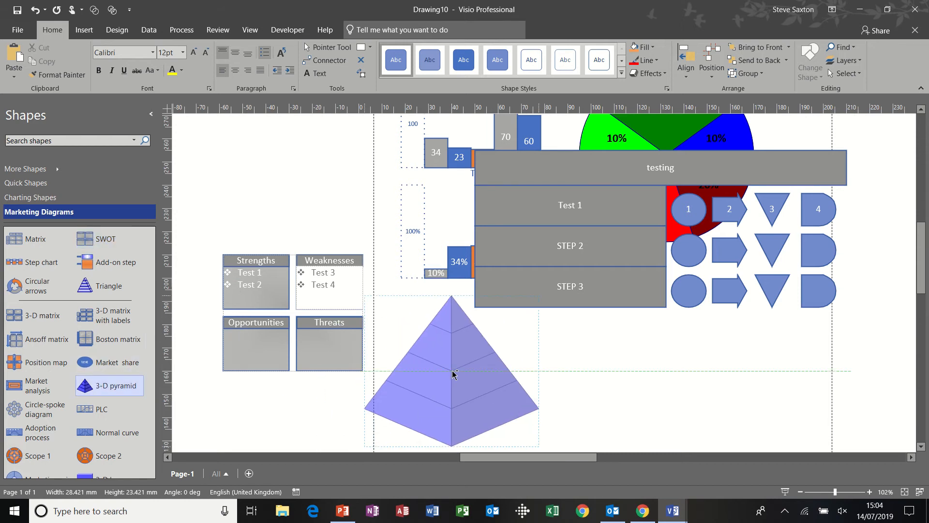
double_click(451, 373)
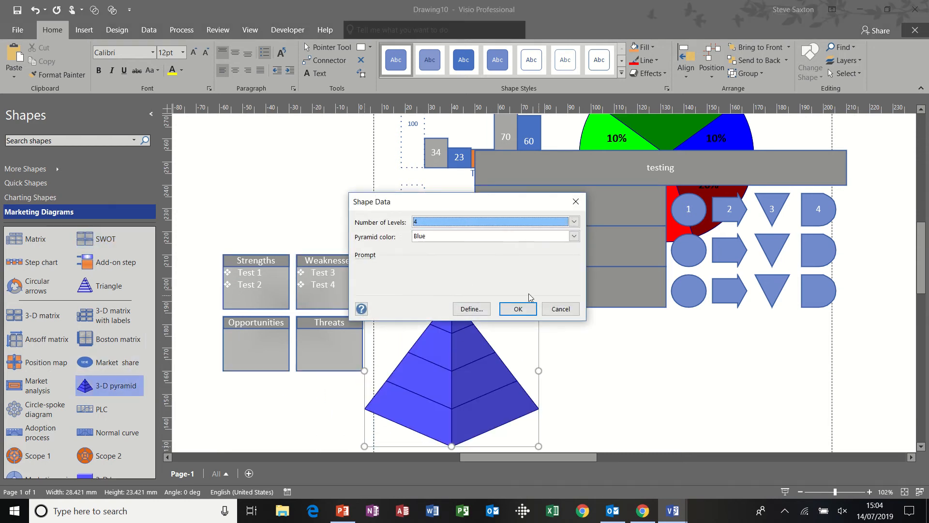
click(517, 309)
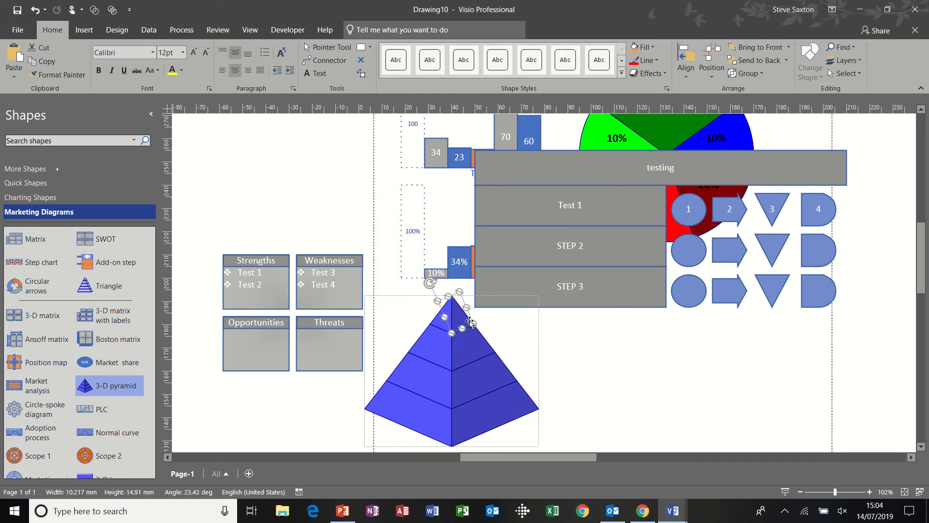
Fill the pyramid's second level orange and part of the third level black.
drag(467, 323, 468, 348)
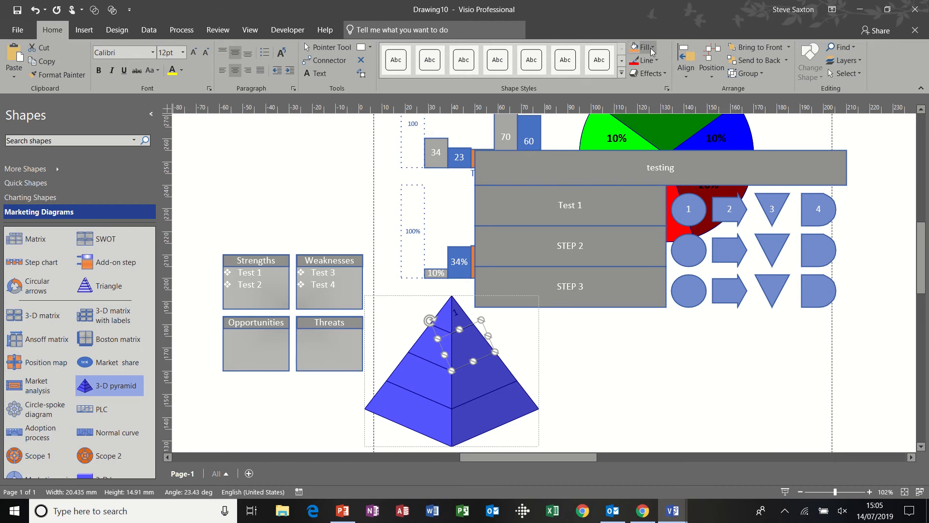
click(643, 48)
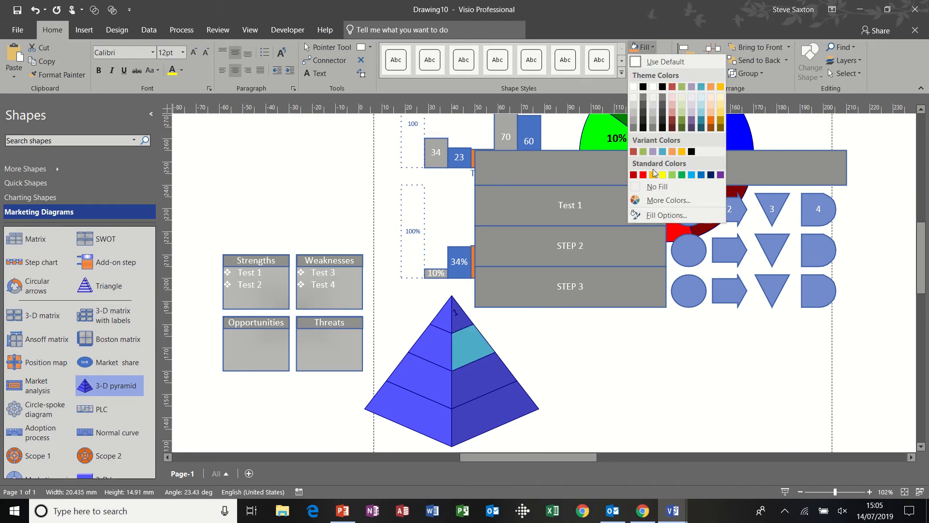
click(663, 175)
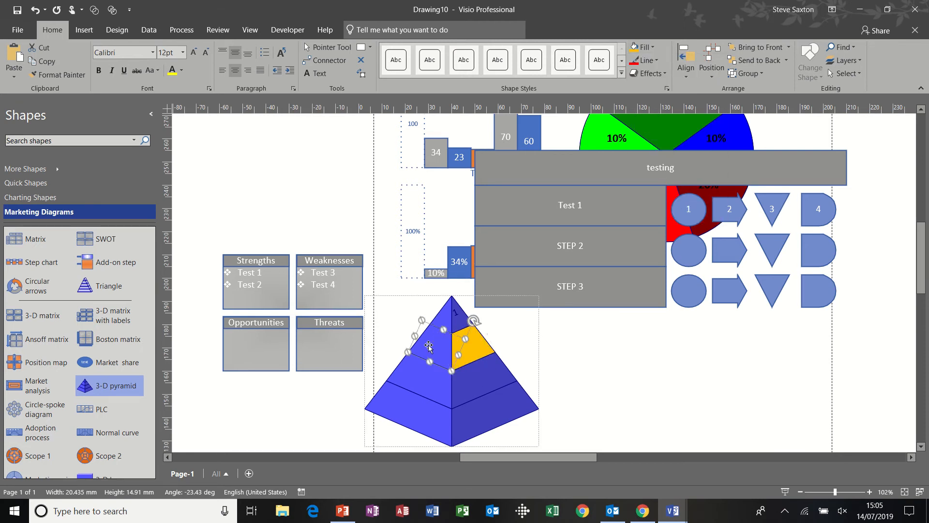
click(645, 47)
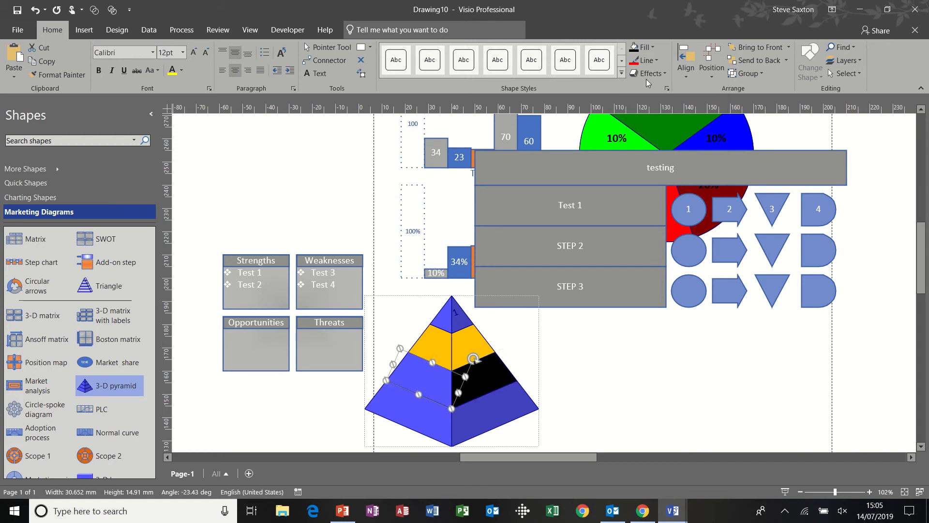
click(643, 47)
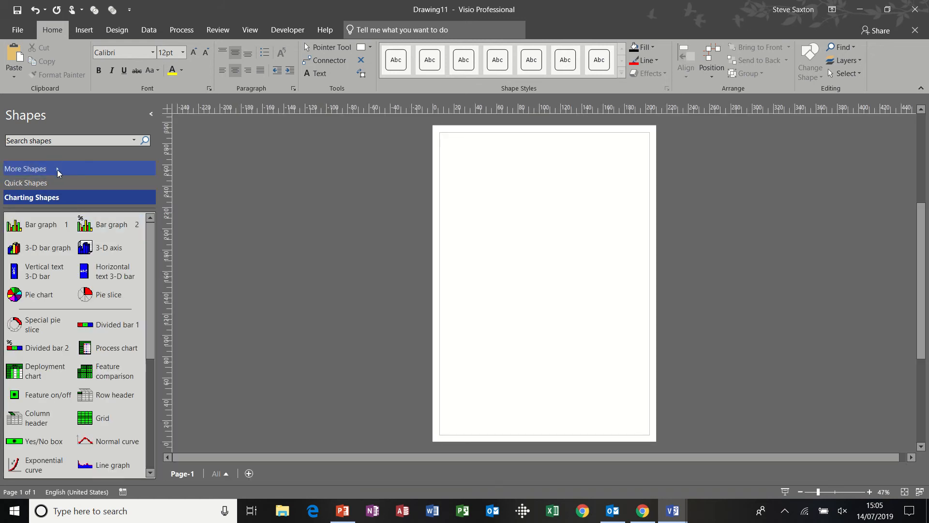
Add the Marketing Diagrams stencil and drop Scope 1 at the top, Scope 2 below.
click(25, 169)
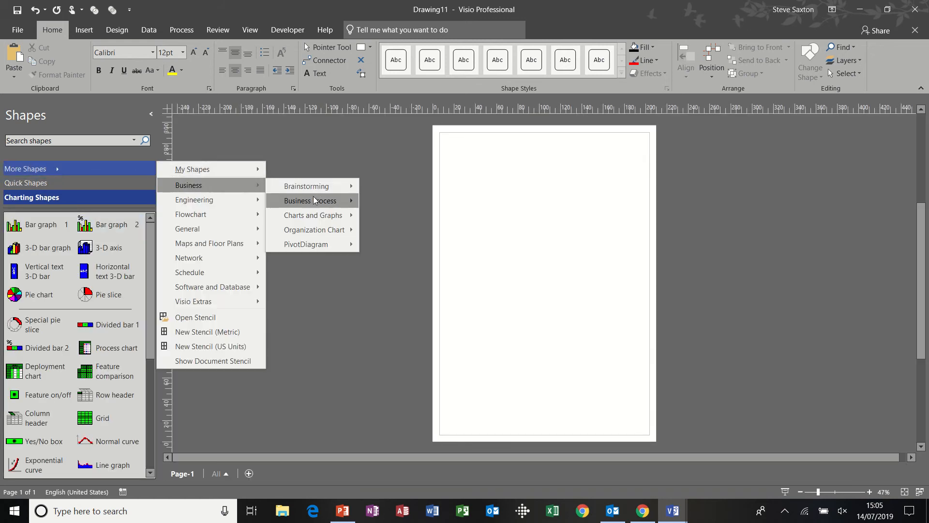
mouse_move(312, 215)
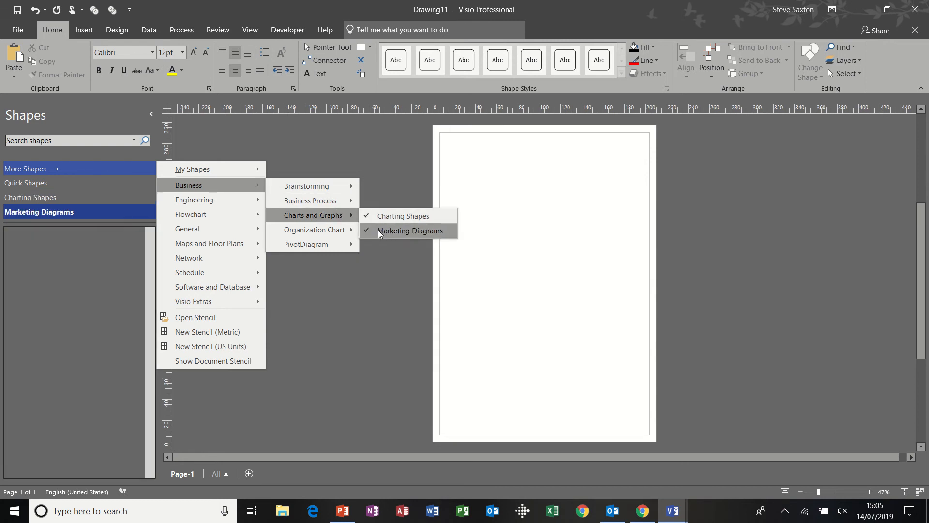
click(411, 230)
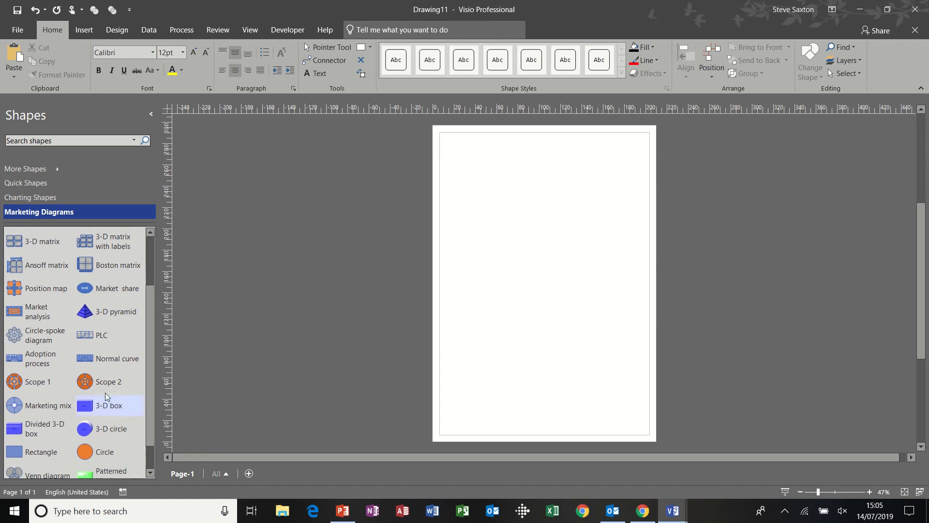
drag(37, 381, 522, 202)
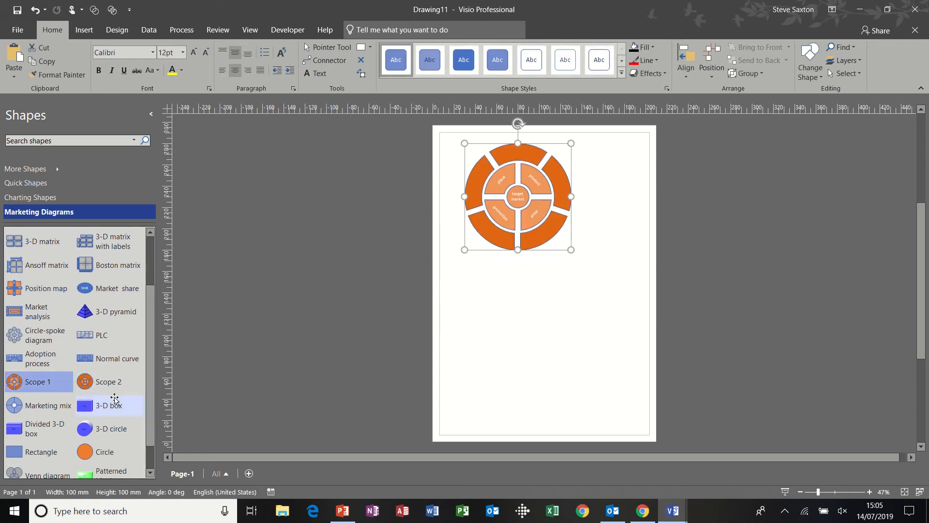
drag(109, 381, 517, 329)
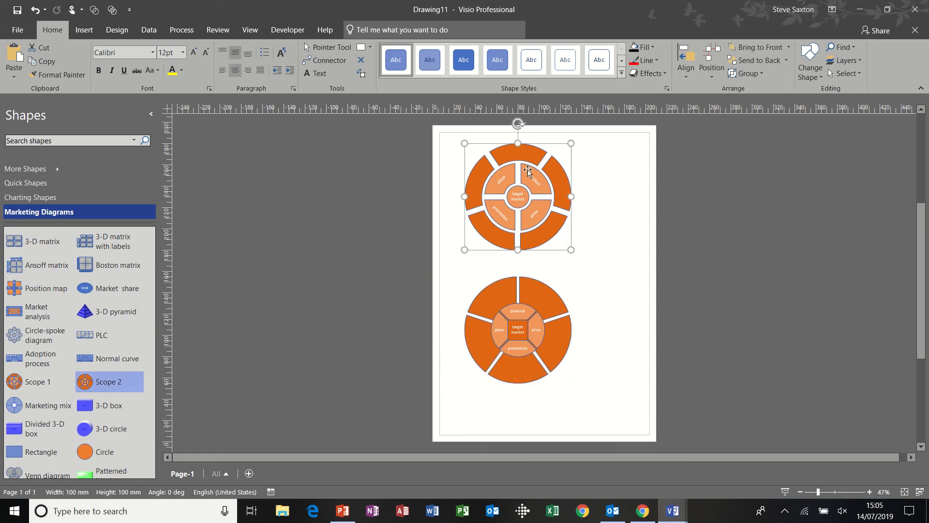
right_click(527, 172)
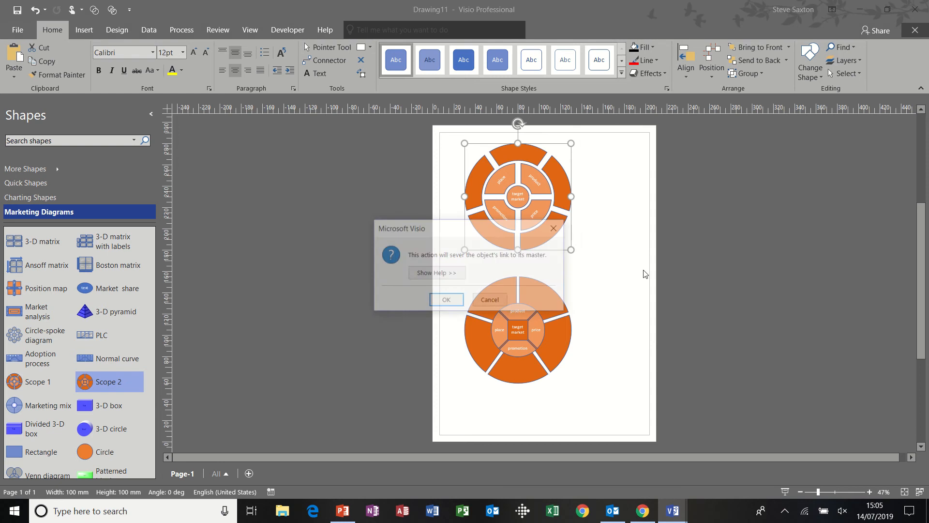
Ungroup both scope diagrams and pull an outer arc away from the top ring.
click(445, 299)
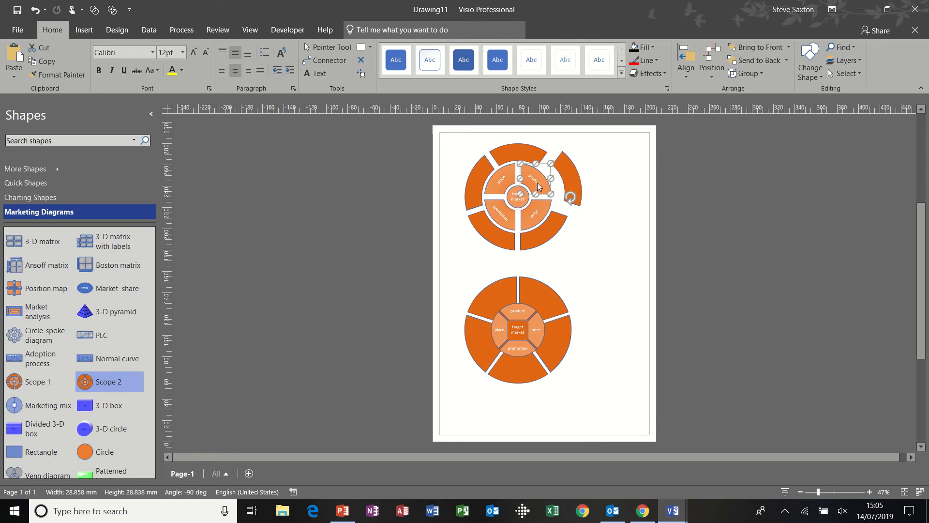
mouse_move(568, 177)
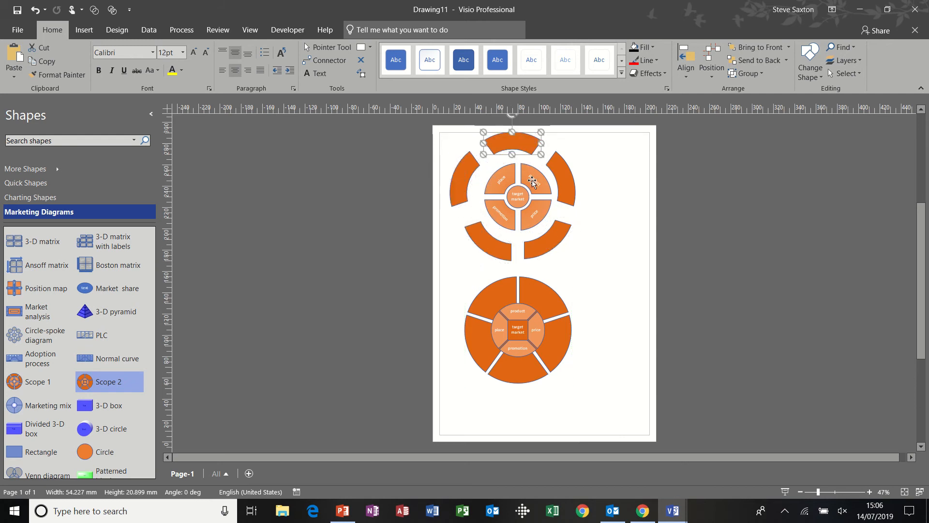
right_click(516, 330)
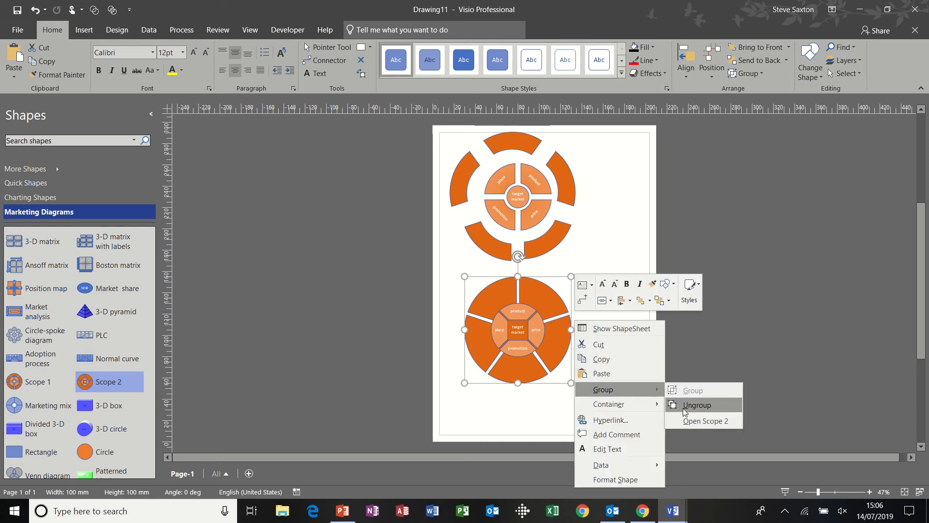
click(697, 404)
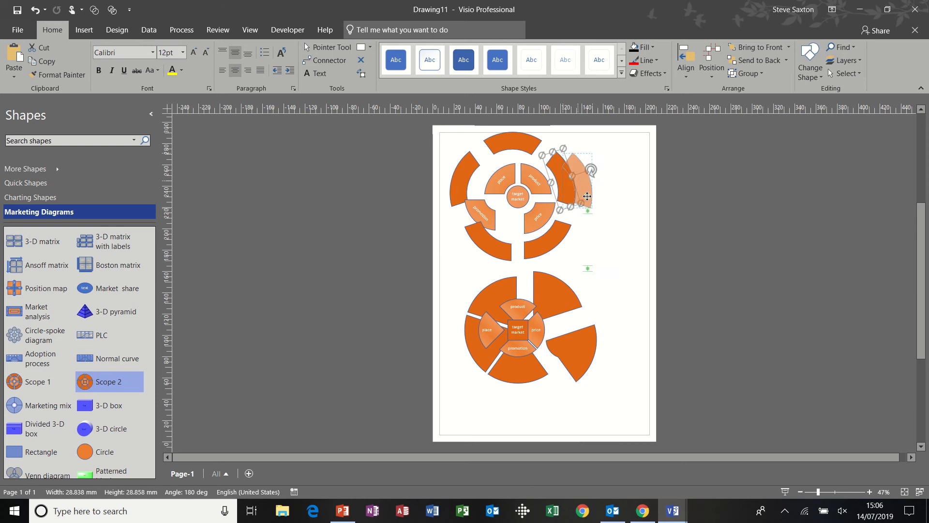
drag(589, 153, 607, 172)
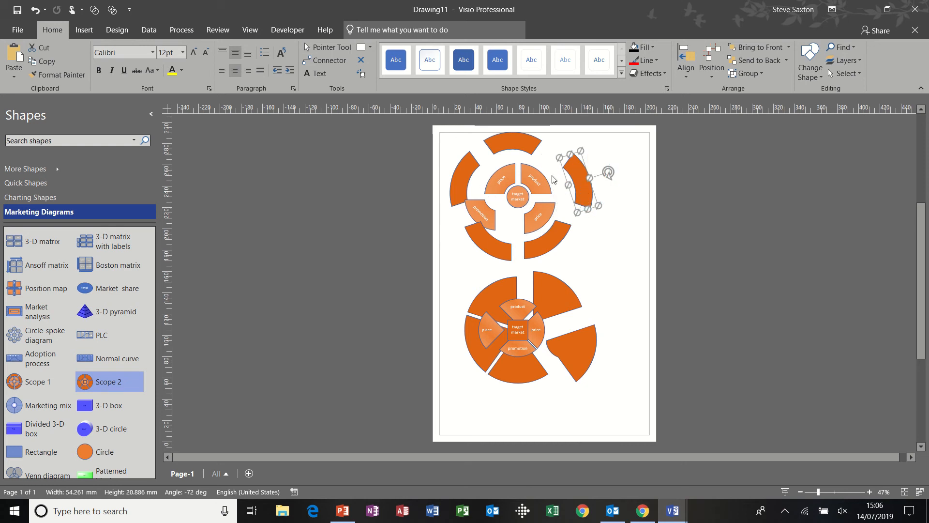
mouse_move(523, 211)
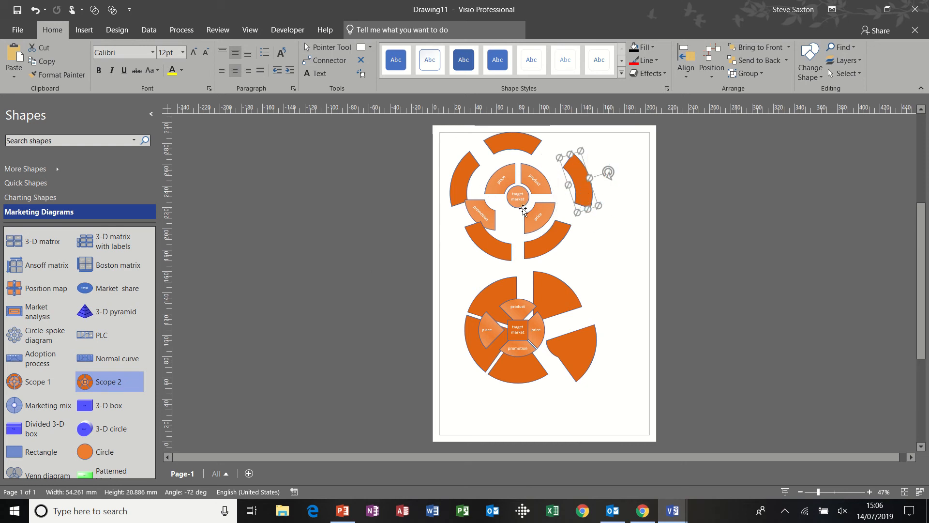
mouse_move(536, 212)
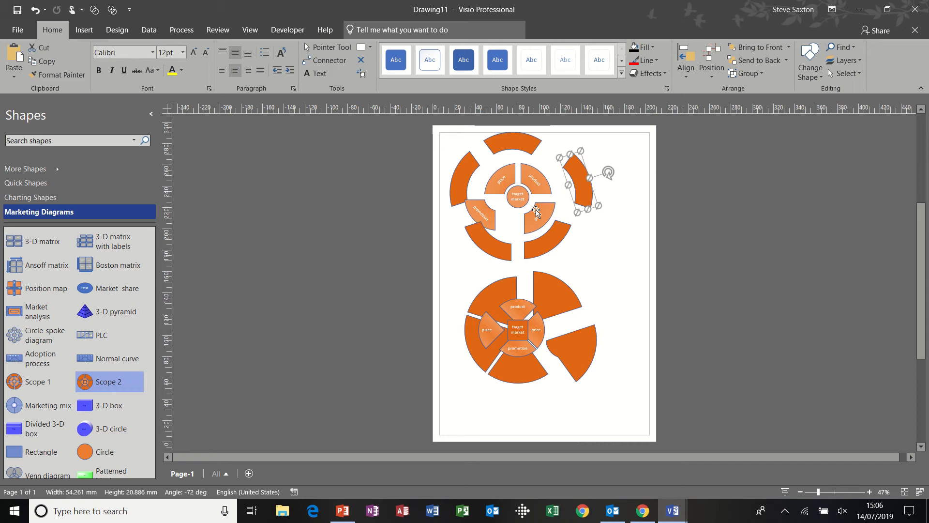
mouse_move(567, 152)
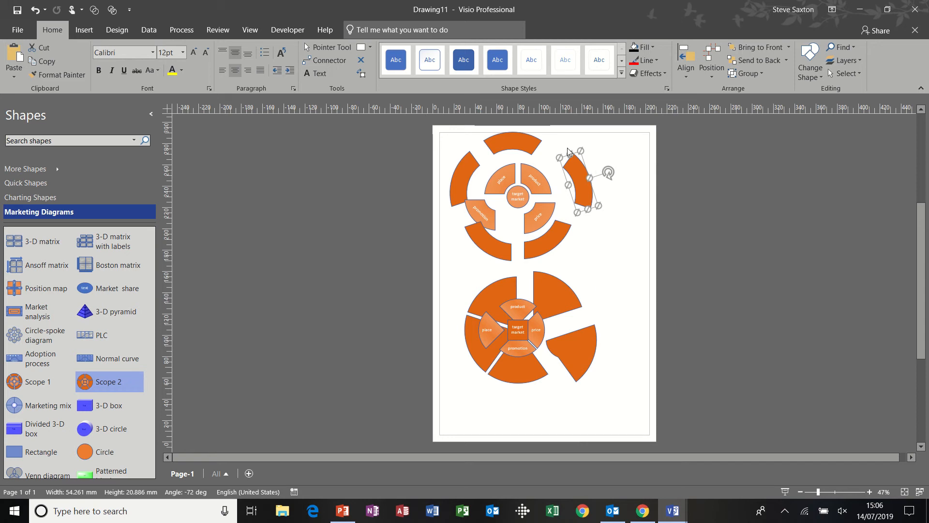
Move two outer arcs right of the top diagram so they overlap.
click(287, 30)
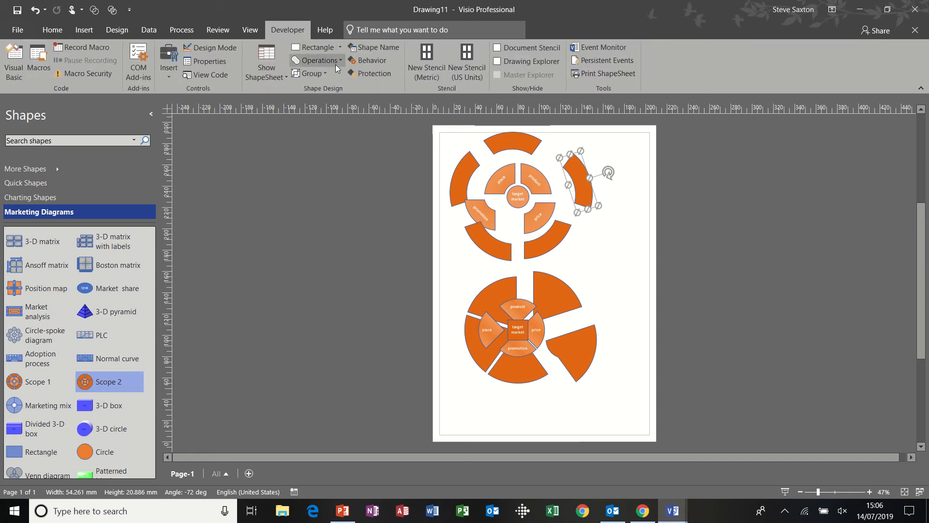
click(316, 60)
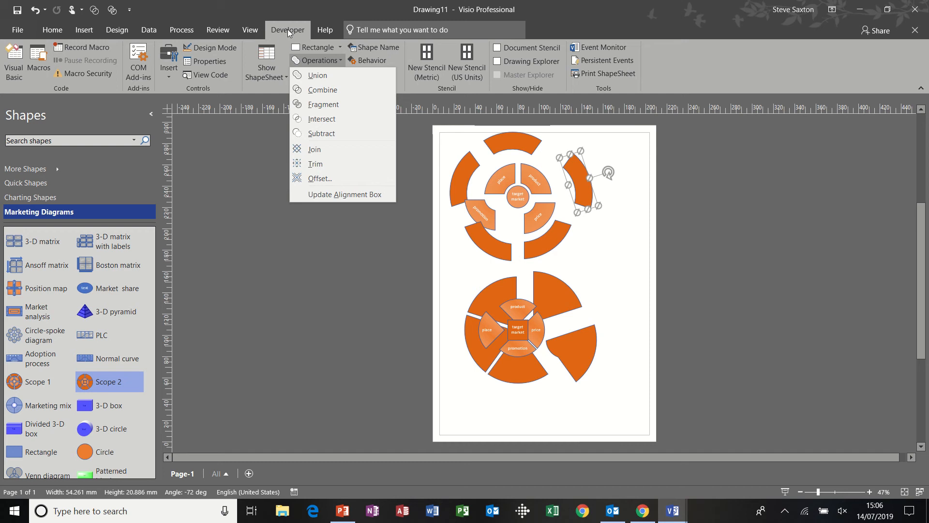
mouse_move(318, 74)
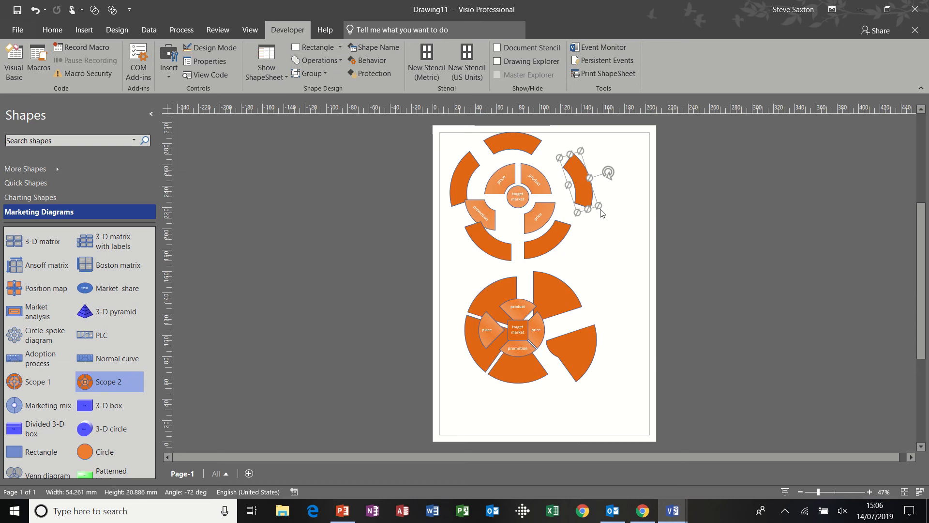
drag(586, 180, 616, 222)
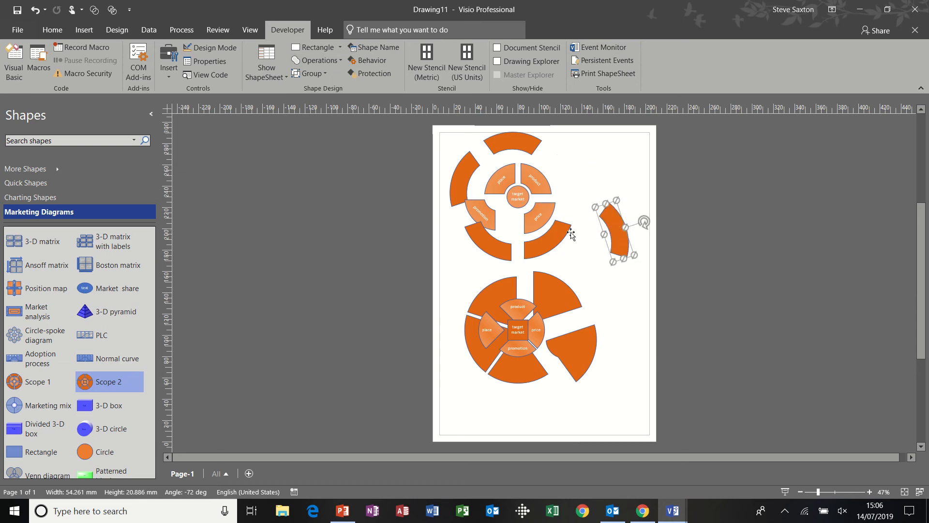
drag(616, 228, 592, 231)
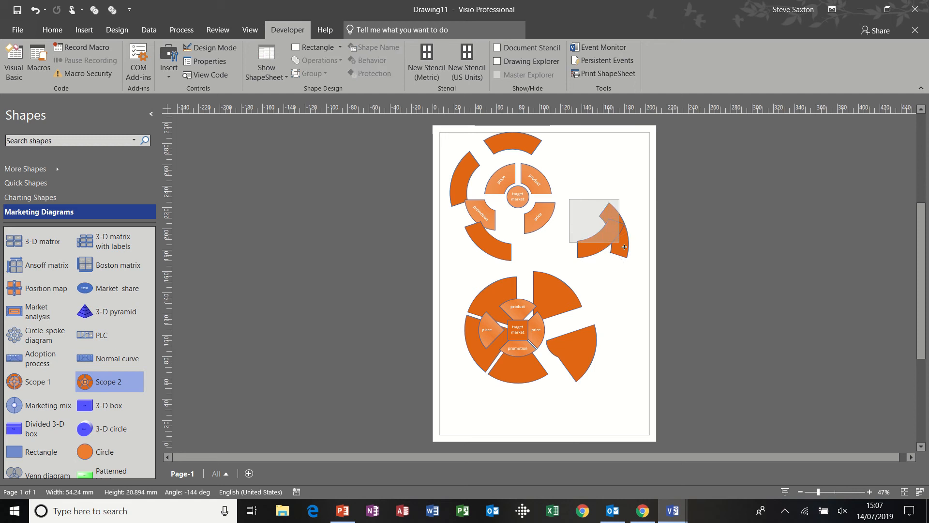
Fragment the overlapping arcs and drag the resulting pieces apart.
click(600, 231)
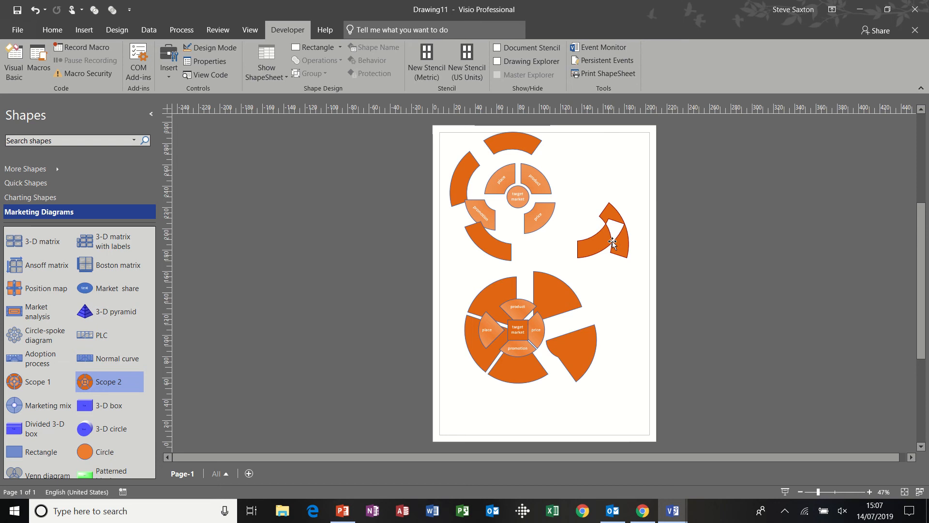
click(610, 230)
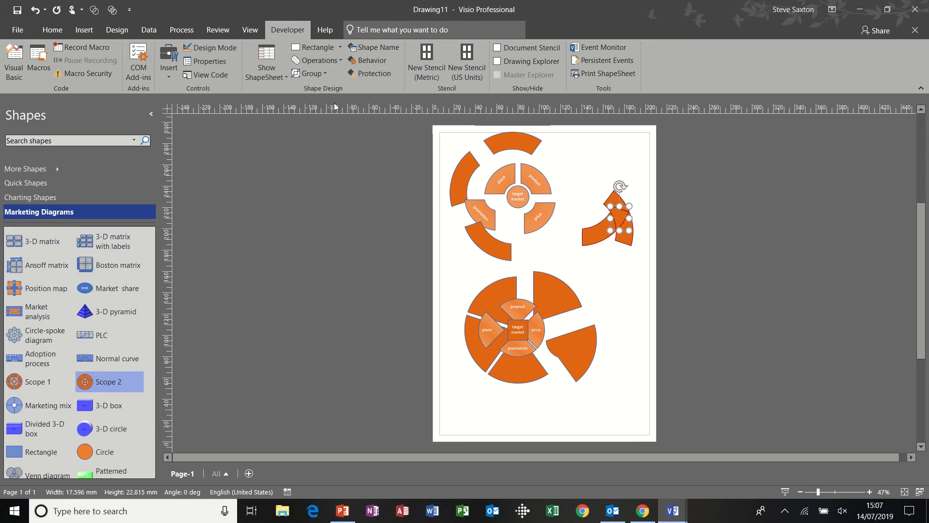
click(606, 250)
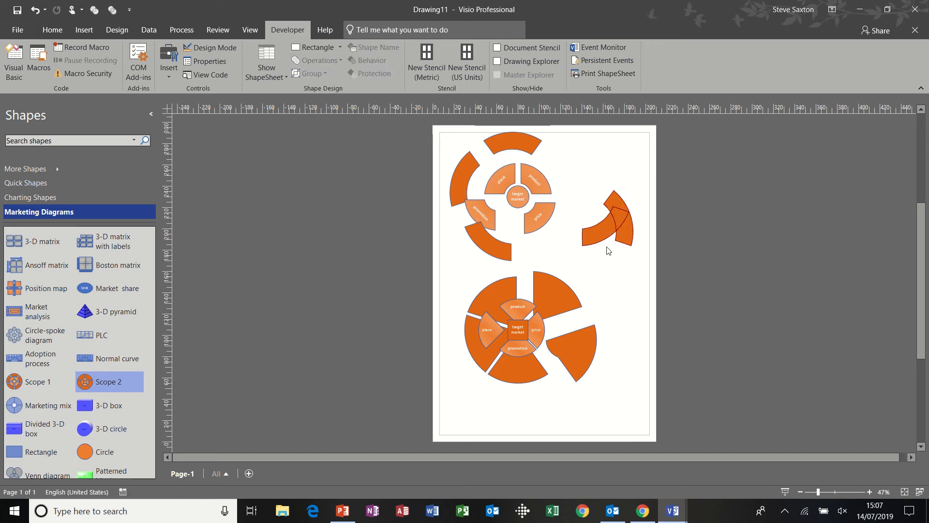
click(581, 237)
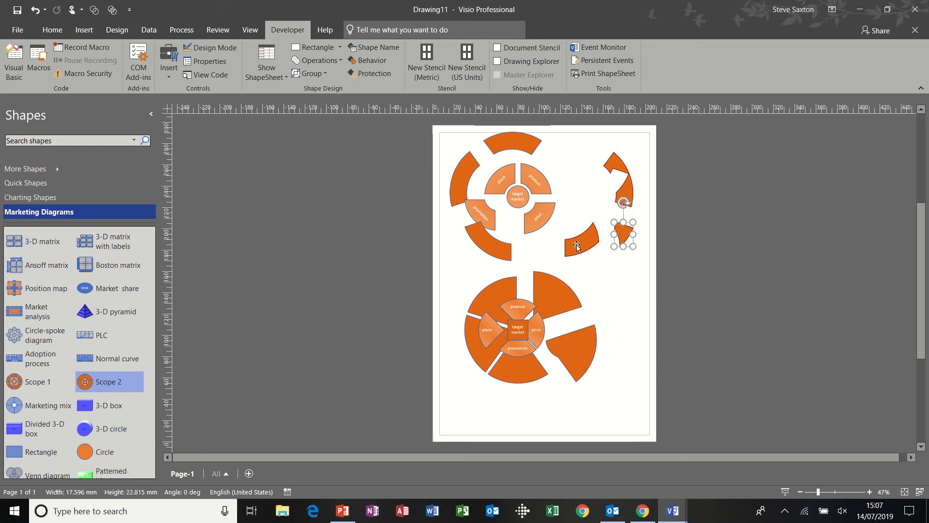
drag(578, 245, 589, 196)
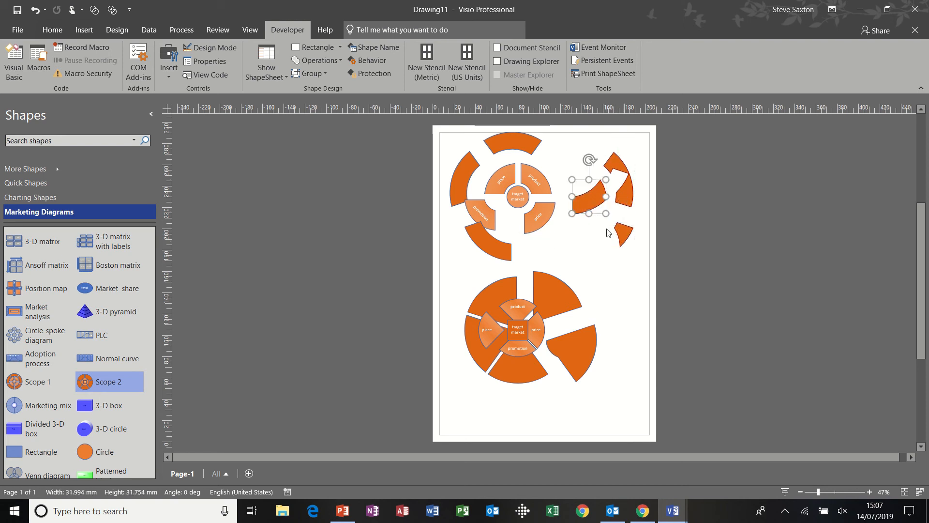
drag(604, 197, 607, 228)
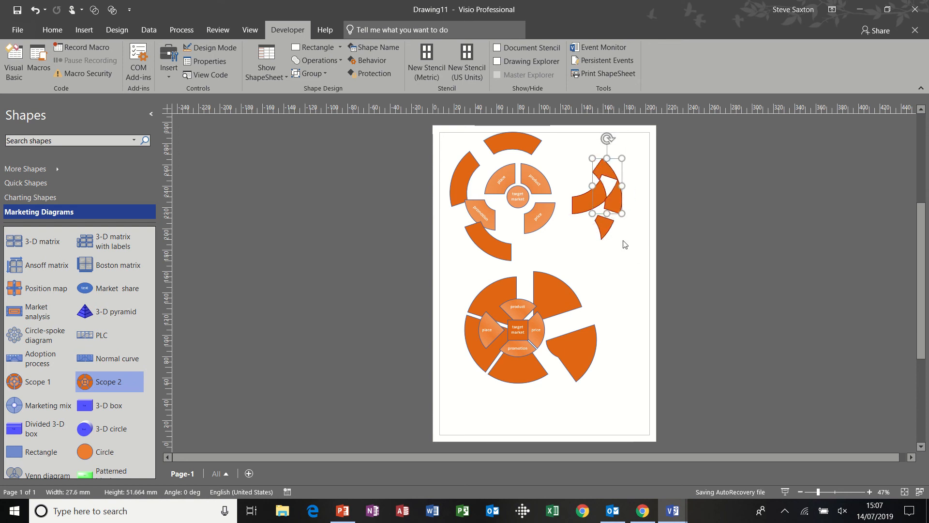
mouse_move(357, 60)
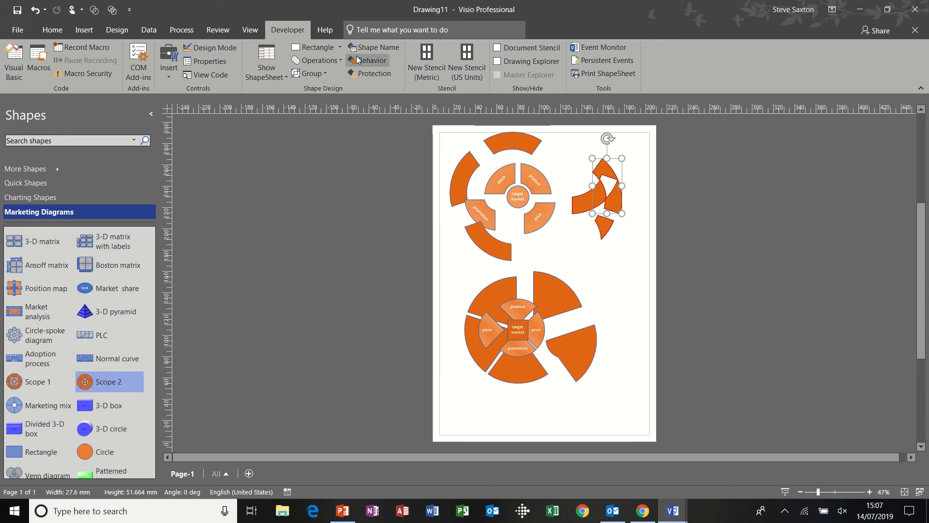
Add Combine to the Quick Access Toolbar alongside Fragment Shapes via Visio Options.
click(317, 60)
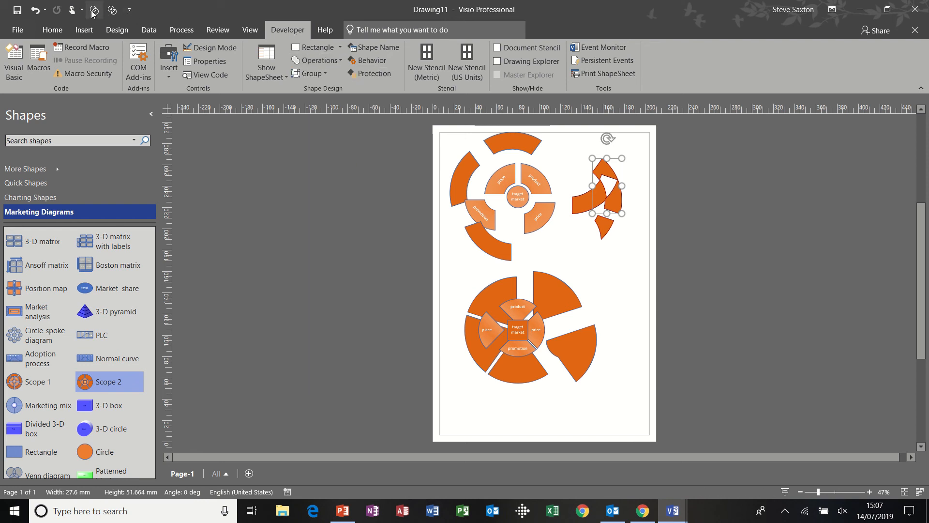
click(129, 10)
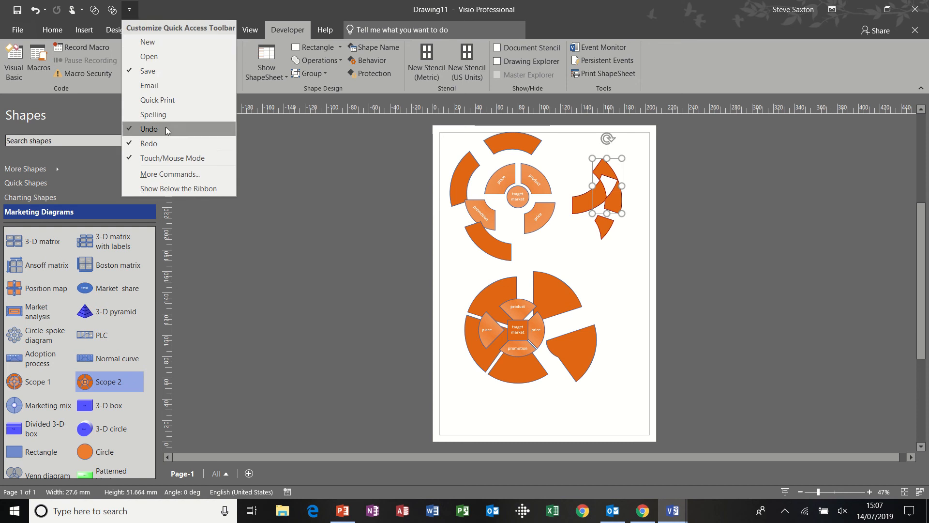
mouse_move(177, 143)
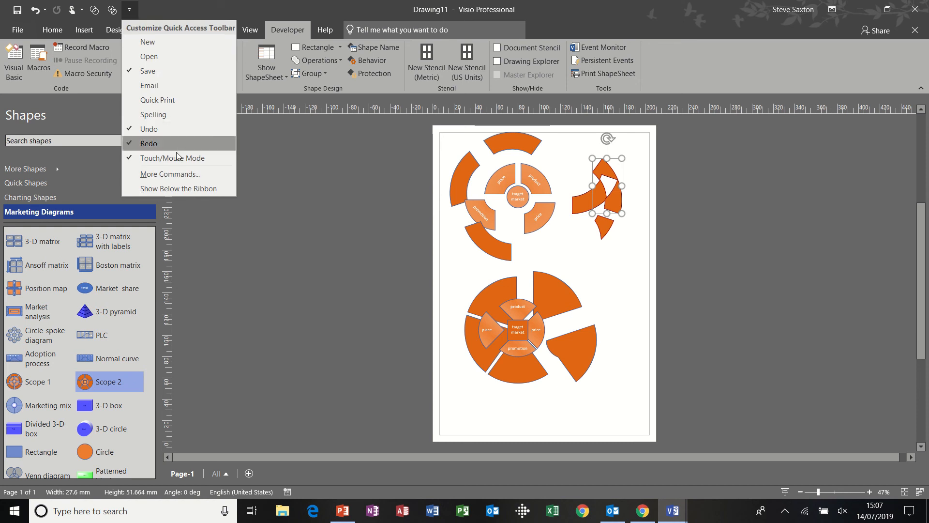
click(170, 174)
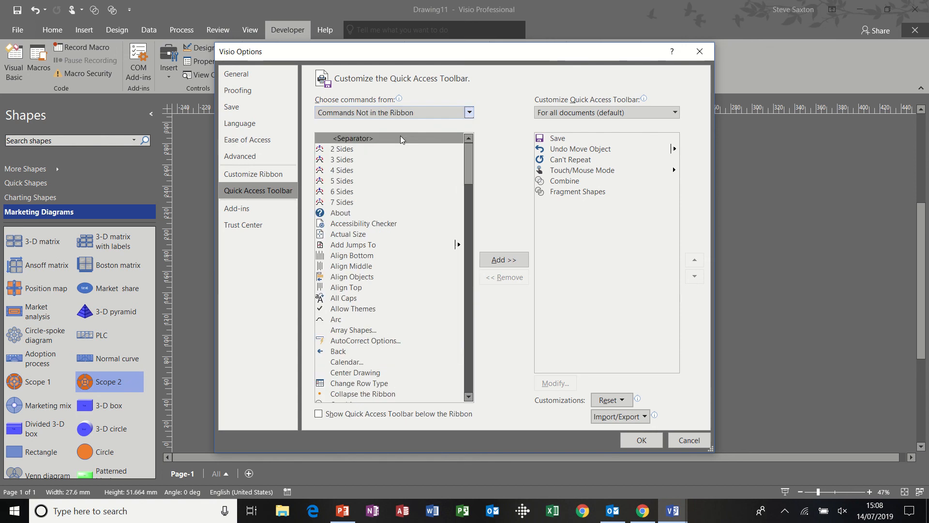
mouse_move(477, 178)
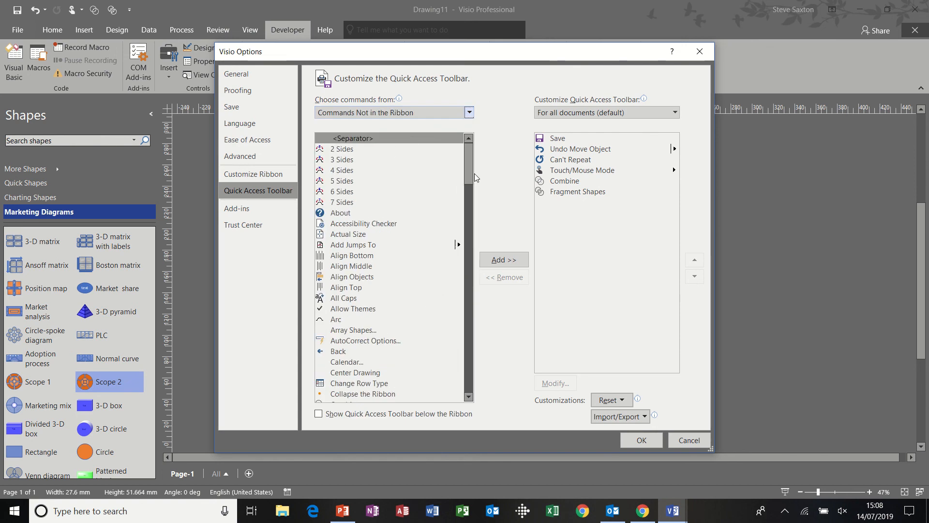
scroll(down, 3)
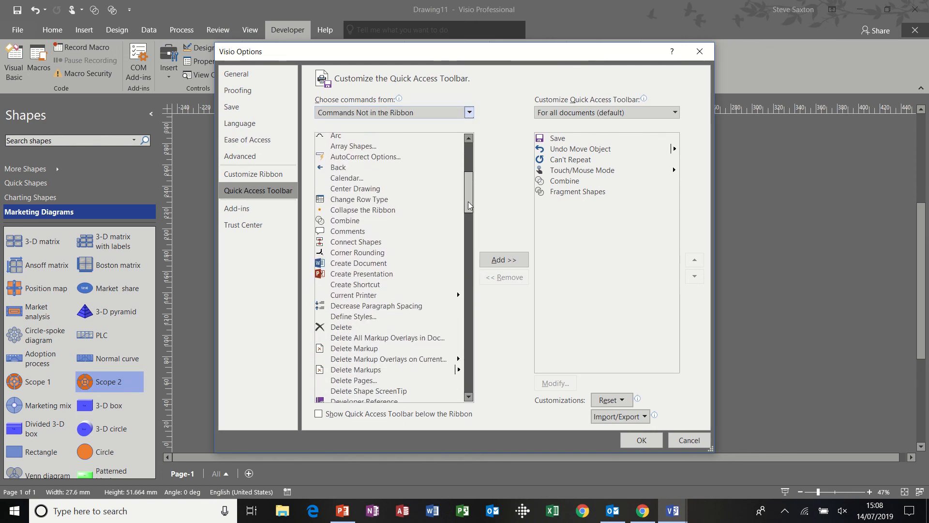
click(345, 220)
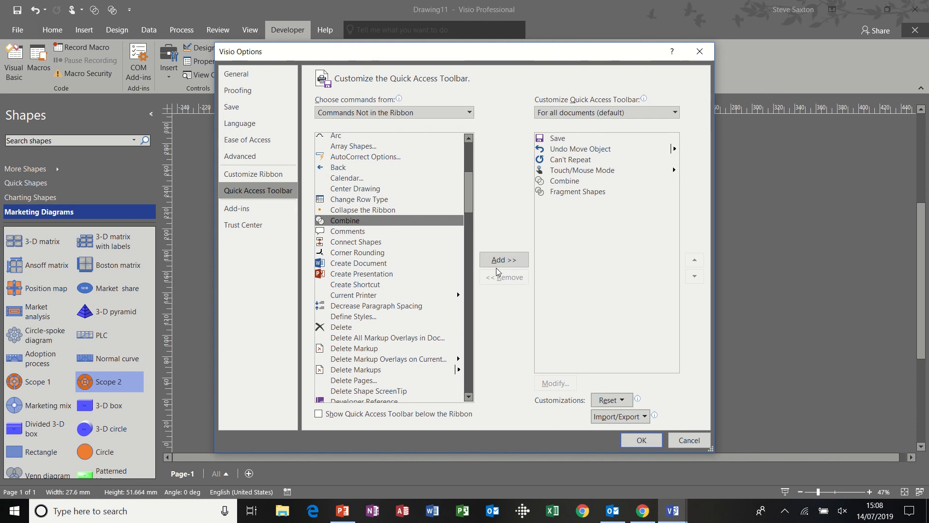
mouse_move(615, 330)
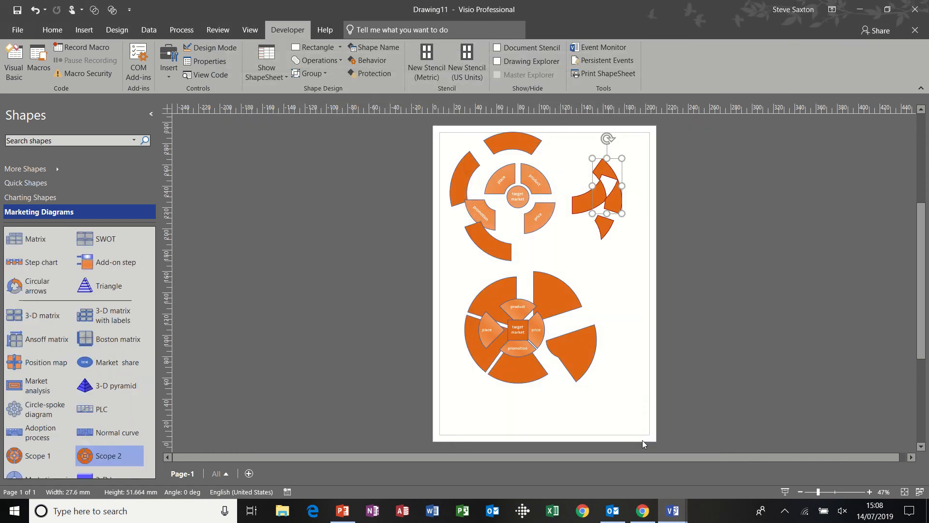
click(611, 270)
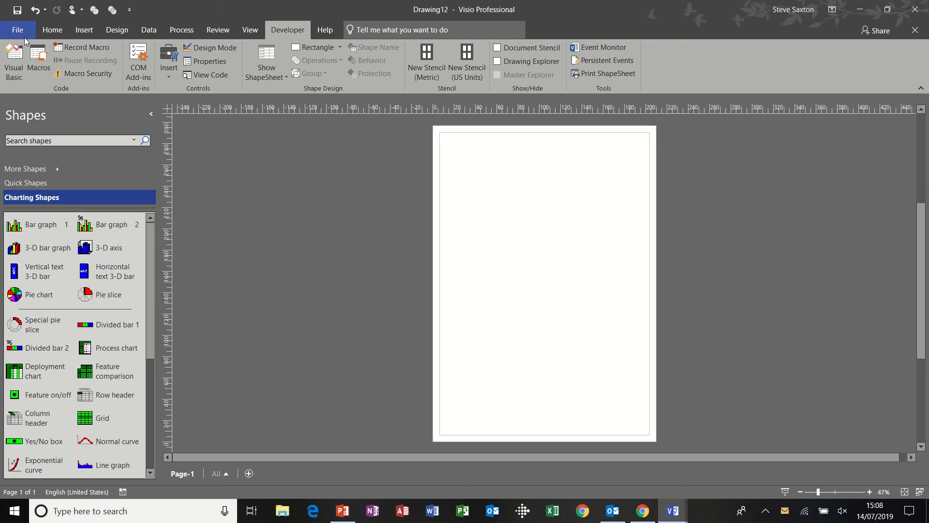
Create a new drawing from the Basic Diagram template.
click(18, 29)
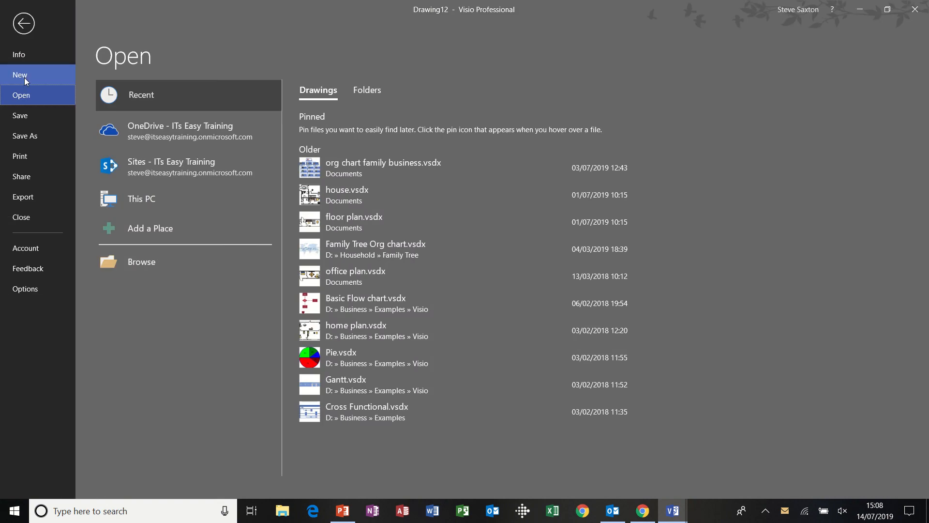
click(20, 75)
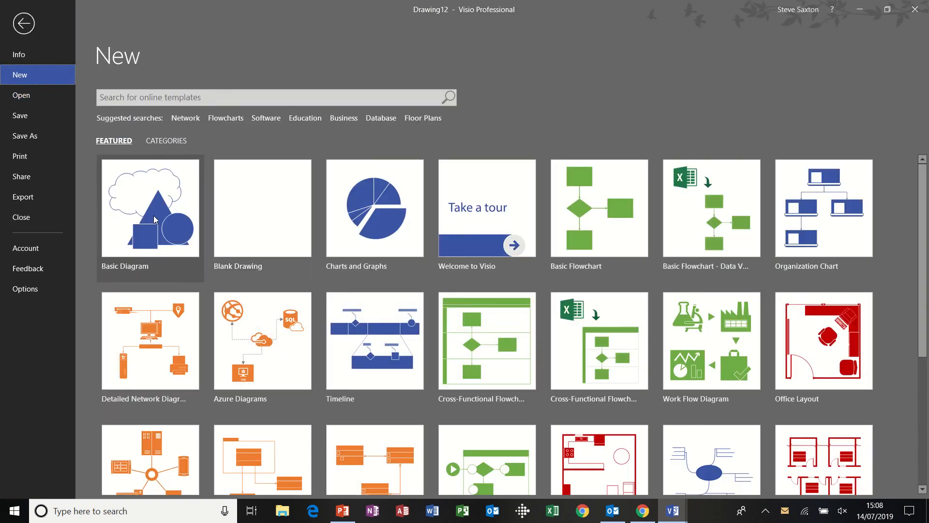
click(150, 207)
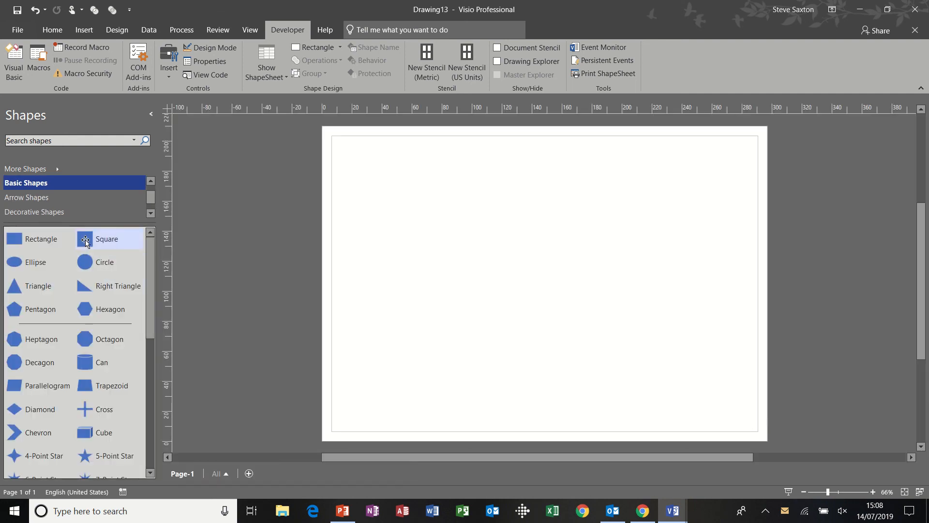
Place a square on the empty page and protect it from deletion.
drag(84, 238, 419, 193)
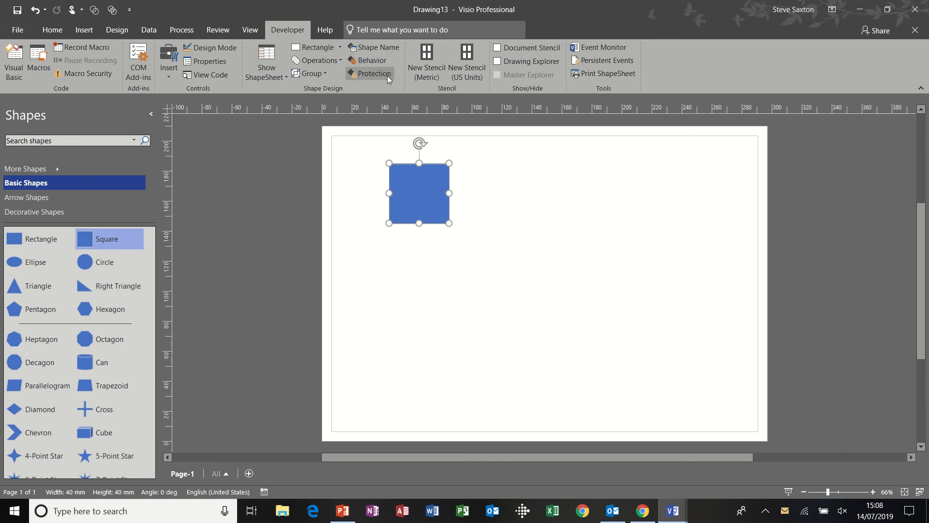
click(373, 73)
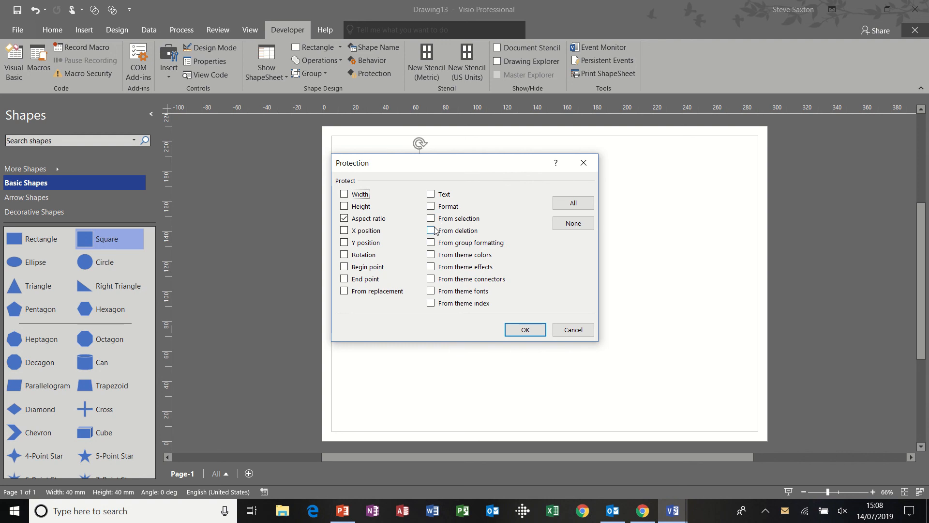
click(430, 230)
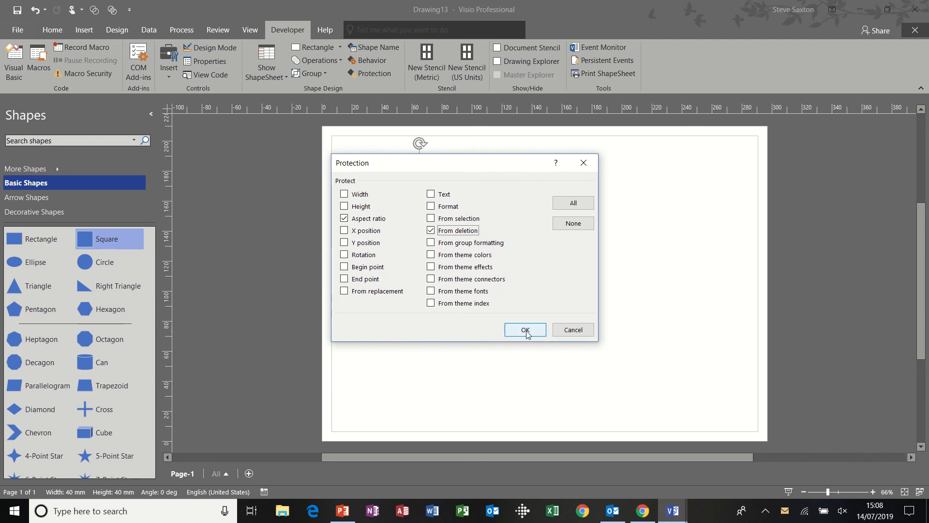
click(524, 329)
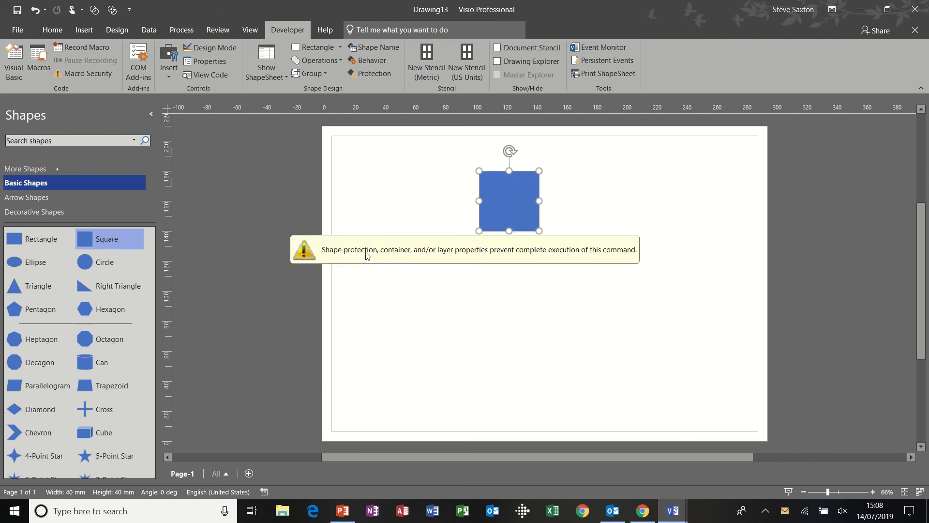
mouse_move(451, 260)
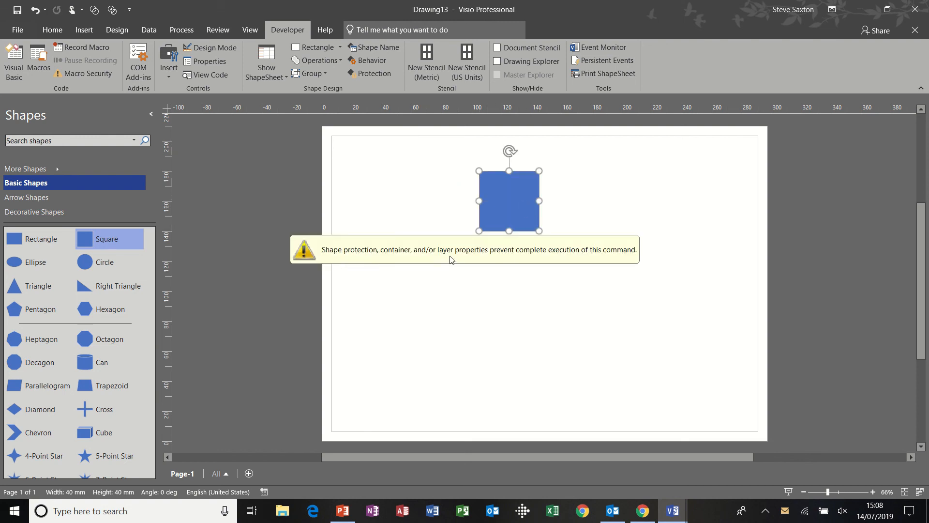
mouse_move(507, 197)
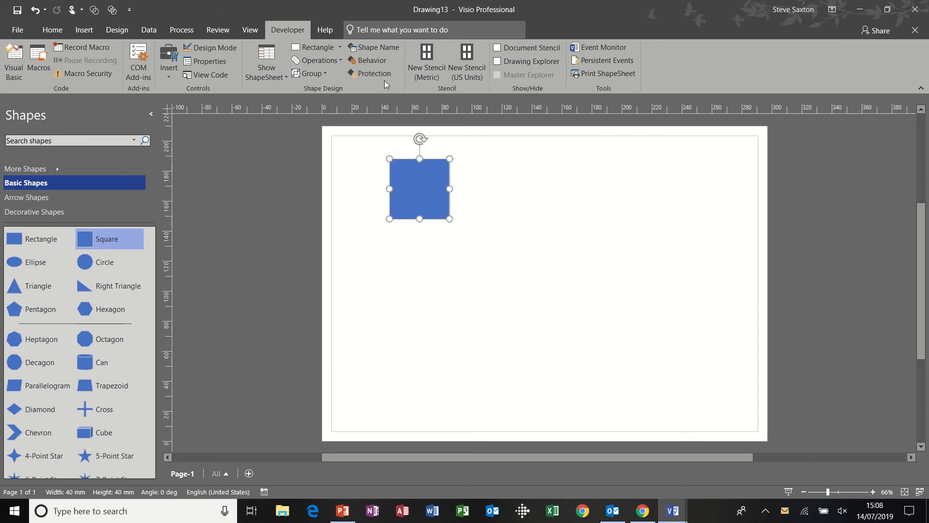
Review the square's protection settings, cancel unchanged, then return to Developer tools.
click(374, 73)
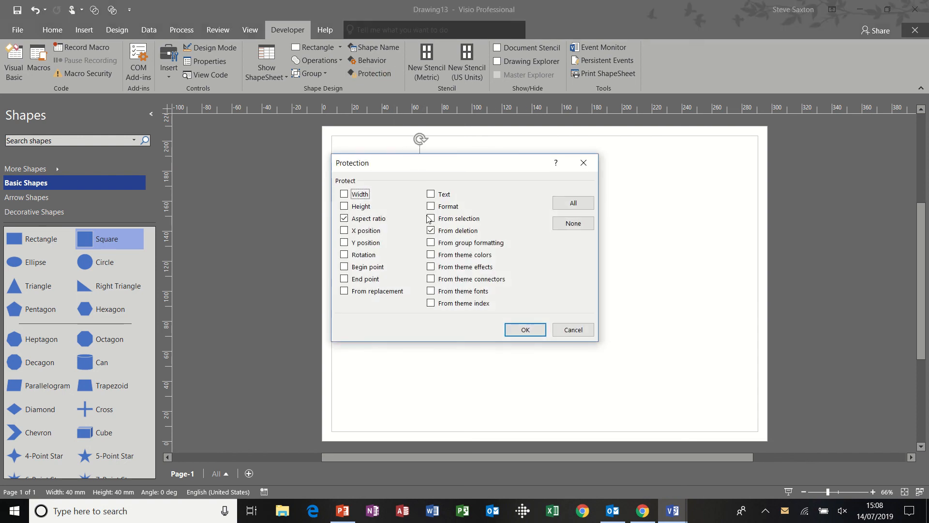
click(431, 231)
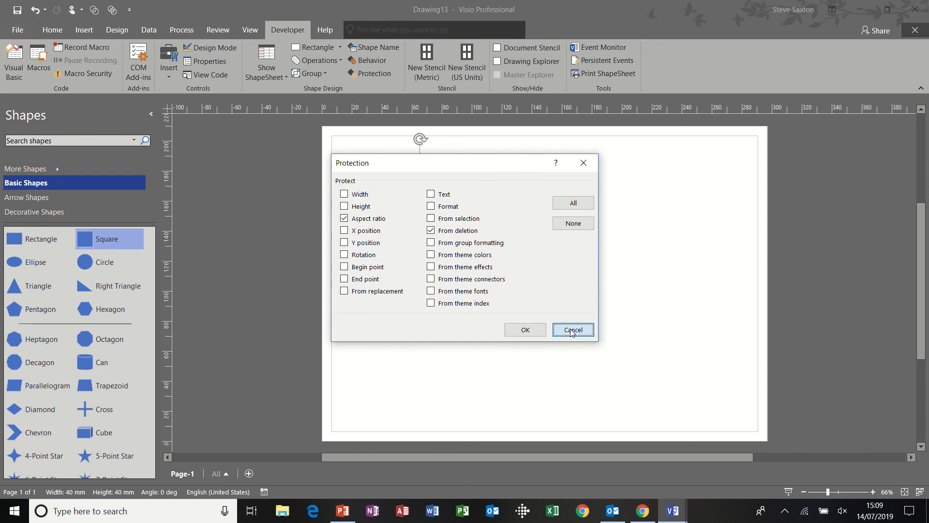
click(572, 329)
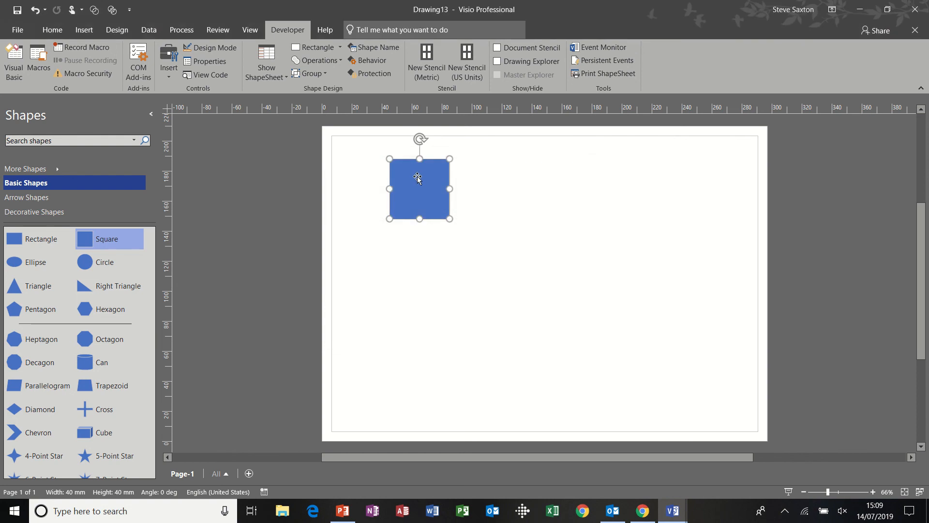
mouse_move(415, 175)
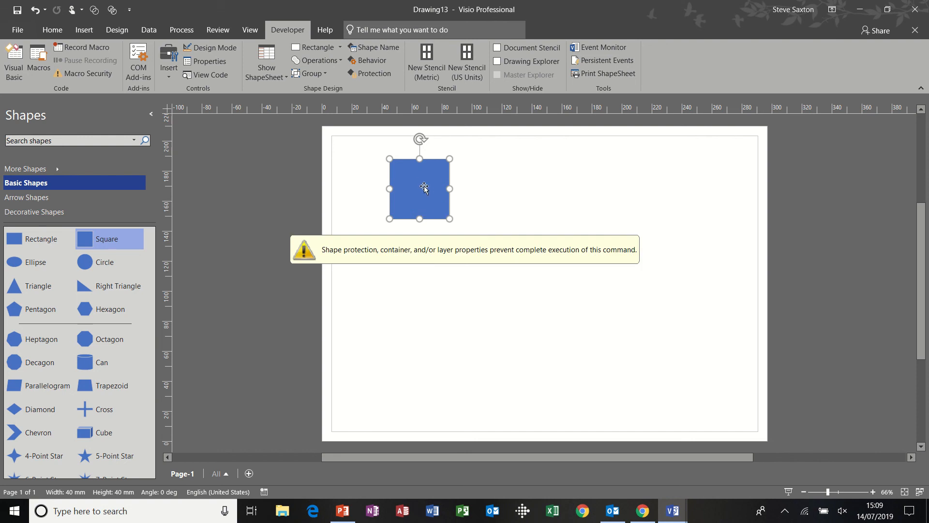
mouse_move(283, 29)
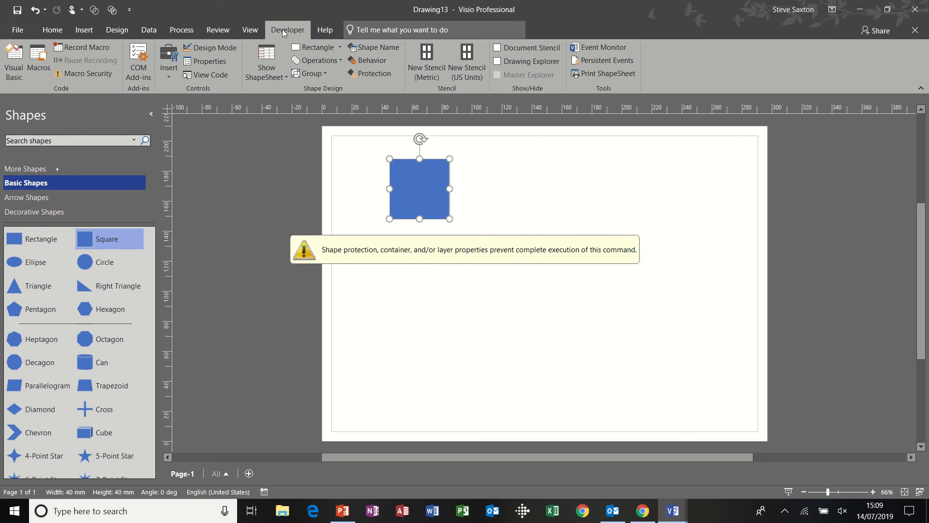
click(373, 73)
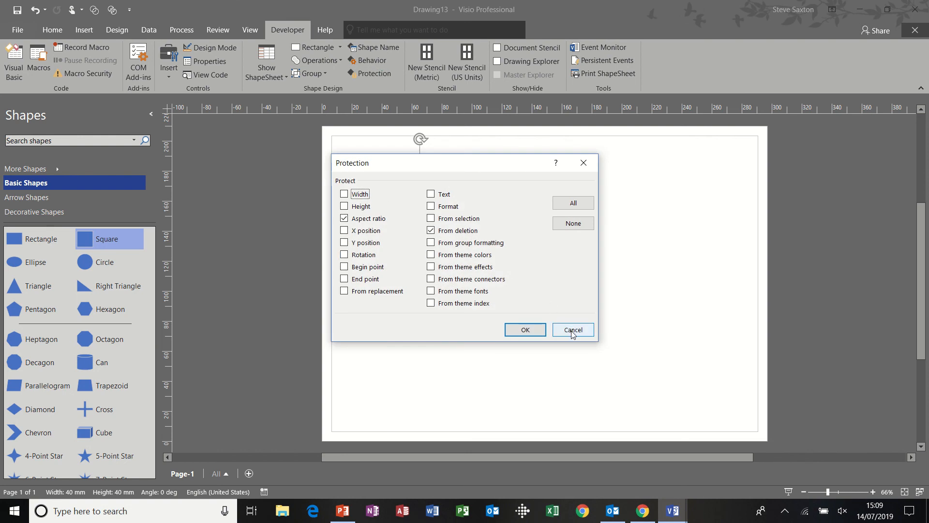
Dismiss shape protection, then open and cancel Drawing13's document protection settings.
click(572, 330)
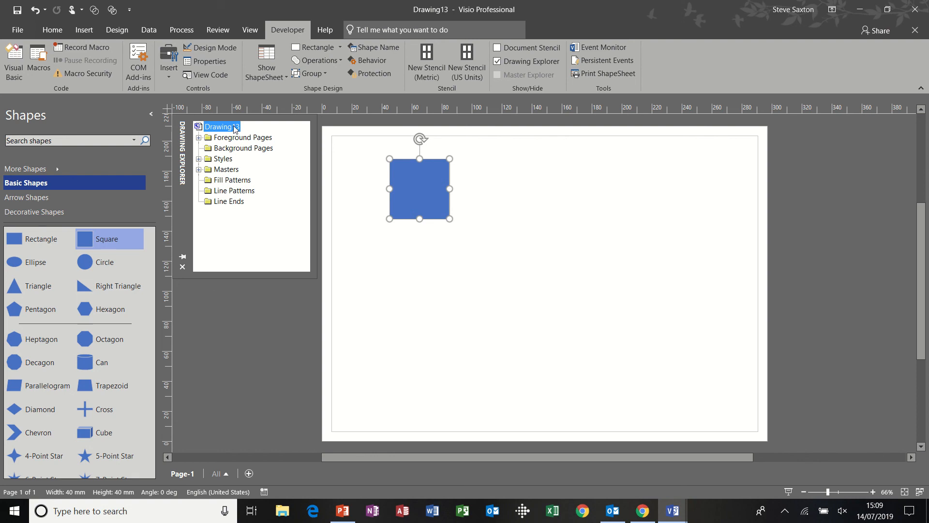
right_click(220, 127)
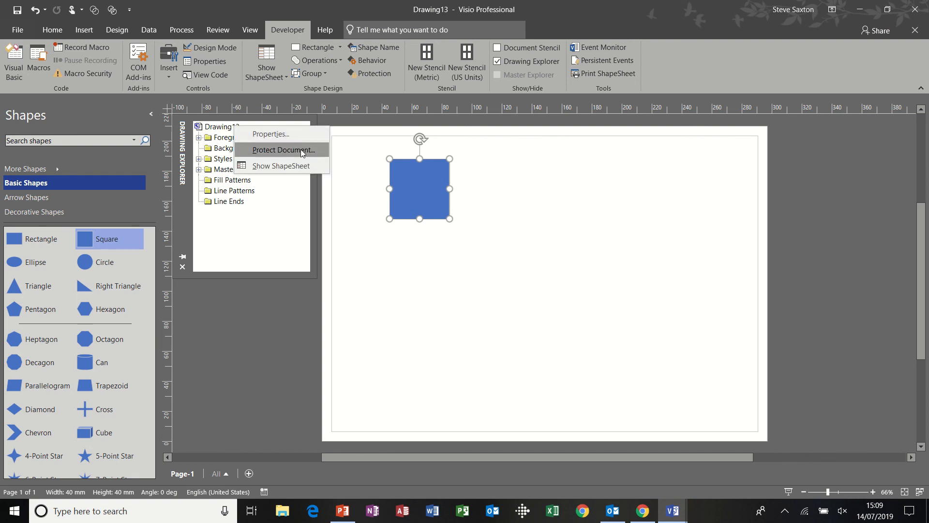
mouse_move(314, 151)
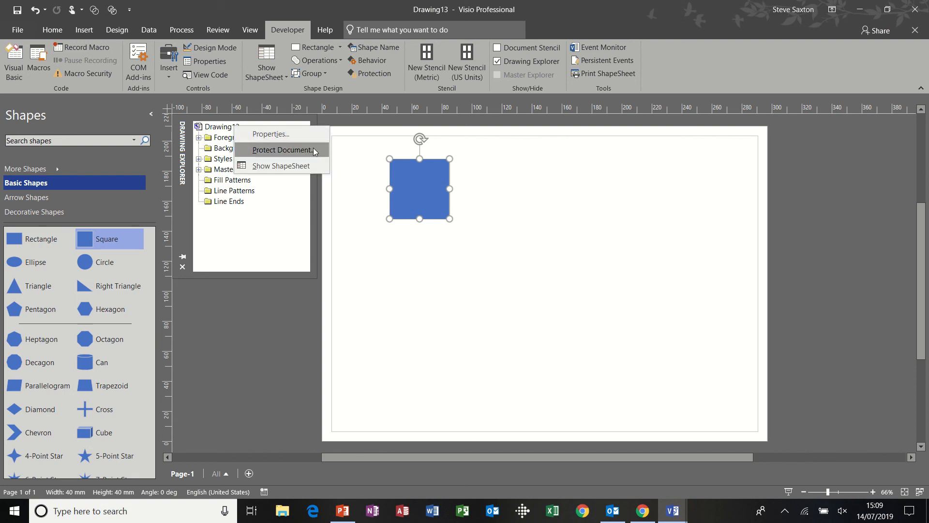
click(283, 150)
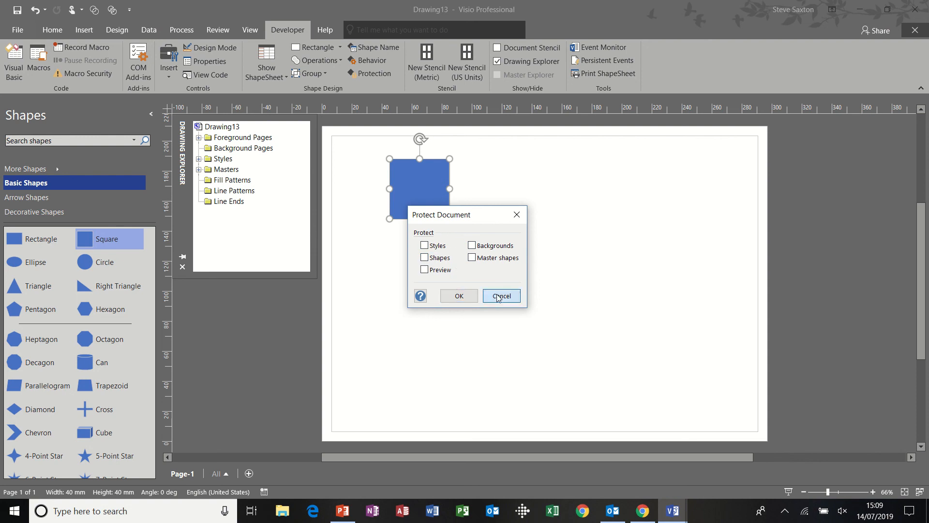
click(500, 296)
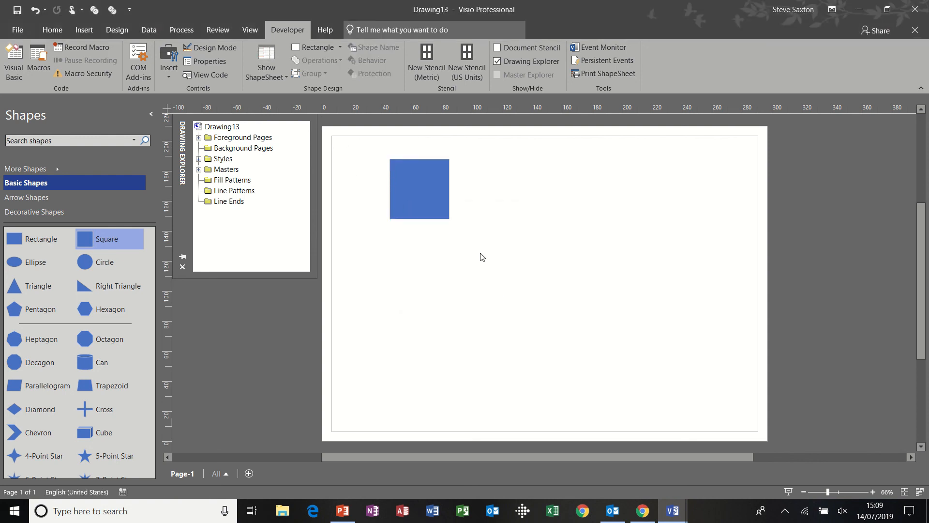